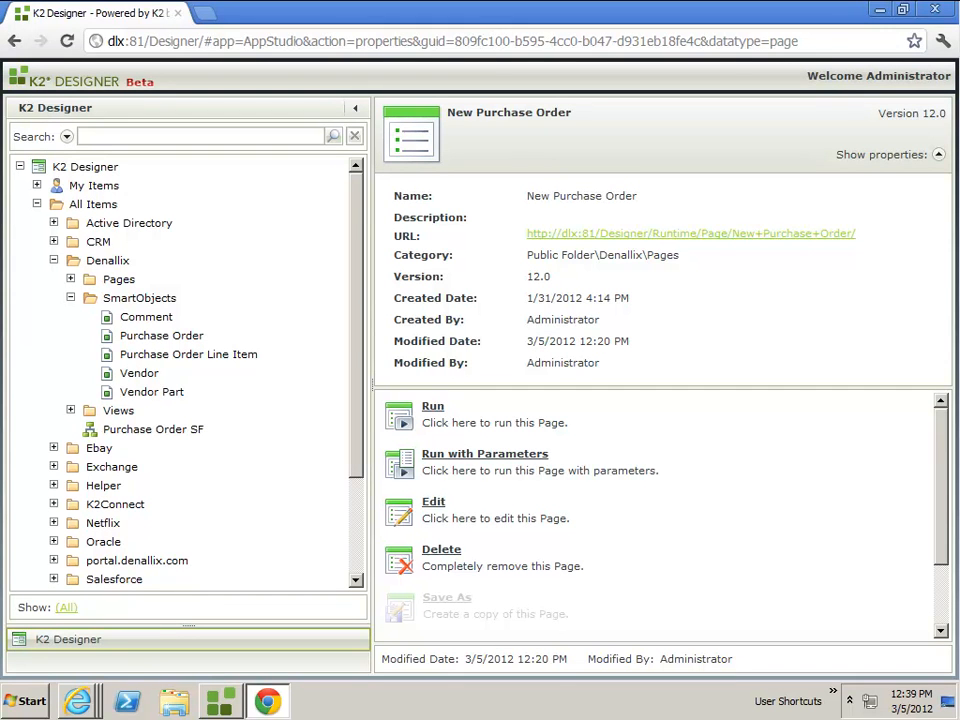
mouse_move(344, 498)
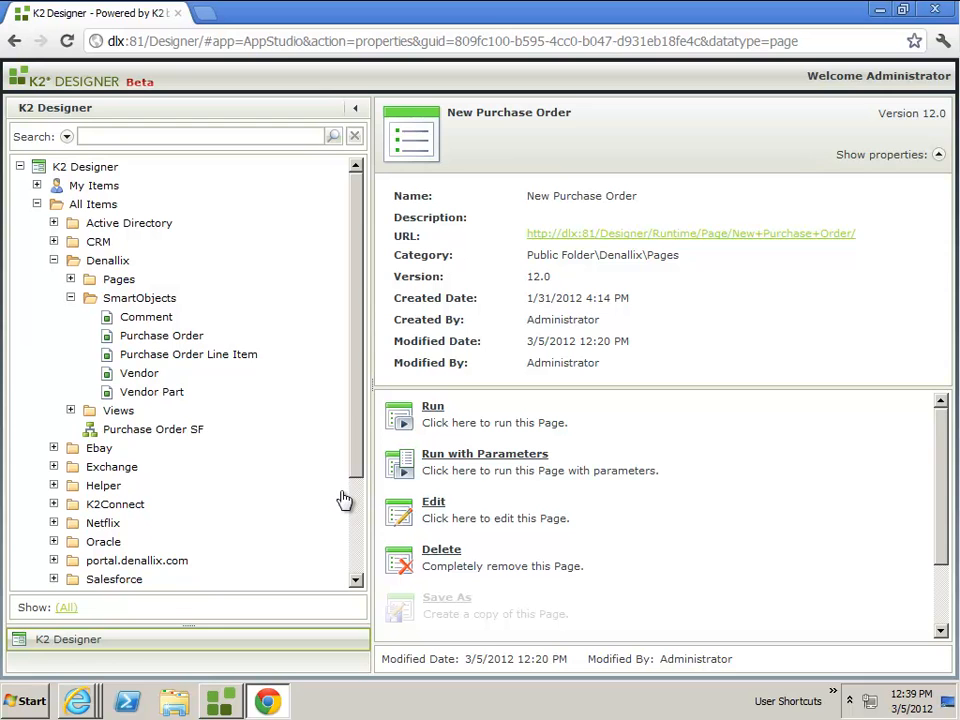
mouse_move(156, 304)
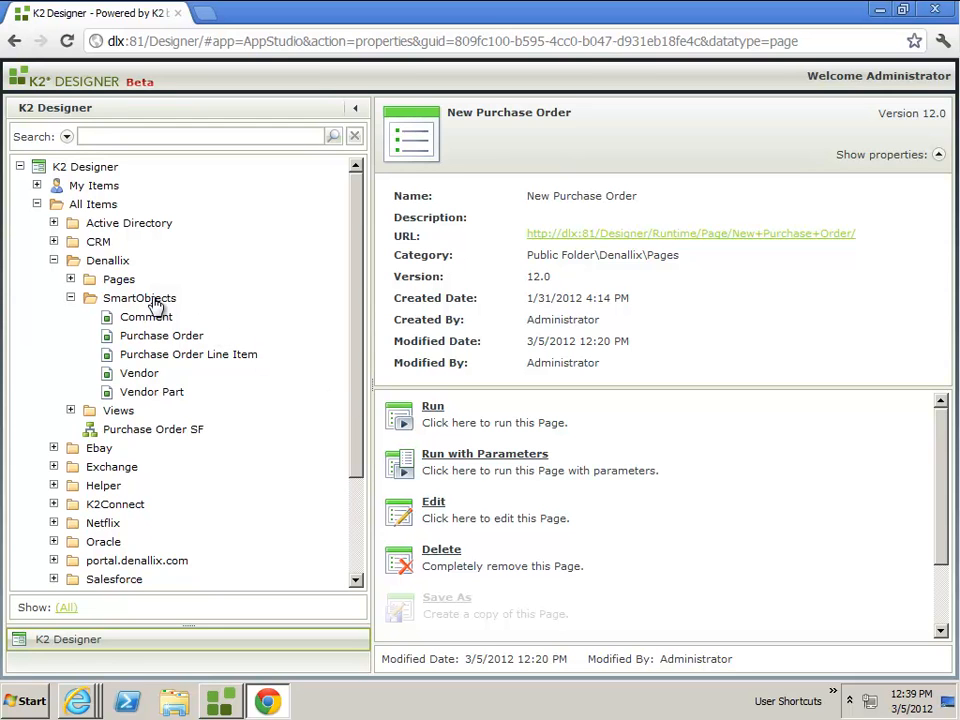
mouse_move(164, 328)
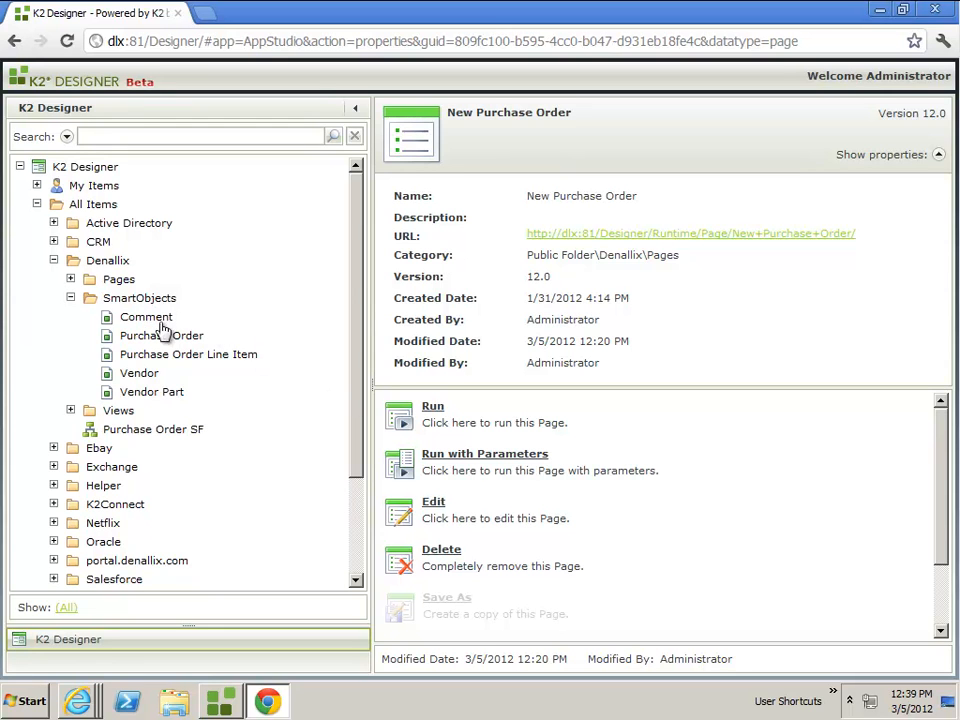
mouse_move(168, 404)
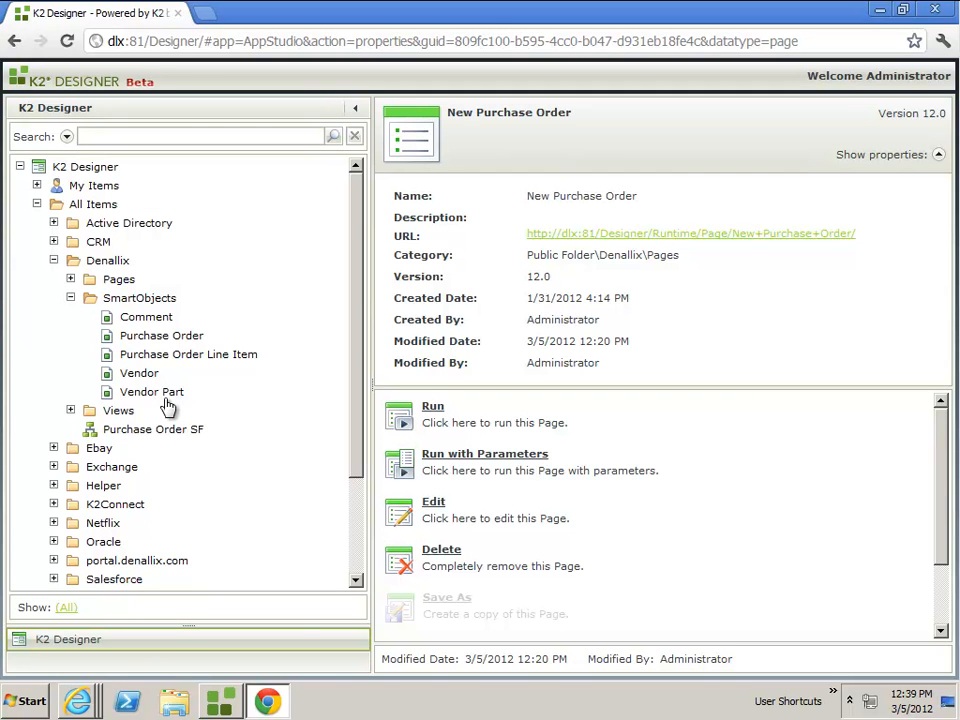
mouse_move(176, 344)
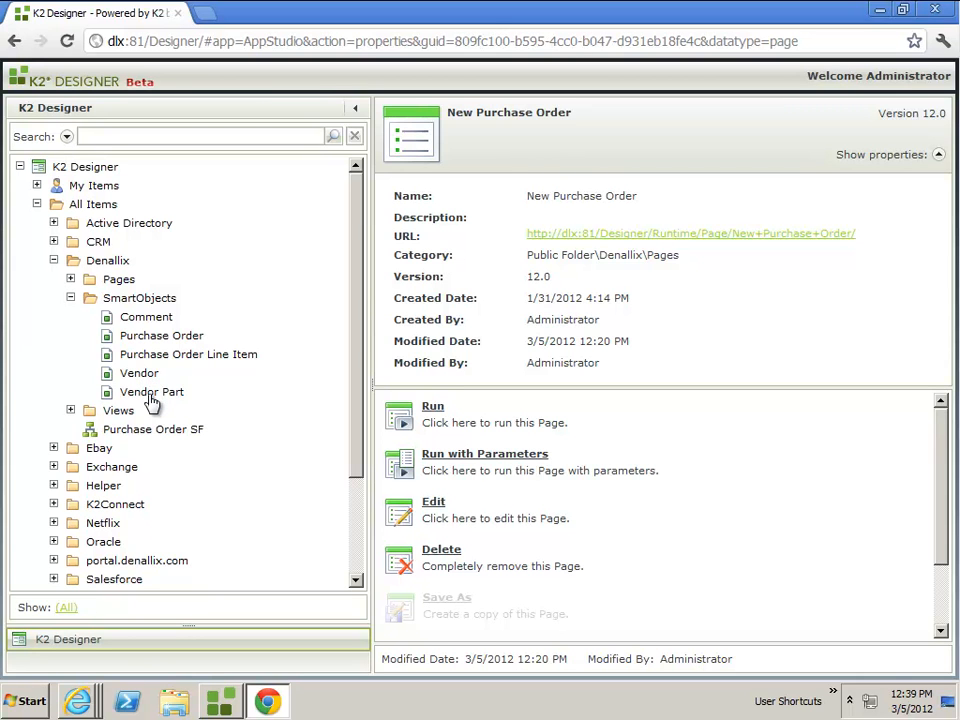
mouse_move(156, 320)
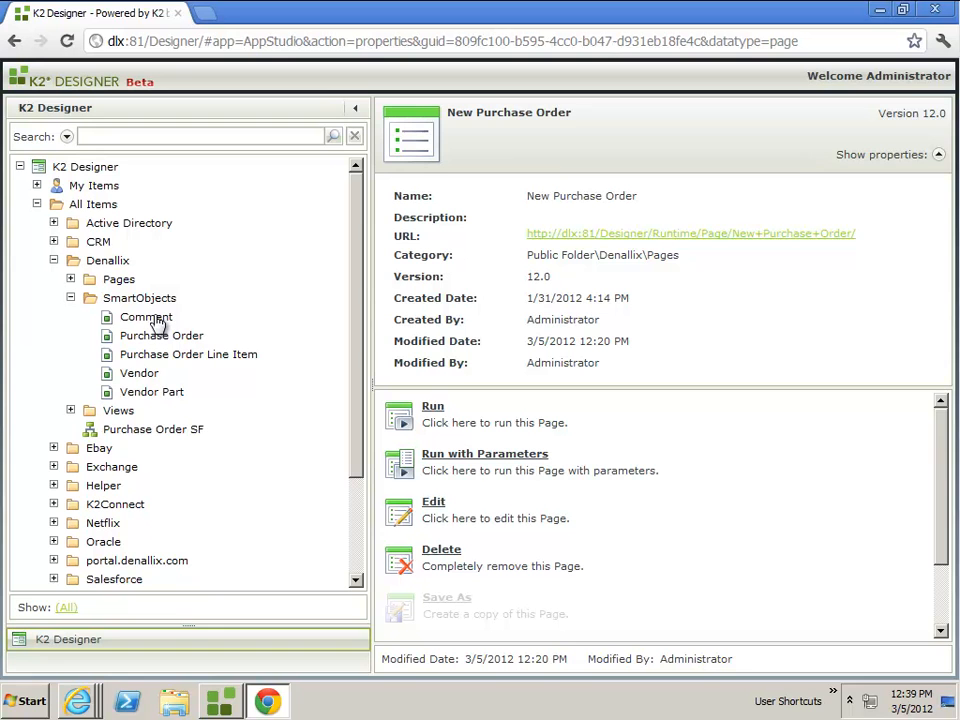
mouse_move(138, 380)
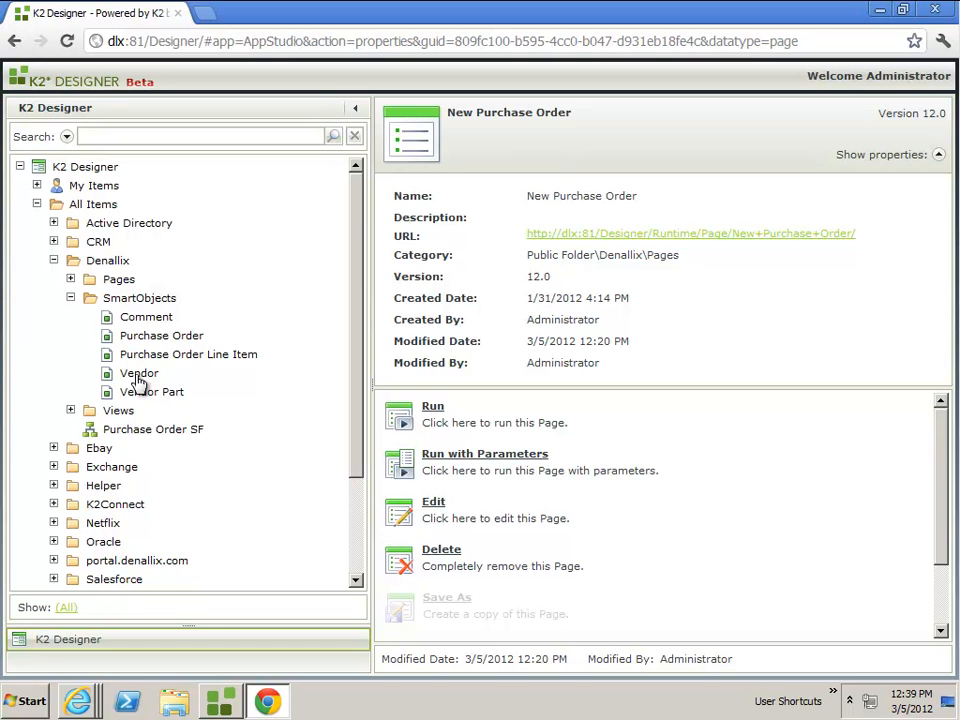
- Expand the Denallix Views and Pages folders to list the purchase order and comment forms
left_click(152, 428)
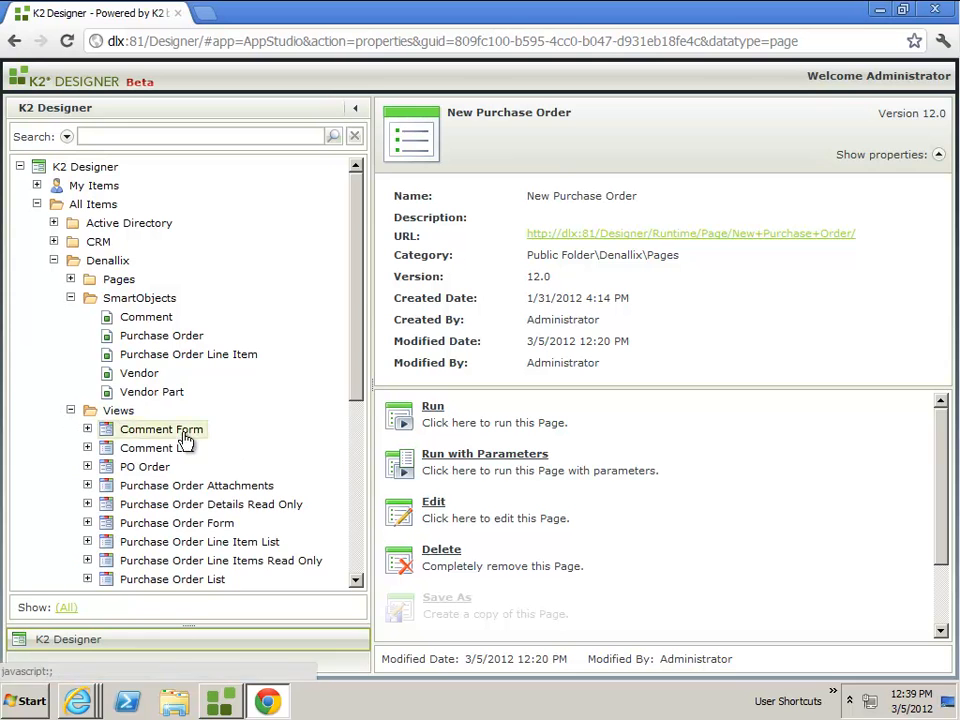
scroll("down", 3)
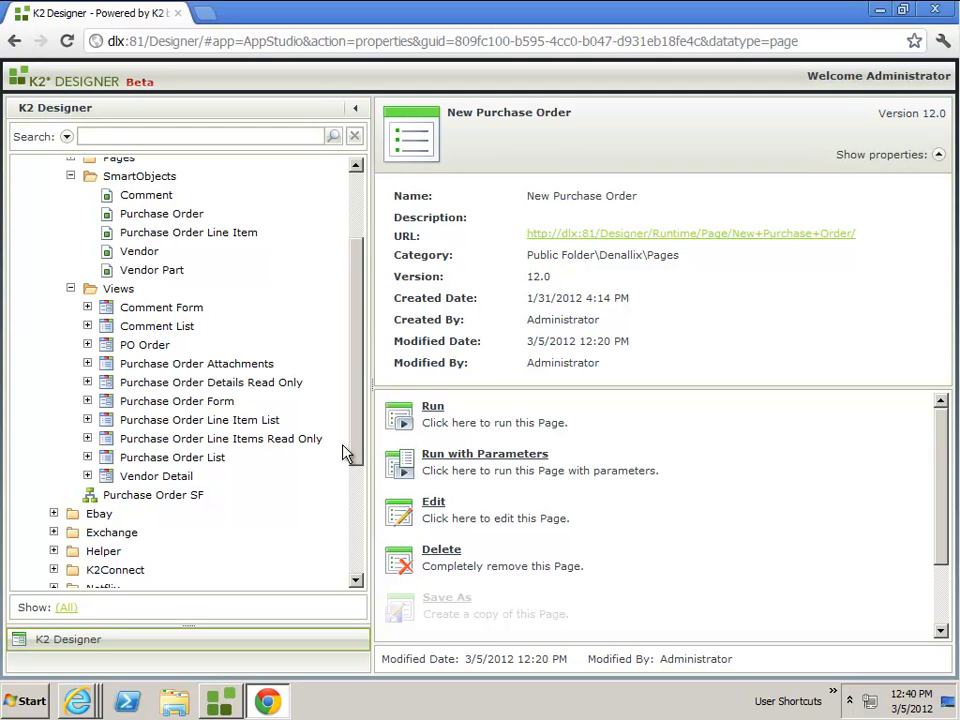
scroll("up", 3)
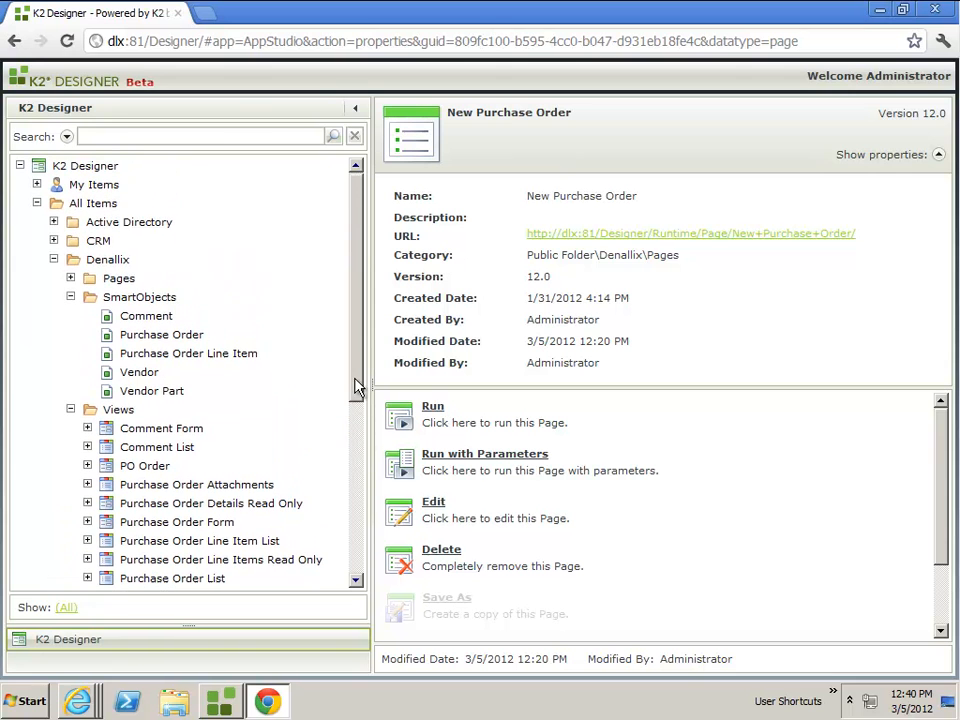
left_click(72, 280)
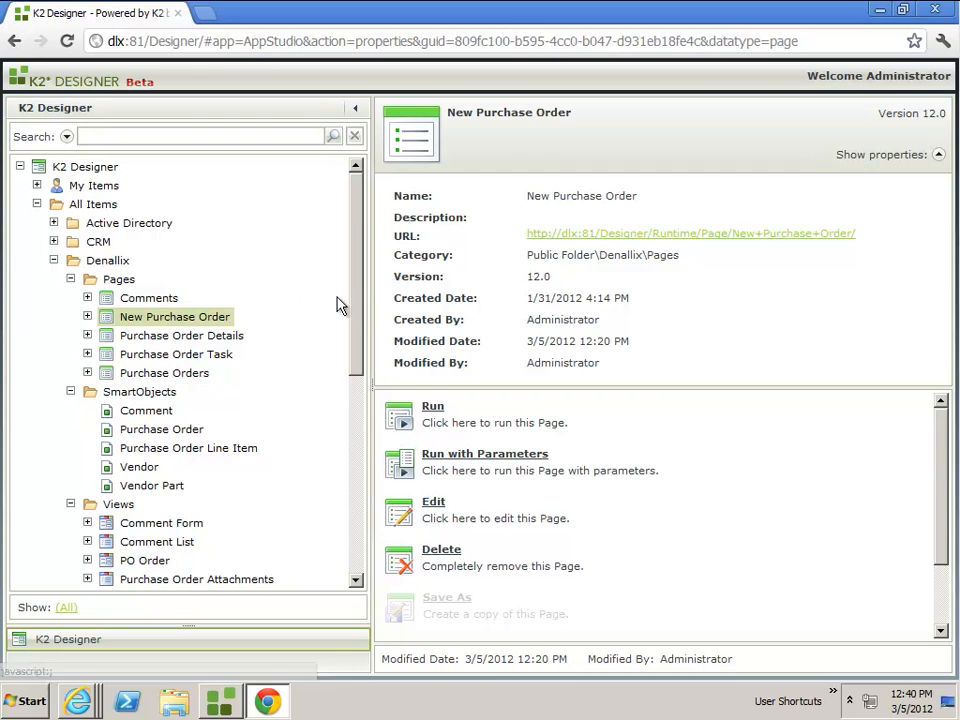
mouse_move(360, 318)
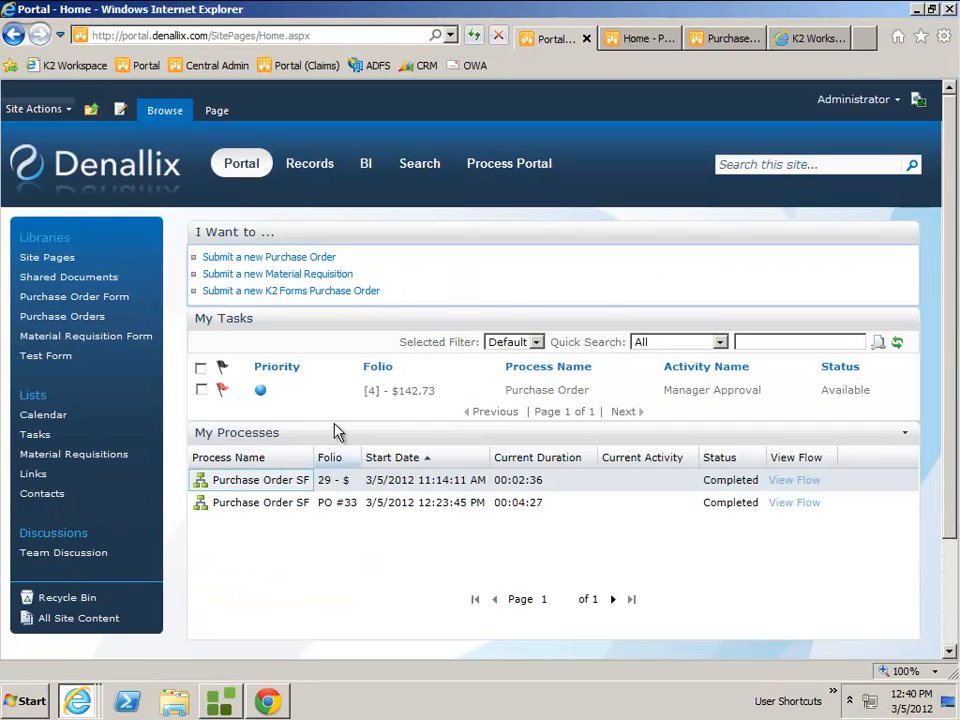
mouse_move(292, 290)
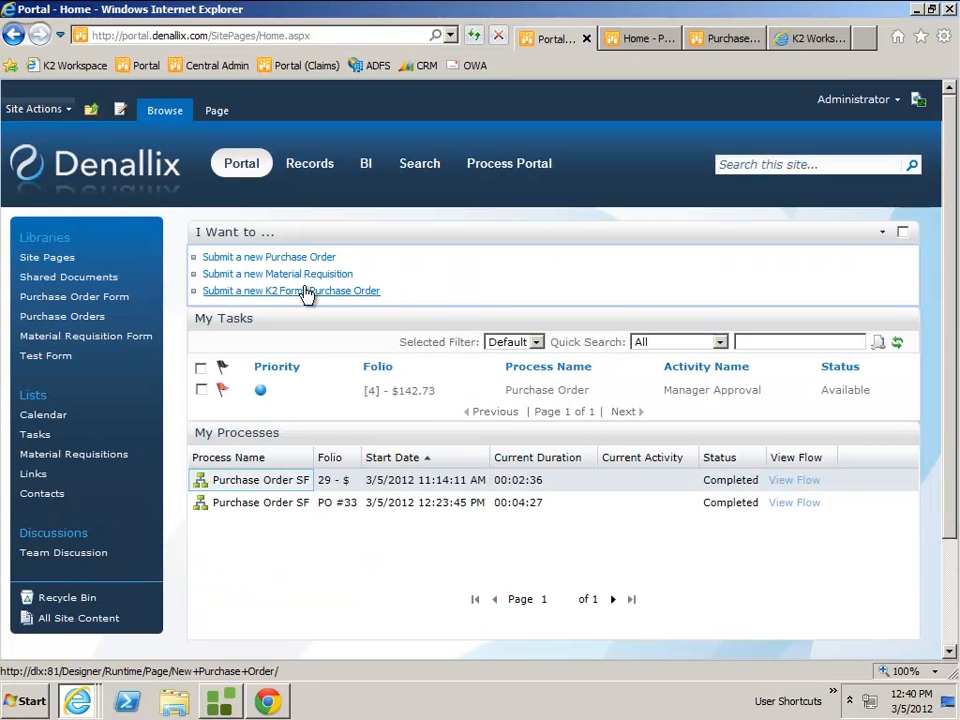
- Start a new K2 Forms purchase order from the 'I Want to…' links on the portal home
left_click(290, 290)
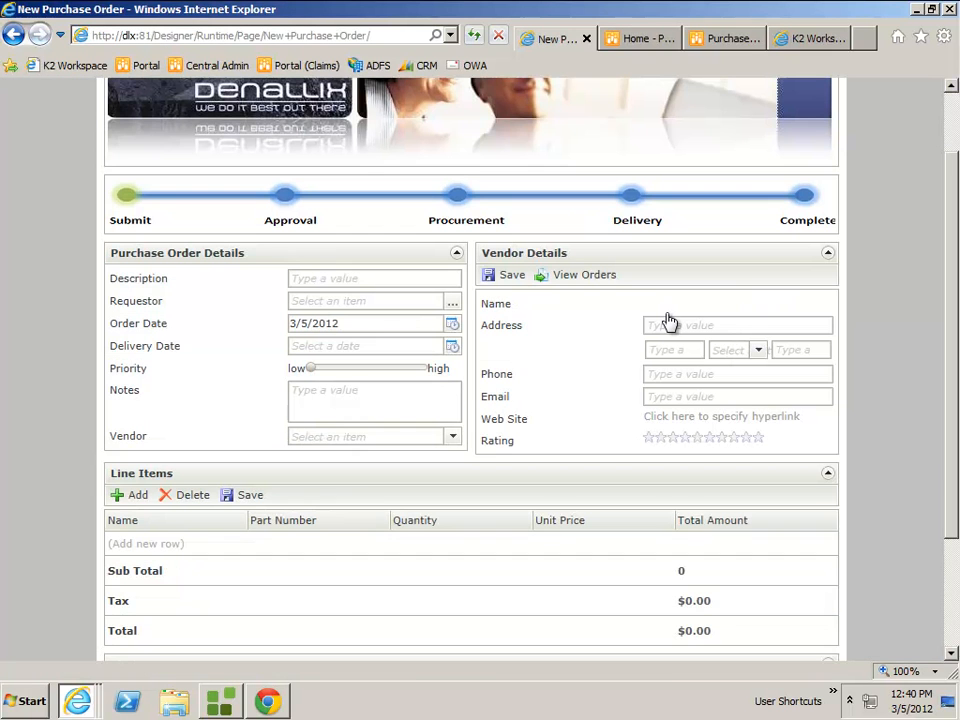
mouse_move(536, 318)
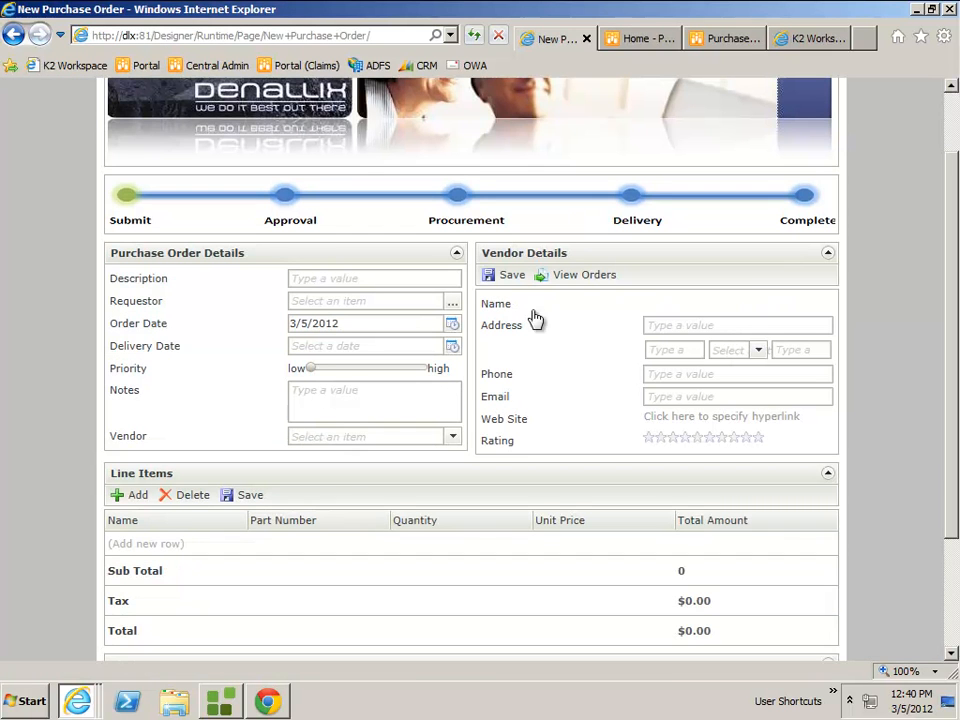
mouse_move(288, 256)
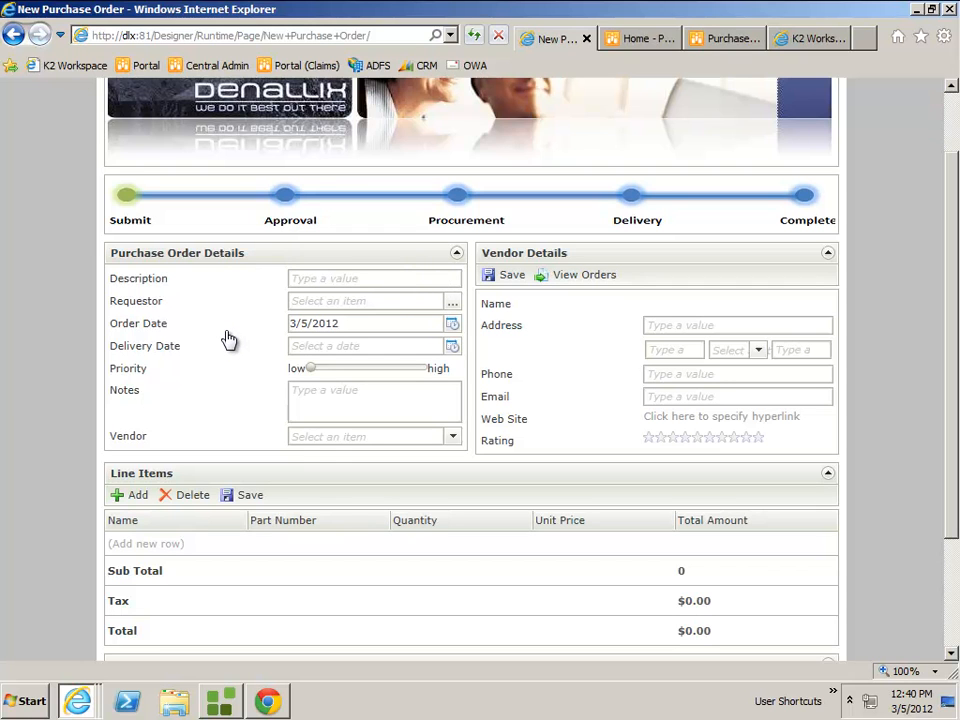
mouse_move(568, 360)
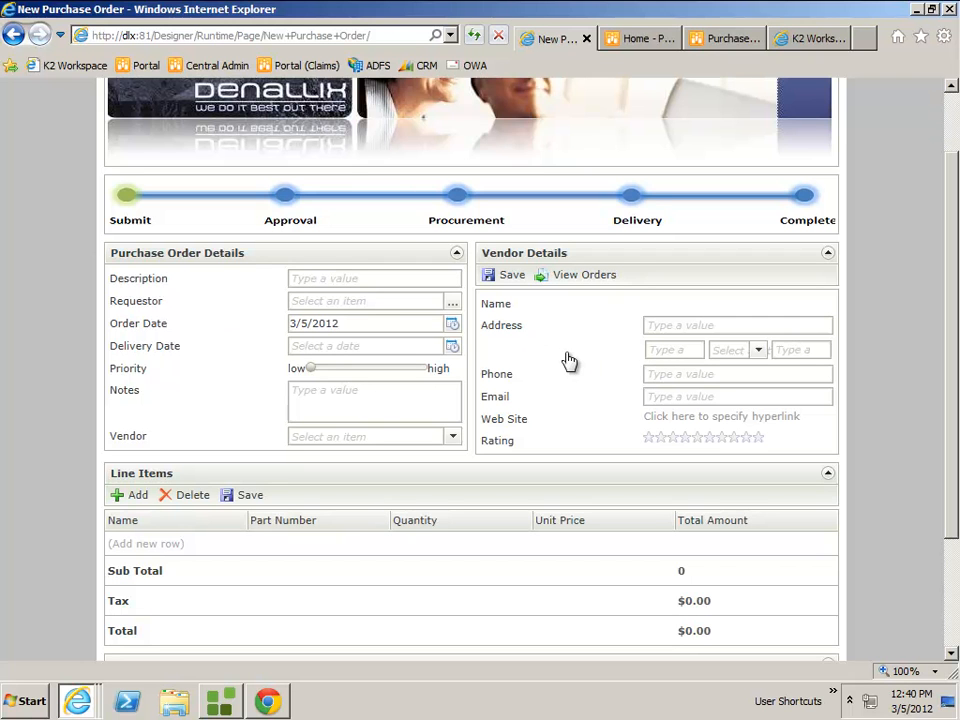
mouse_move(948, 452)
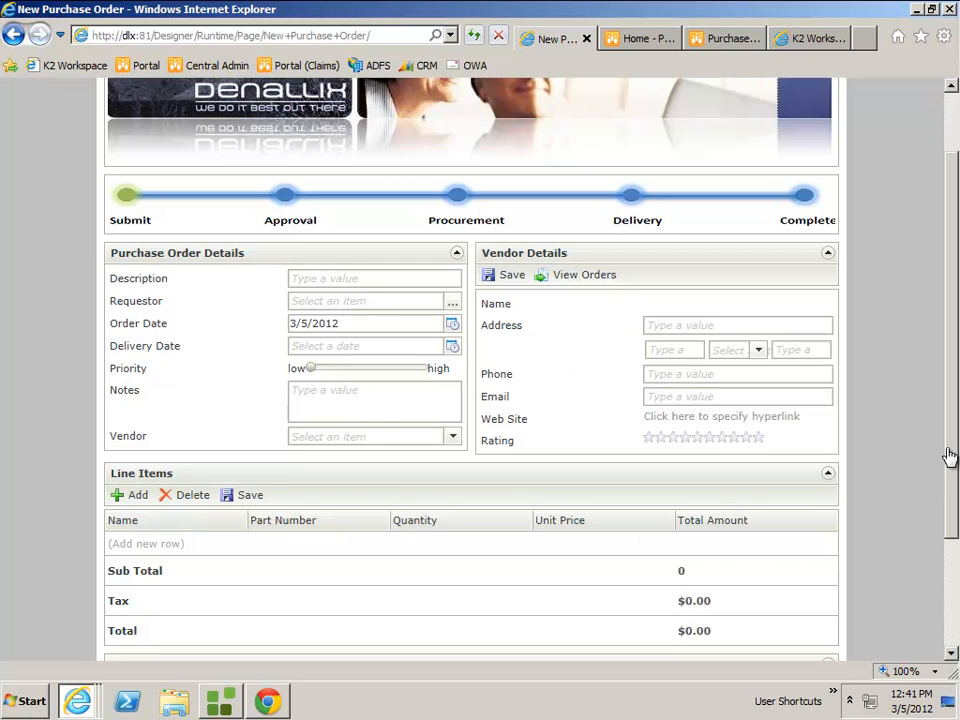
- Enter the 'office supplies' description, choose the requestor and set the date 3/31/2012
scroll("down", 3)
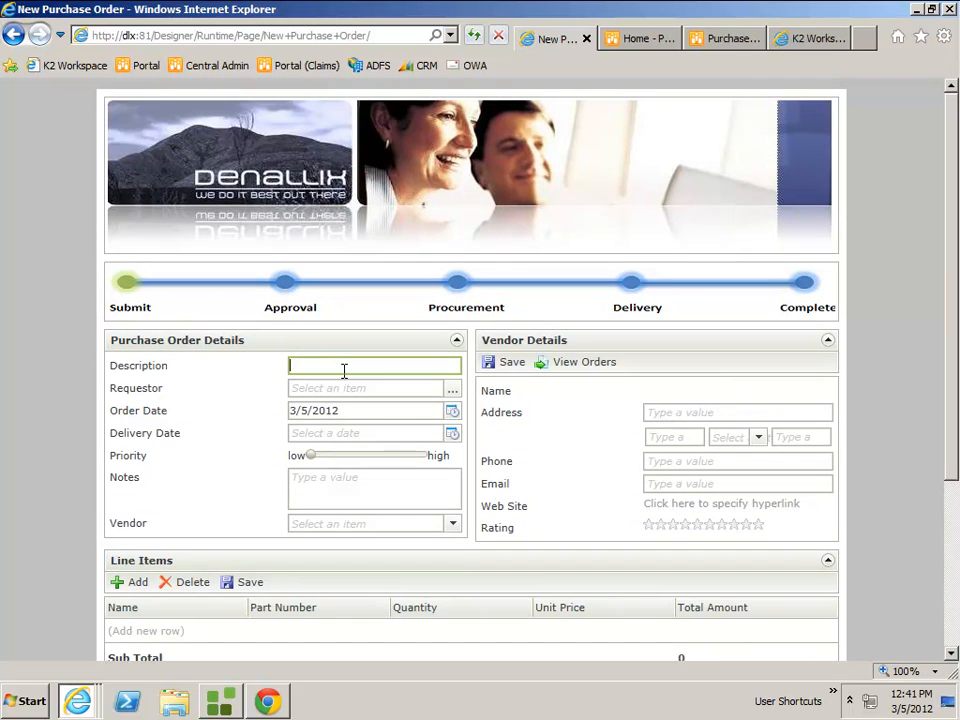
type("office supplies")
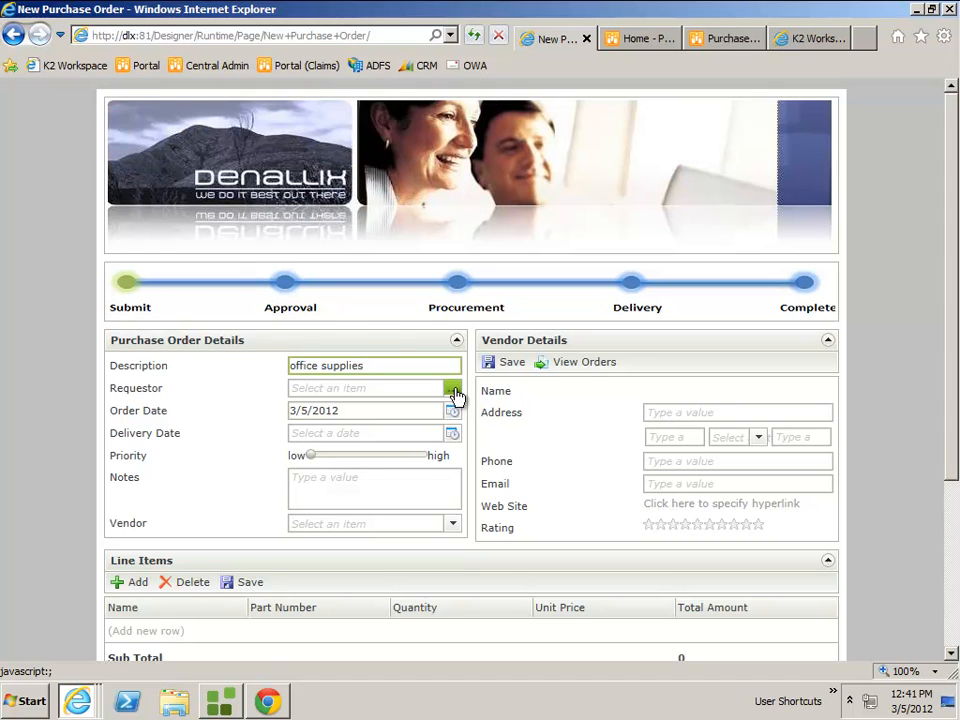
left_click(452, 388)
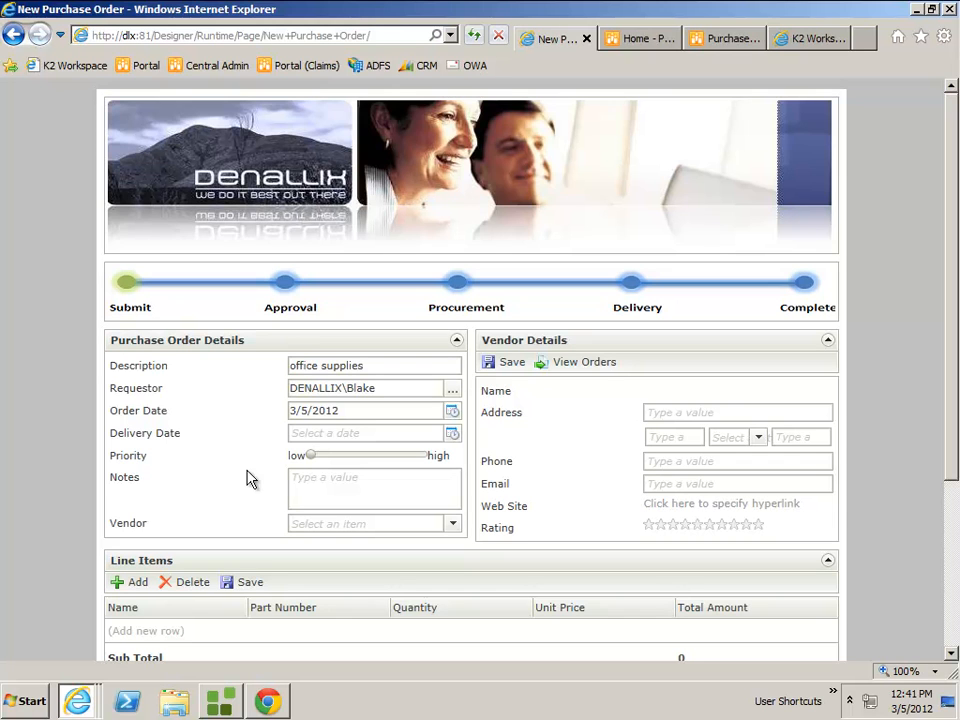
mouse_move(460, 448)
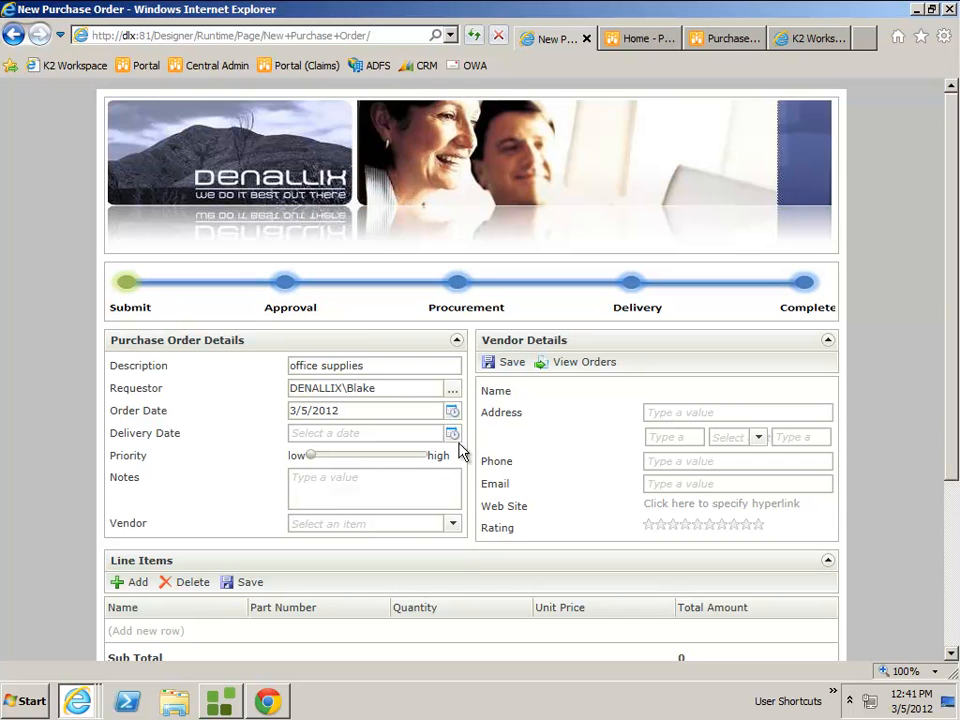
type("3/31/2012")
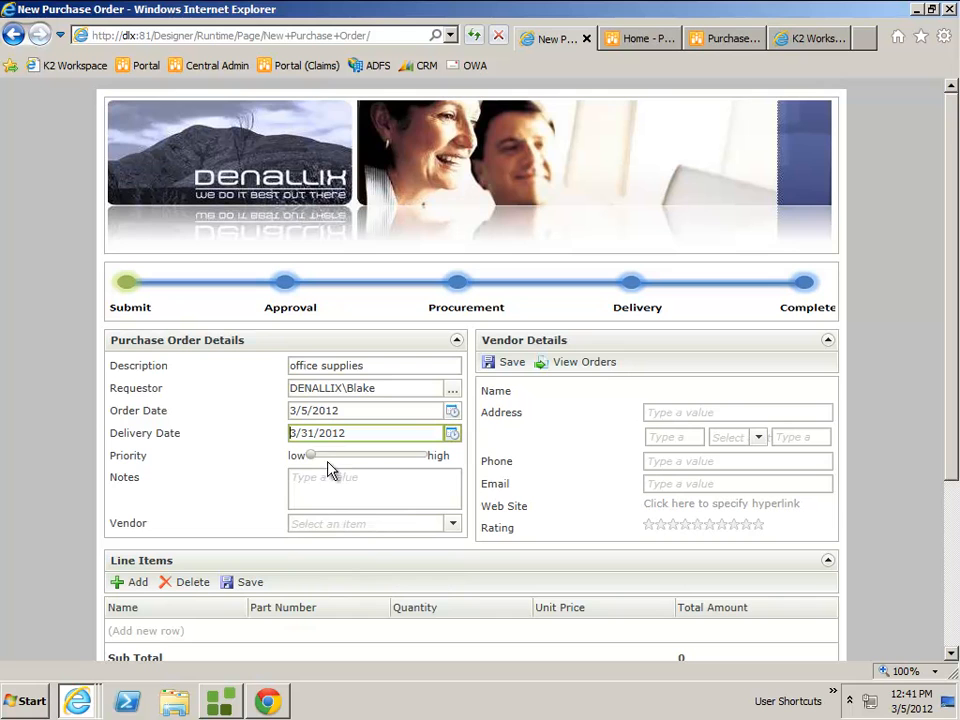
mouse_move(312, 456)
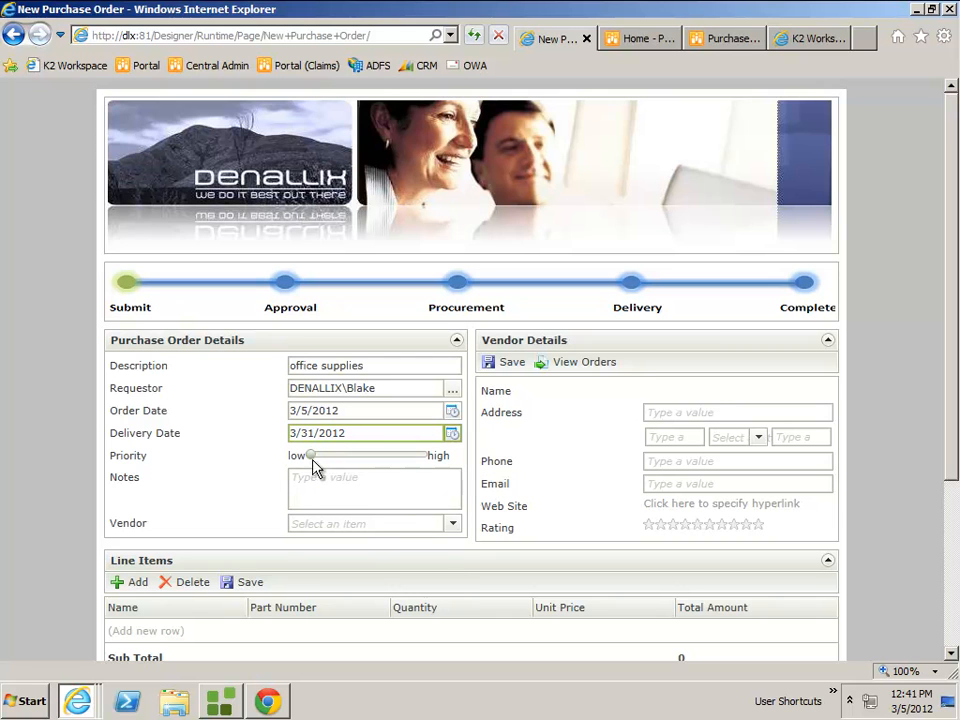
- Set the priority to high and add the note 'supplies for the office'
left_click_drag(310, 456, 368, 456)
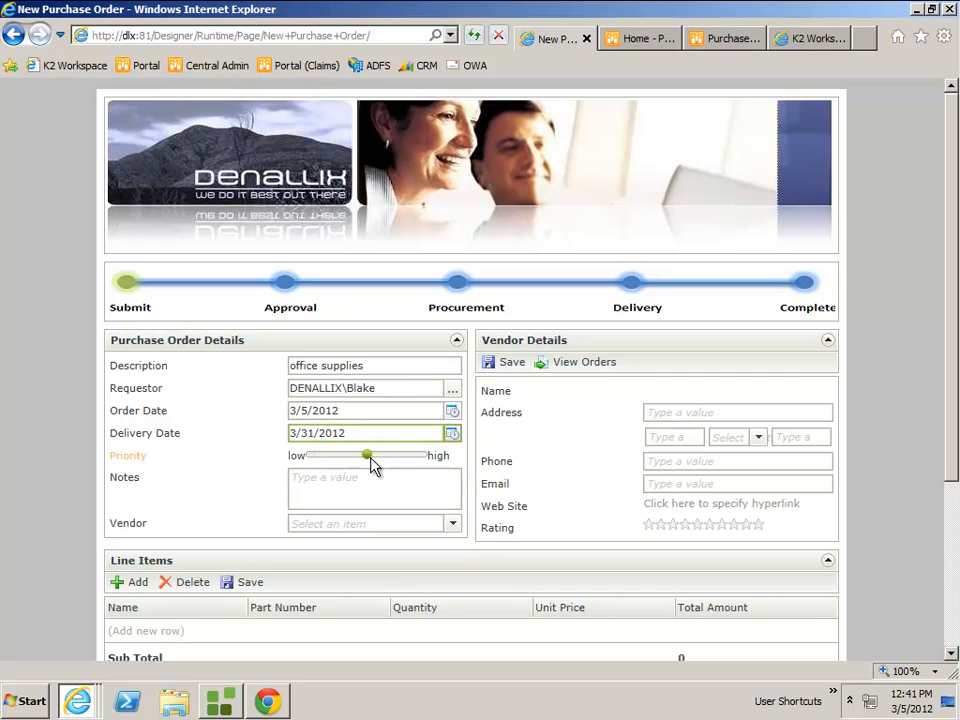
left_click_drag(368, 456, 420, 456)
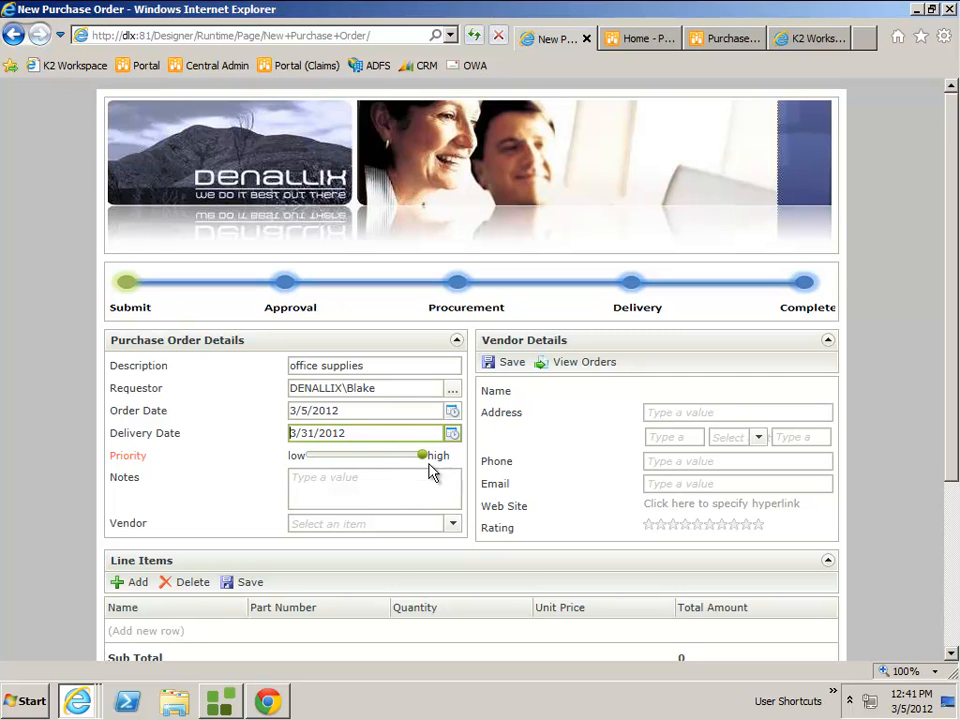
left_click_drag(420, 456, 364, 456)
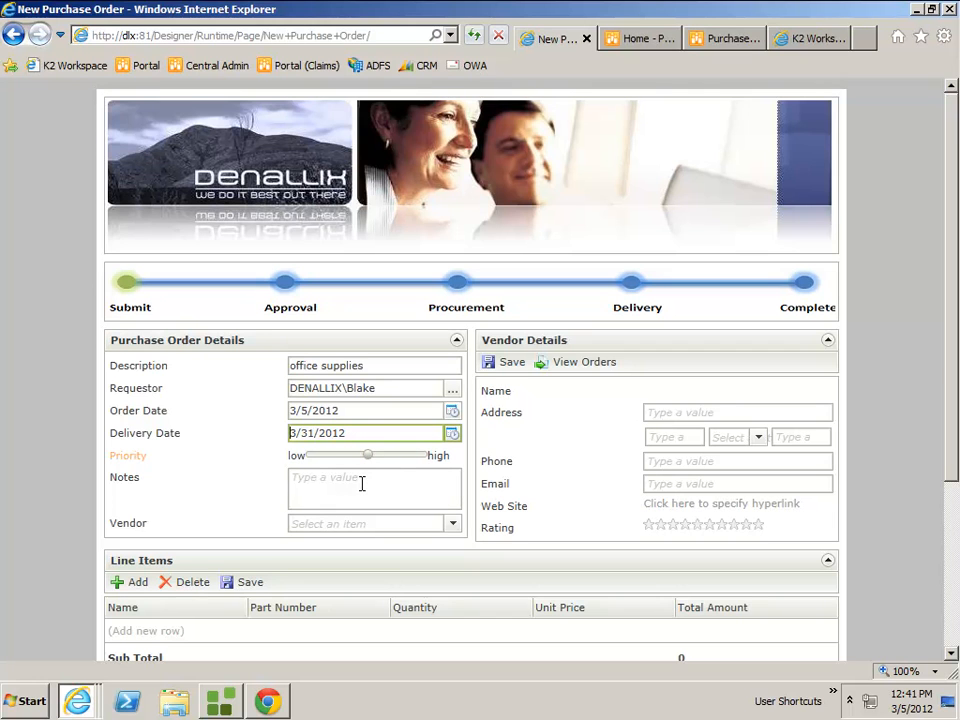
left_click(376, 488)
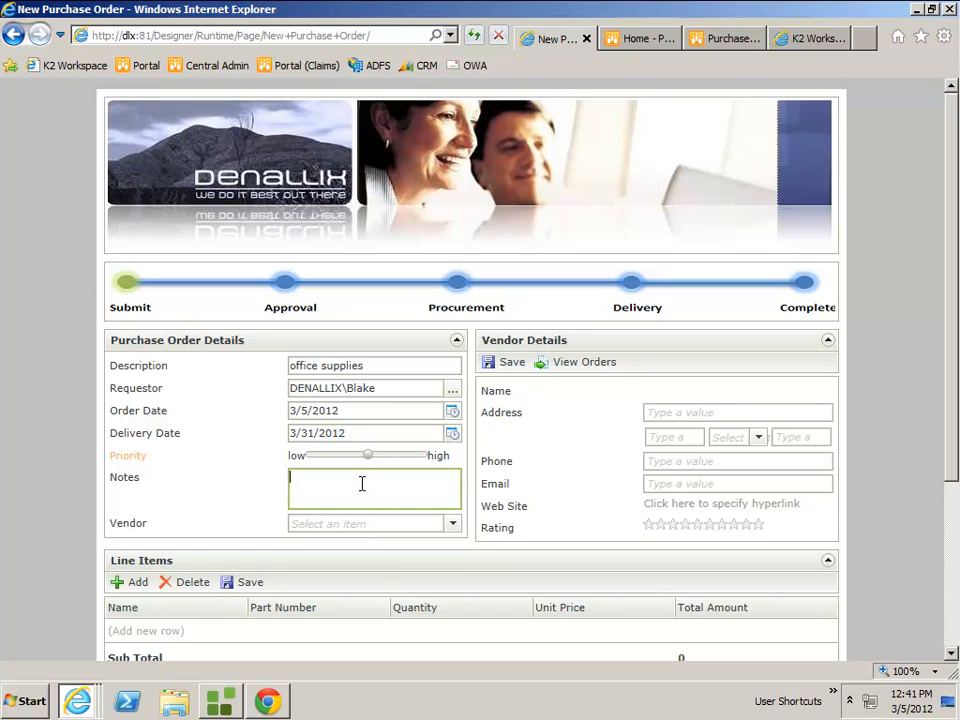
type("supplies for the")
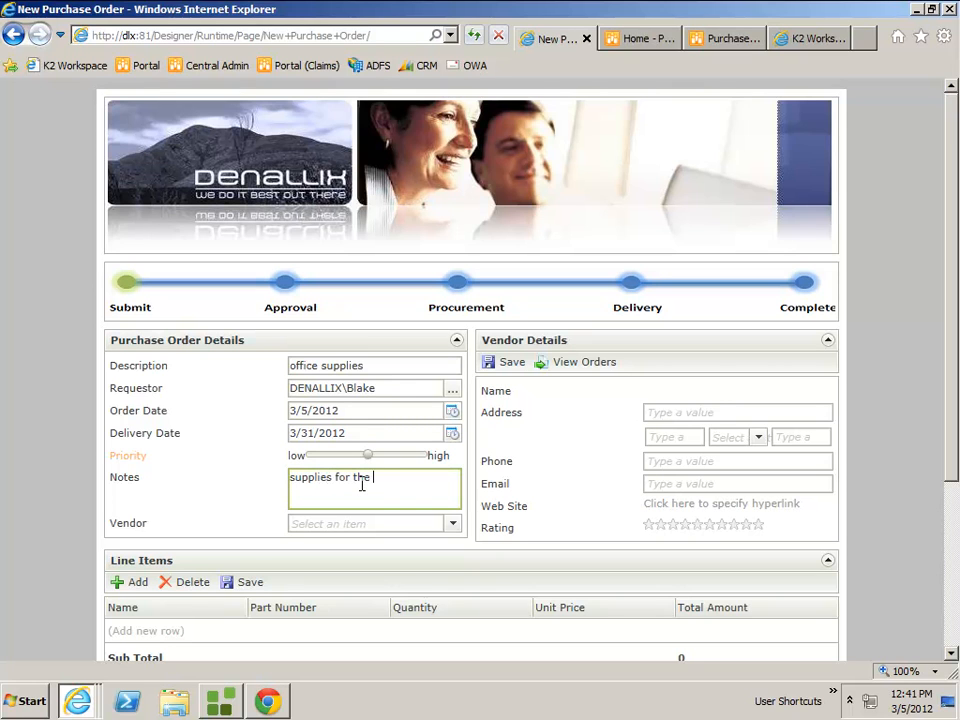
type("office")
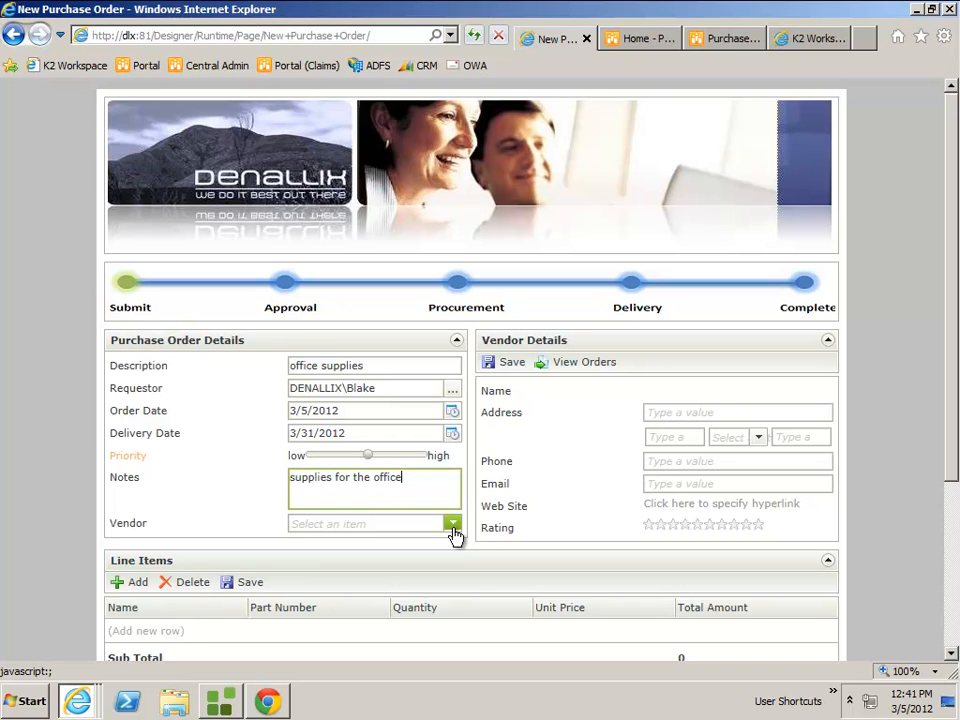
- Make Bluth Co. the vendor and re-enter its phone ending 5555
left_click(452, 524)
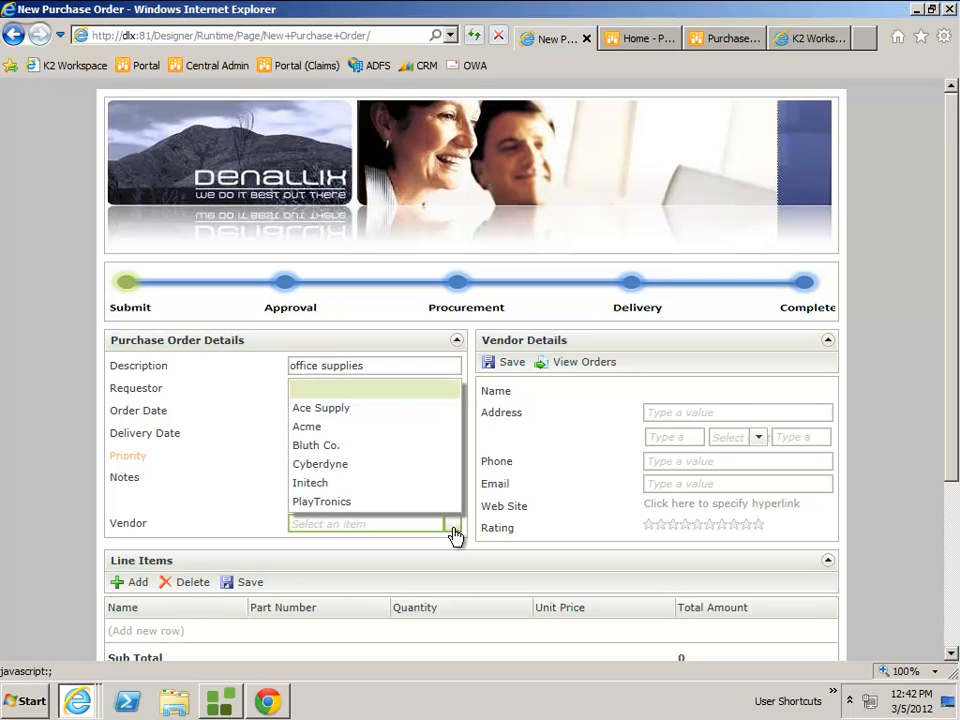
mouse_move(324, 444)
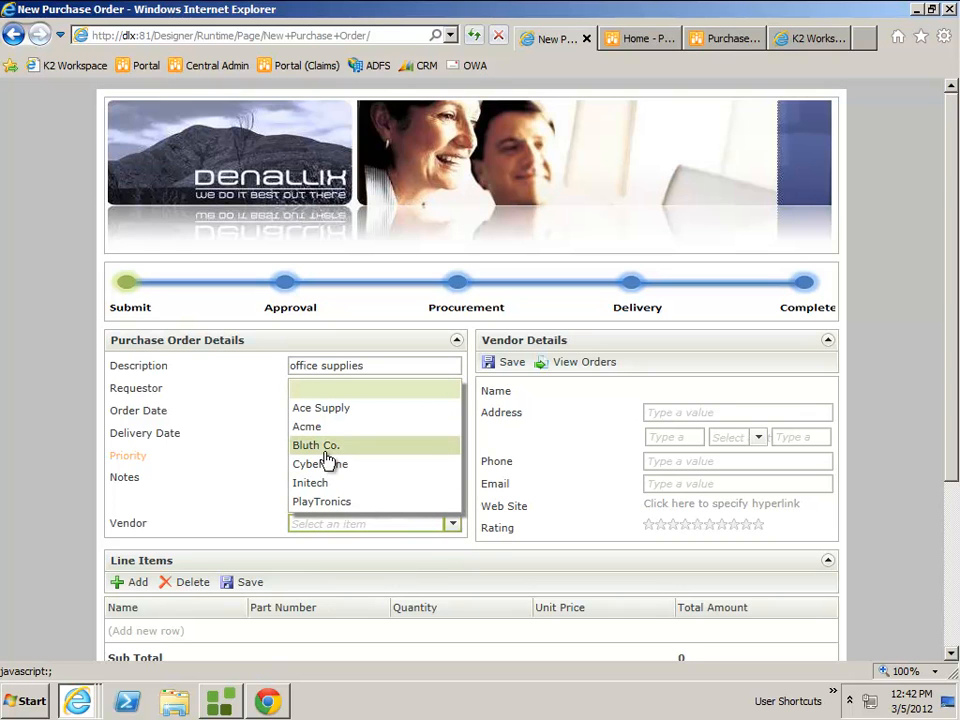
mouse_move(328, 448)
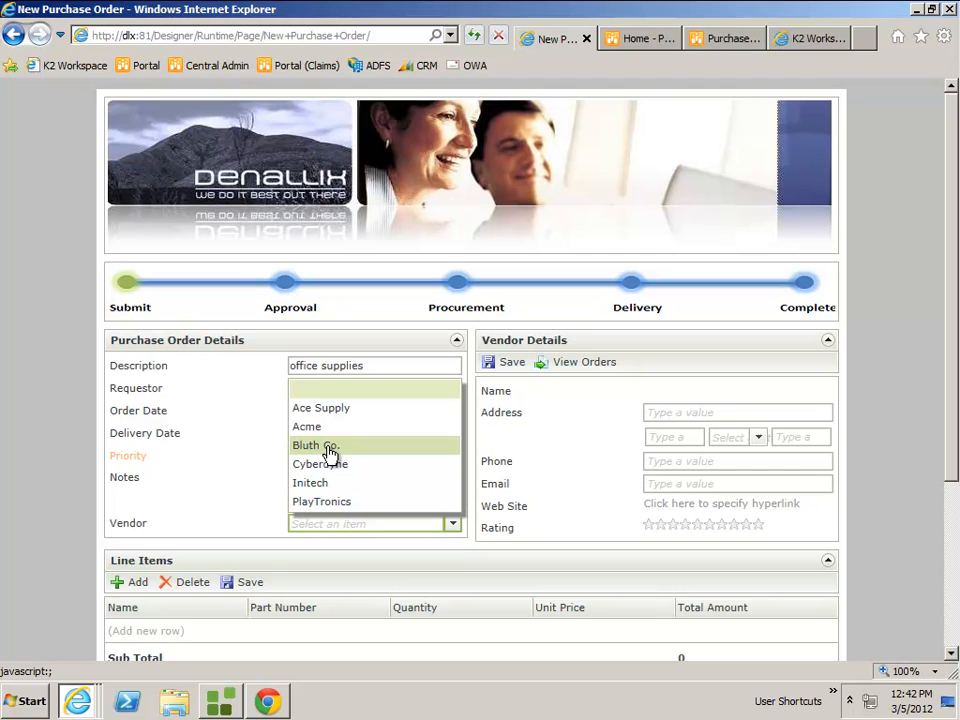
left_click(316, 444)
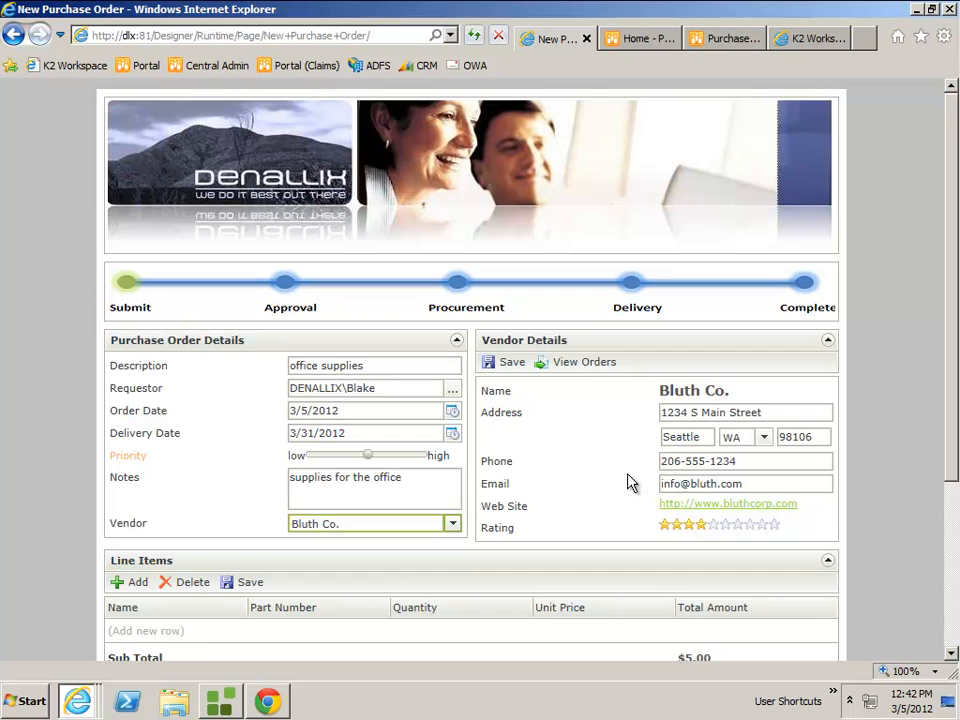
mouse_move(644, 514)
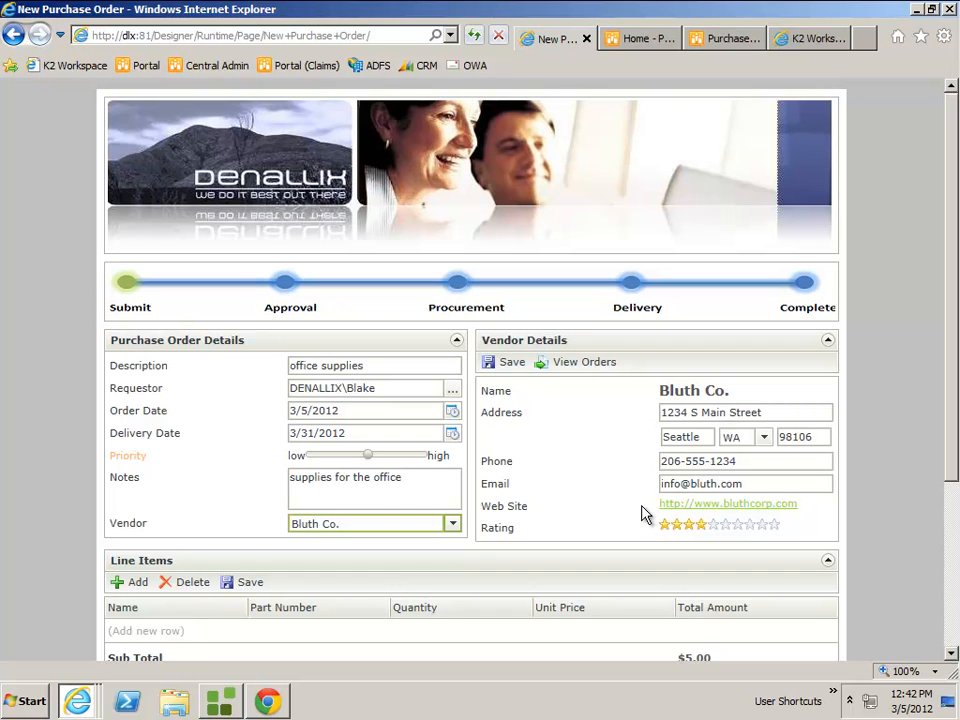
left_click(744, 460)
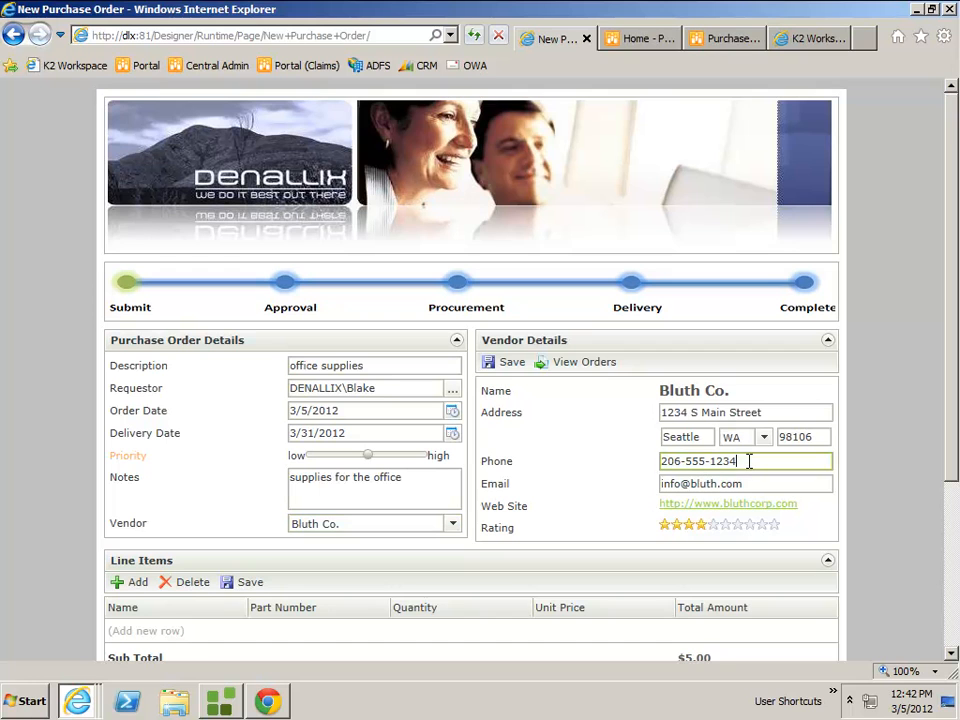
key("BackSpace")
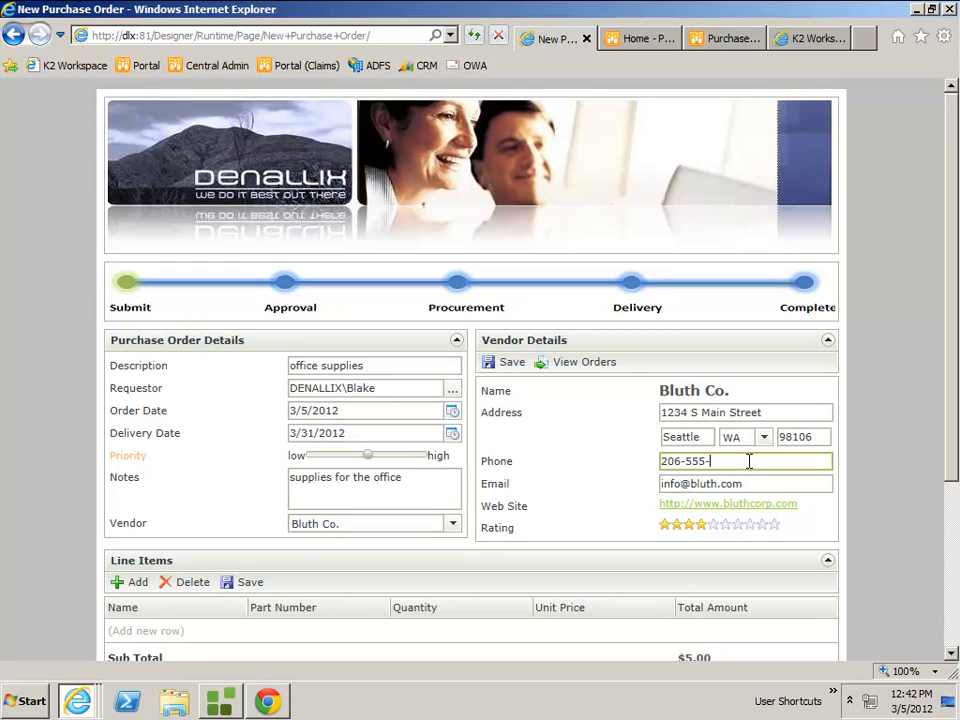
type("5555")
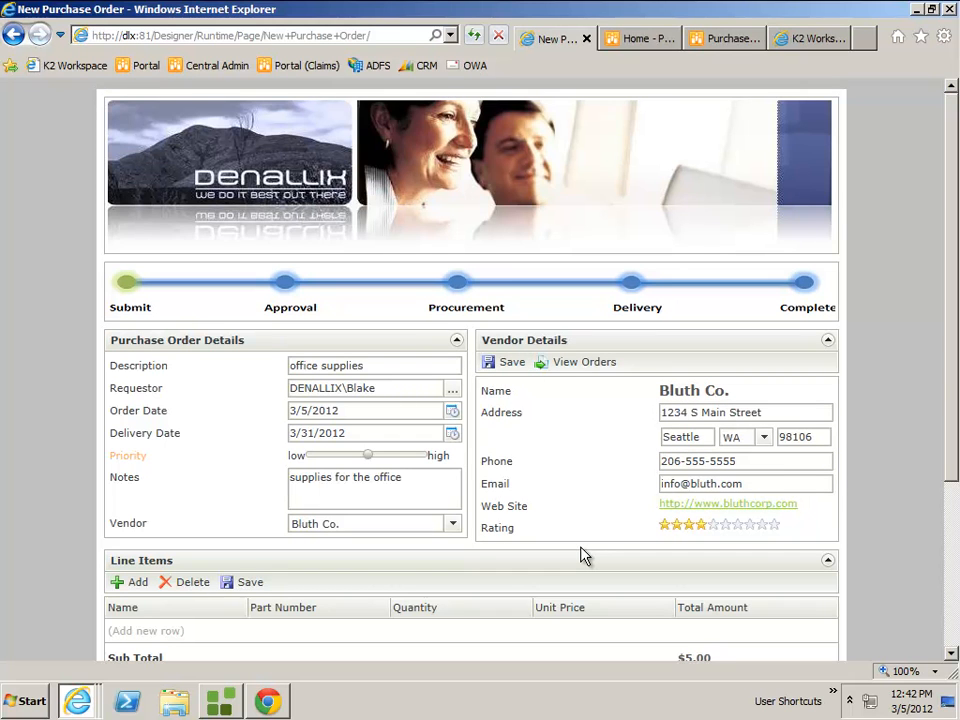
triple_click(744, 460)
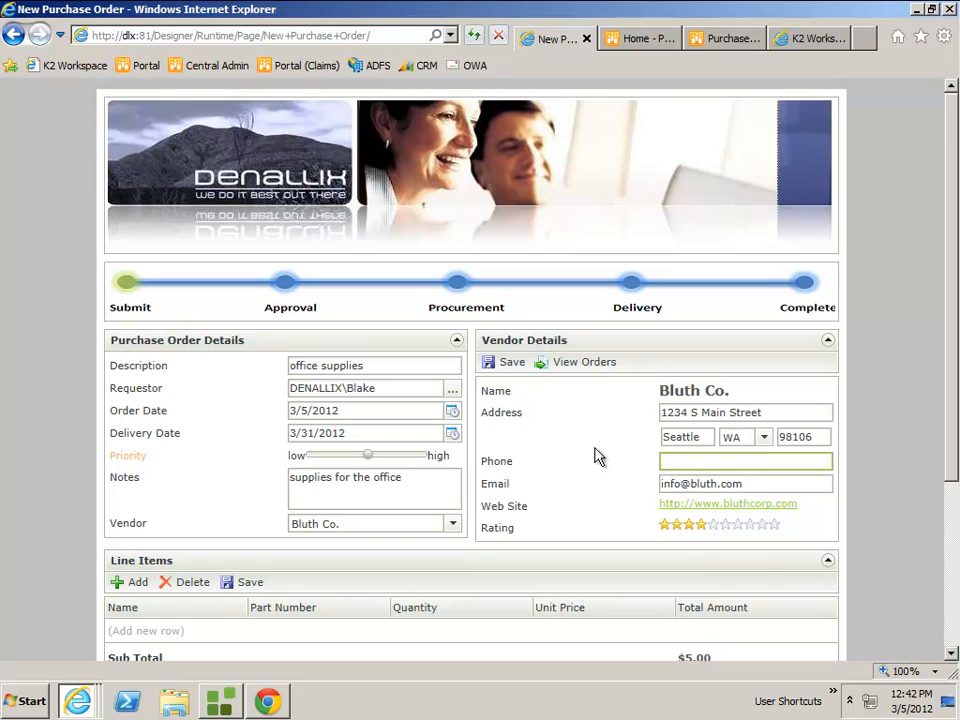
left_click(744, 460)
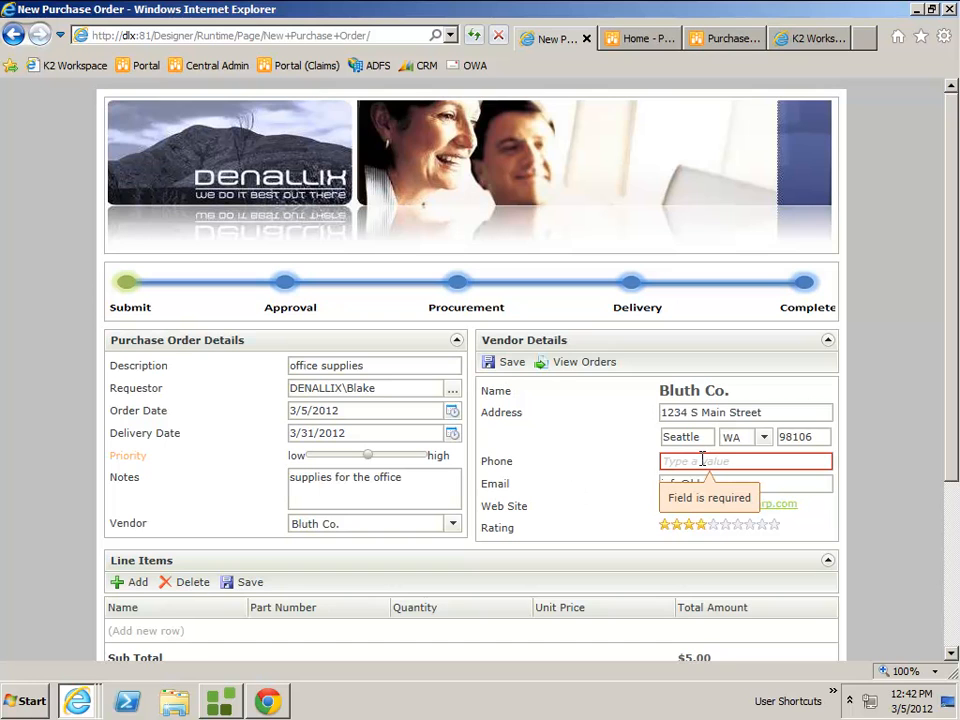
left_click(744, 460)
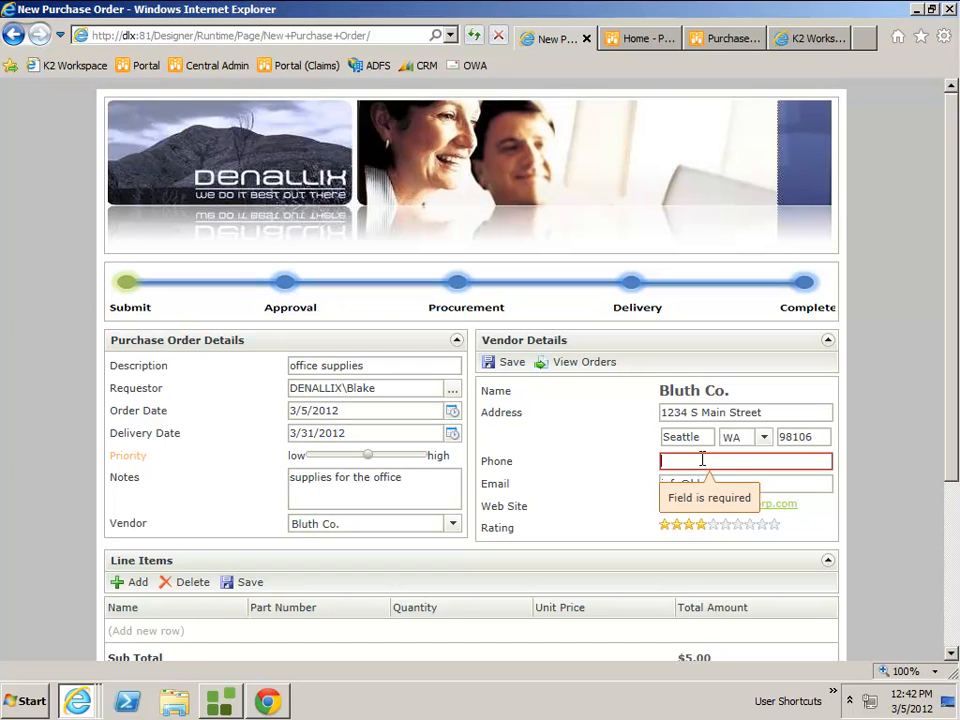
type("6514654")
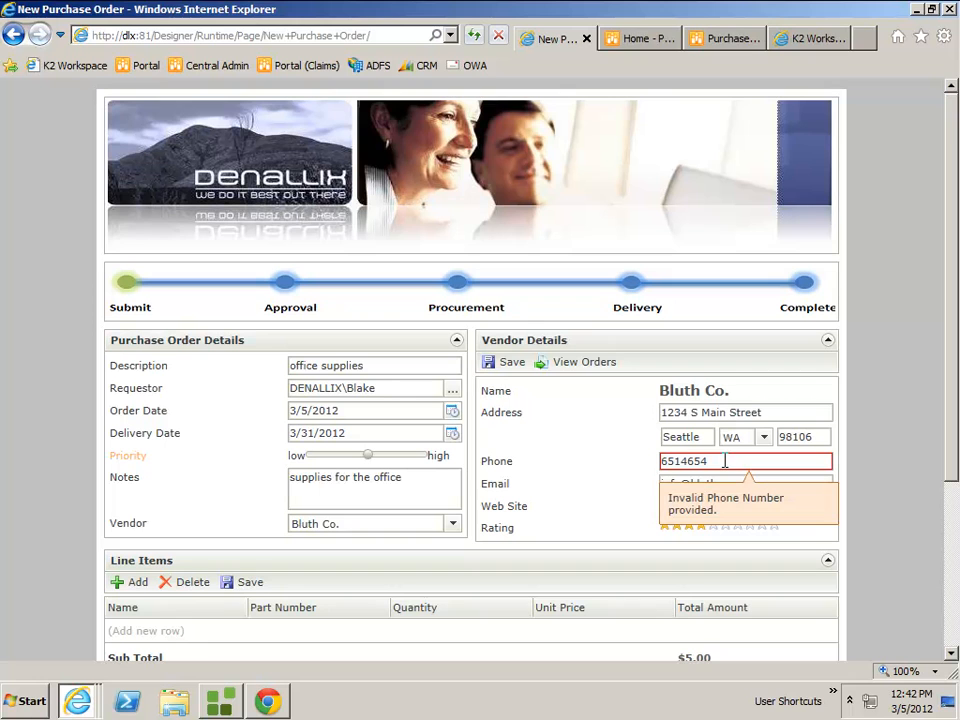
key("Backspace")
type("206-555-")
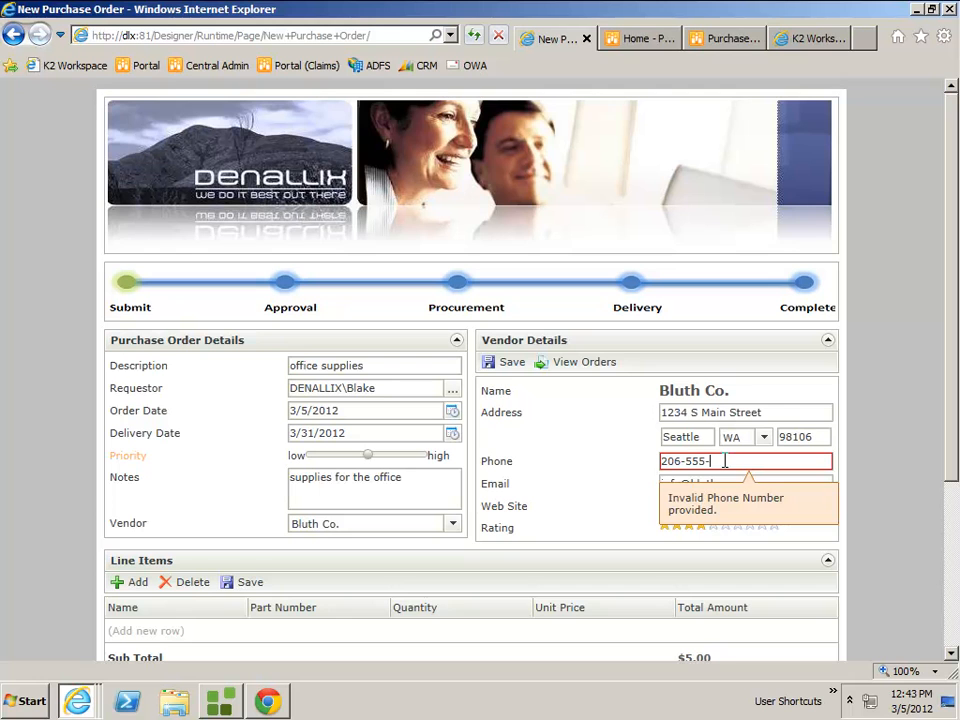
type("5555")
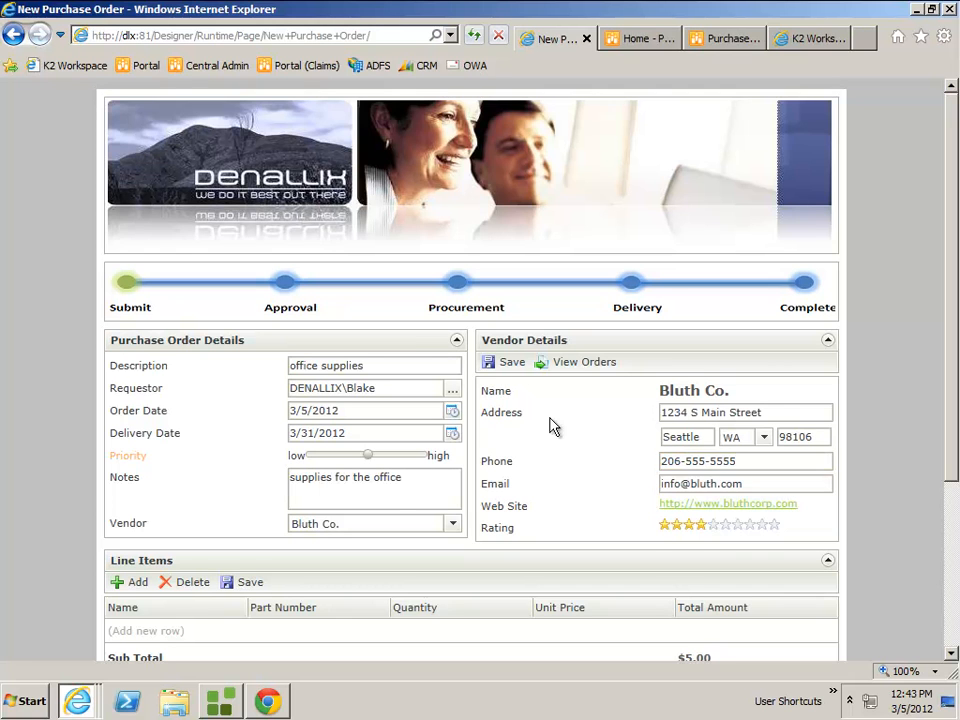
mouse_move(620, 444)
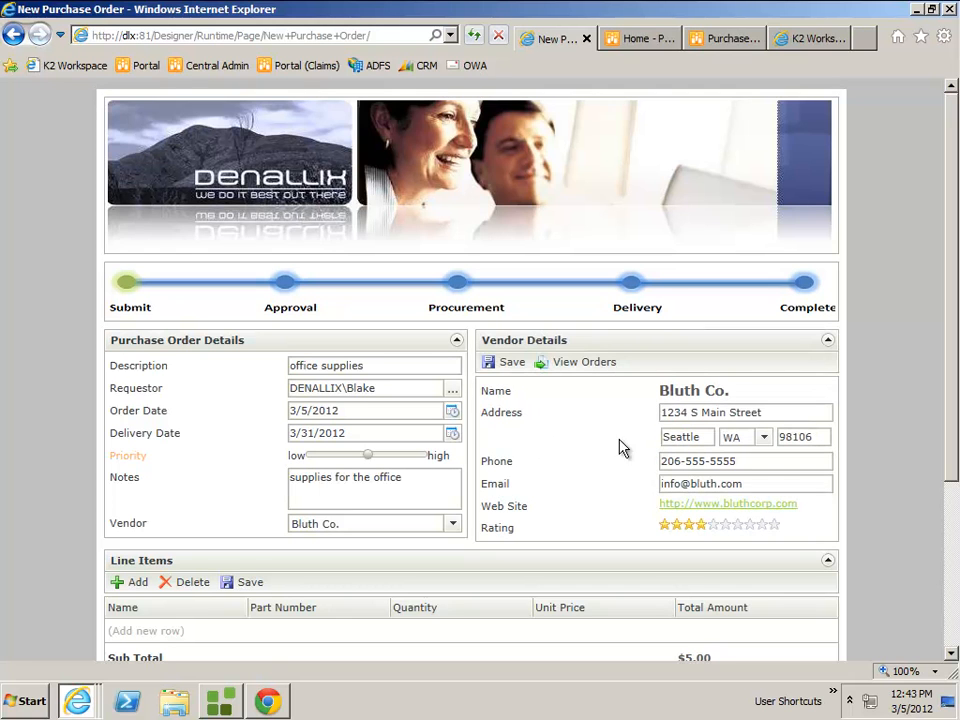
mouse_move(592, 428)
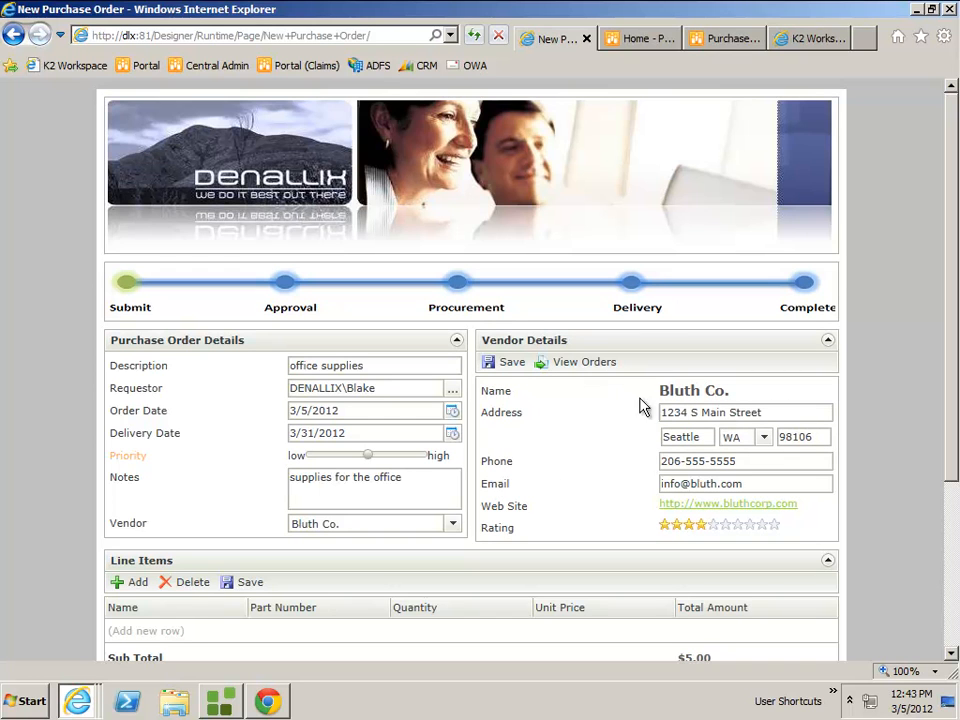
mouse_move(600, 412)
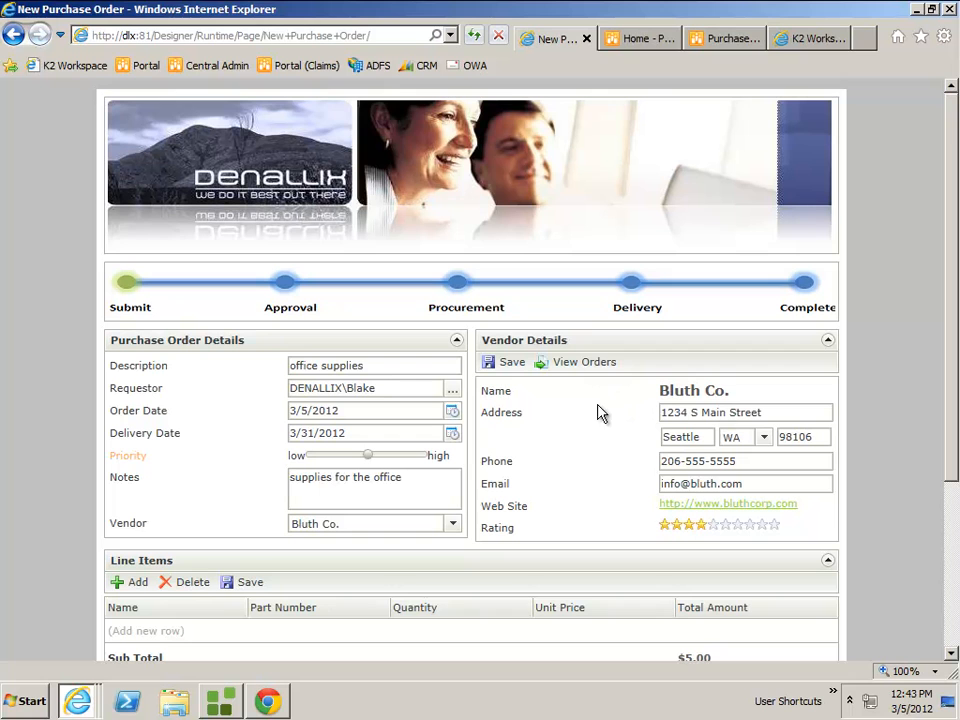
mouse_move(600, 412)
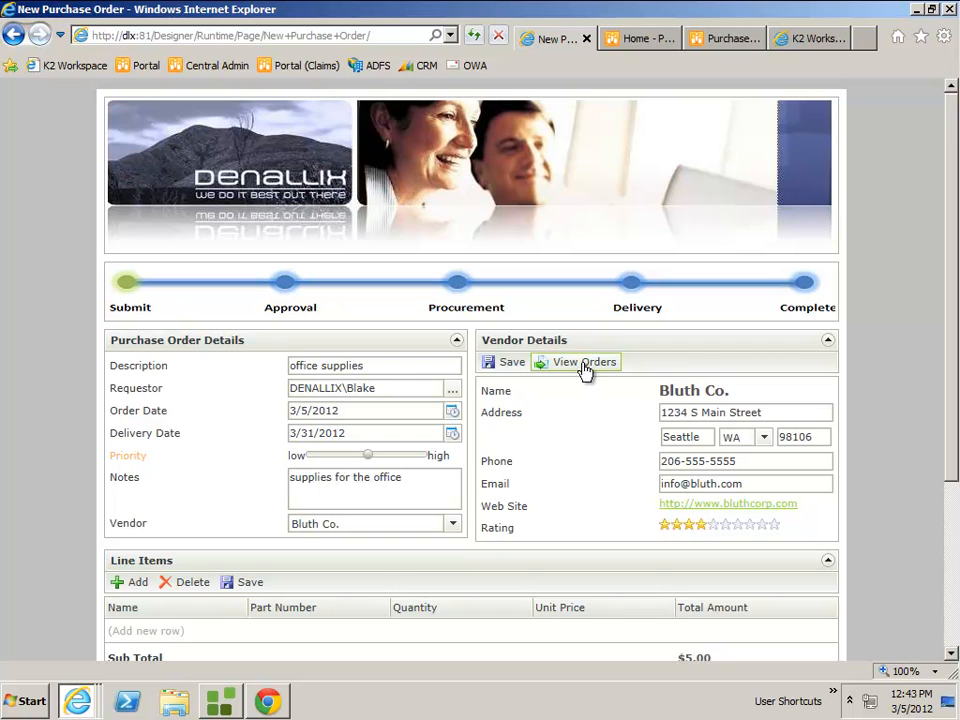
- View Bluth Co.'s existing orders and show order 29's line items, tax and total
left_click(584, 362)
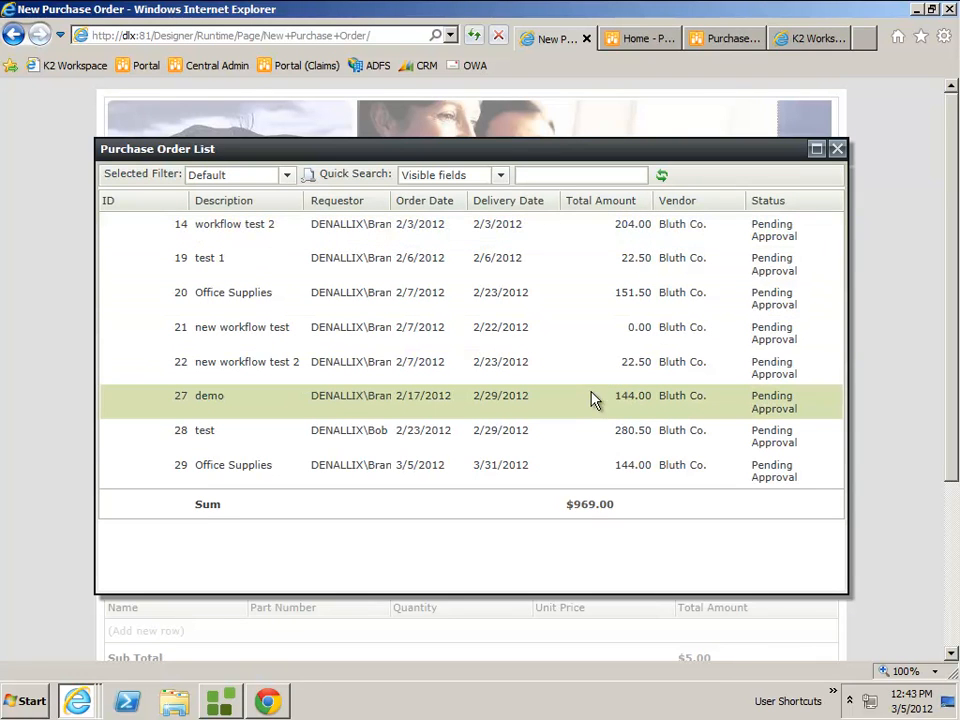
mouse_move(466, 404)
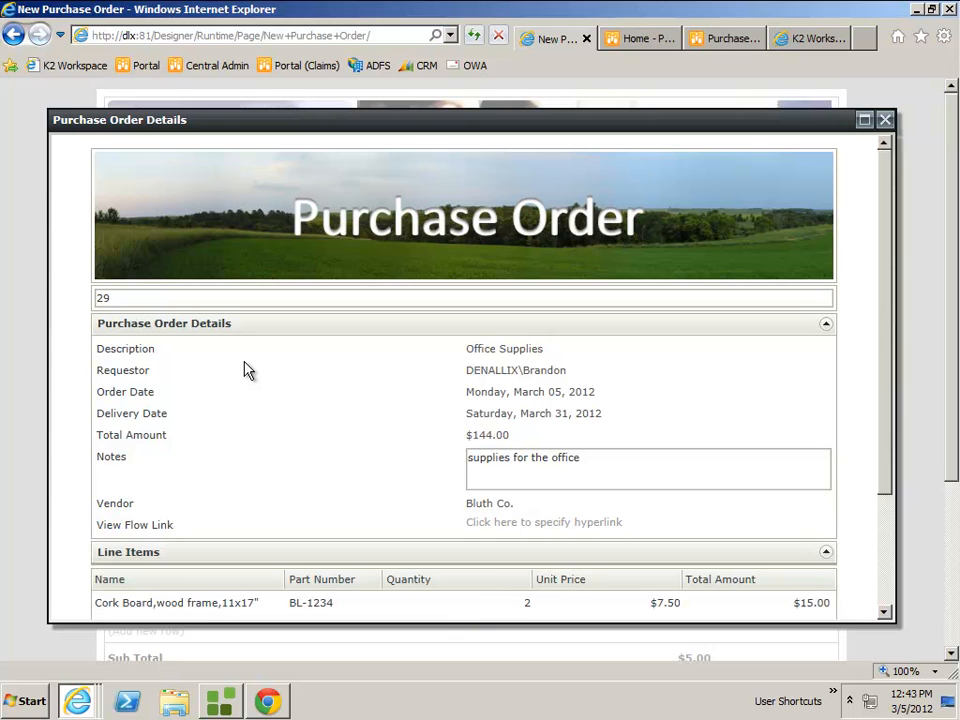
mouse_move(458, 510)
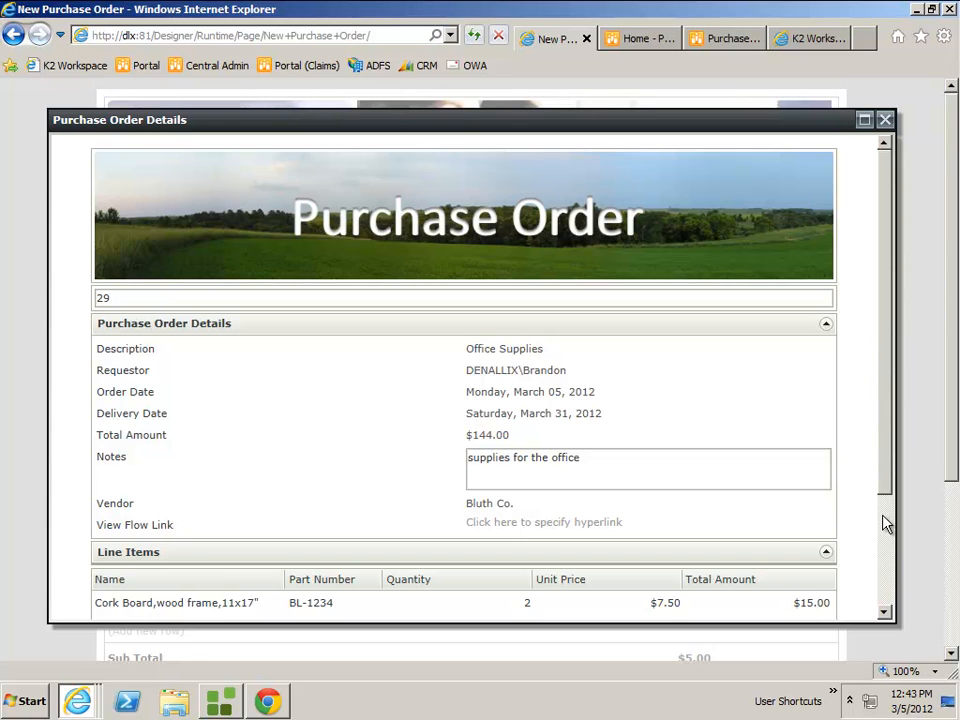
scroll("down", 3)
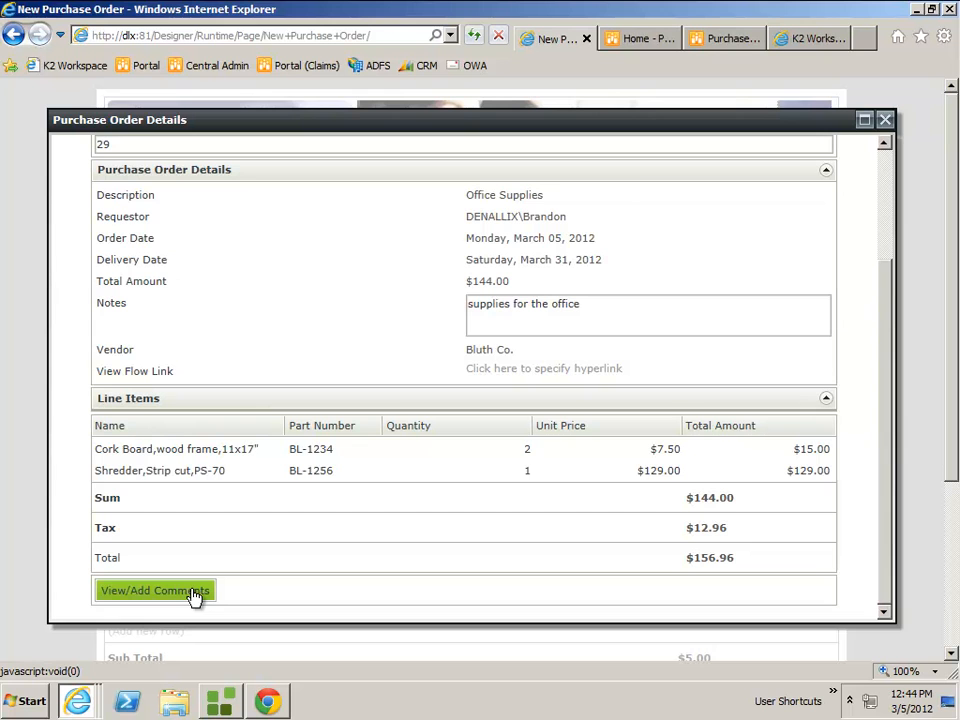
- Add the comment 'another comment' to order 29 and close the Comments window
left_click(154, 590)
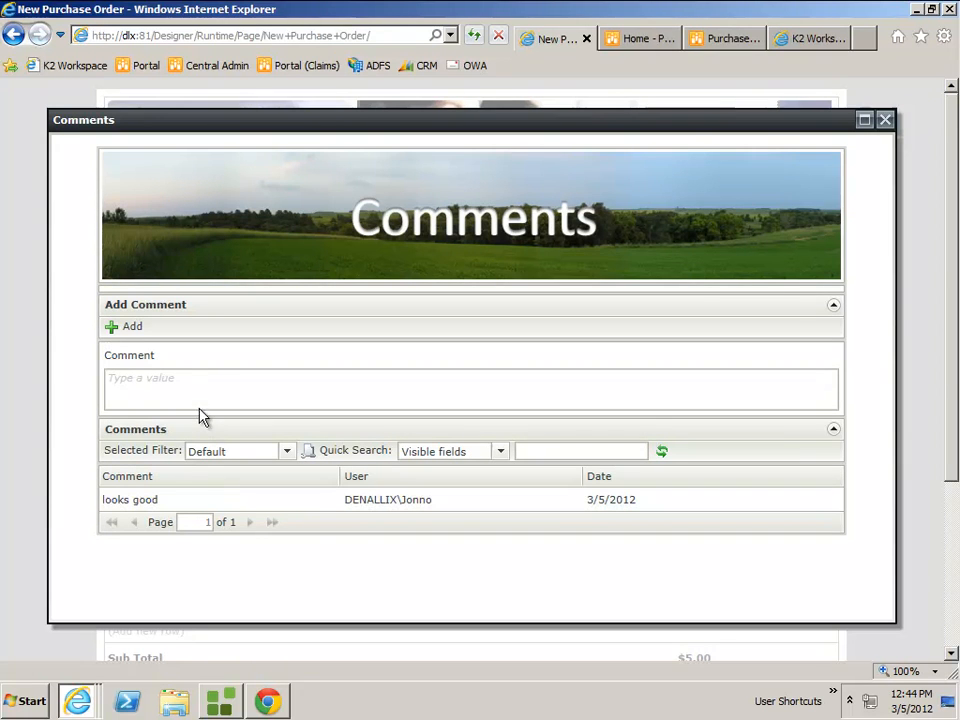
type("and")
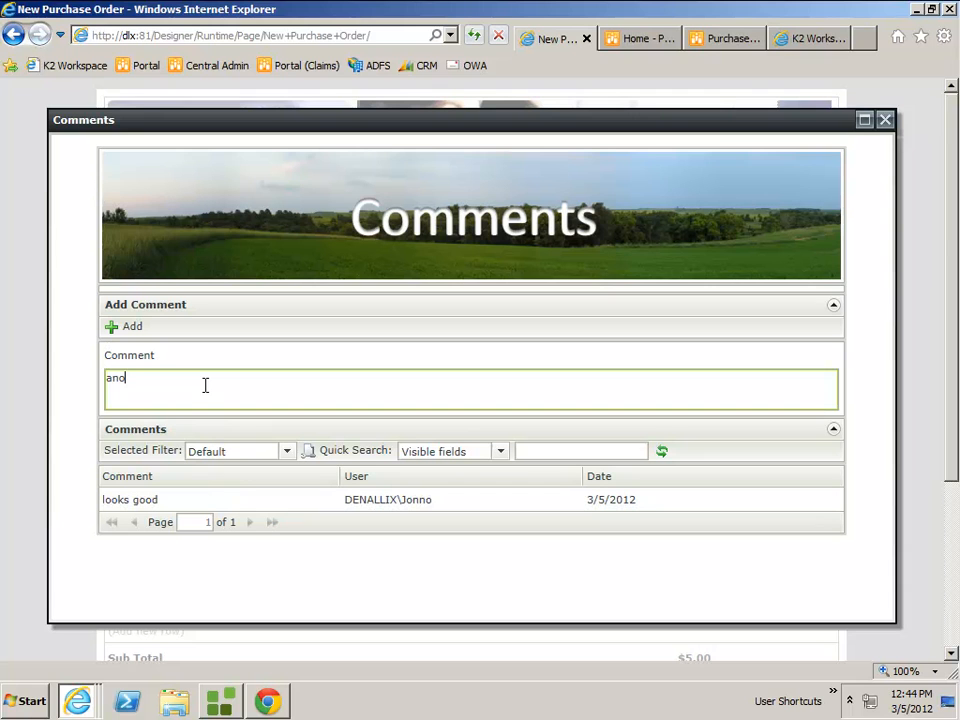
type("another comment")
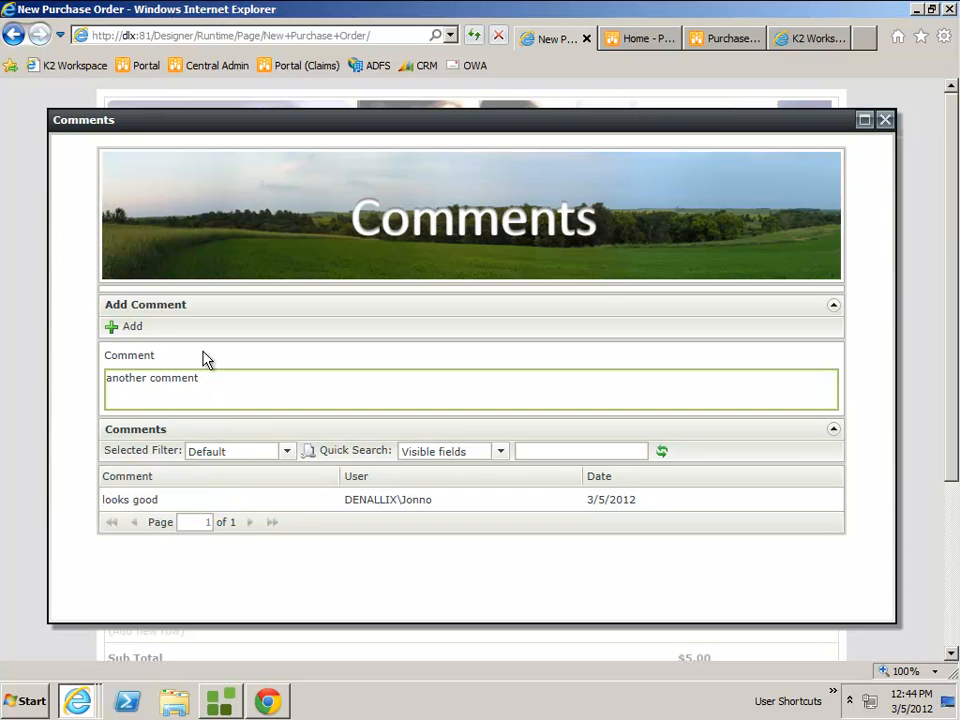
left_click(124, 326)
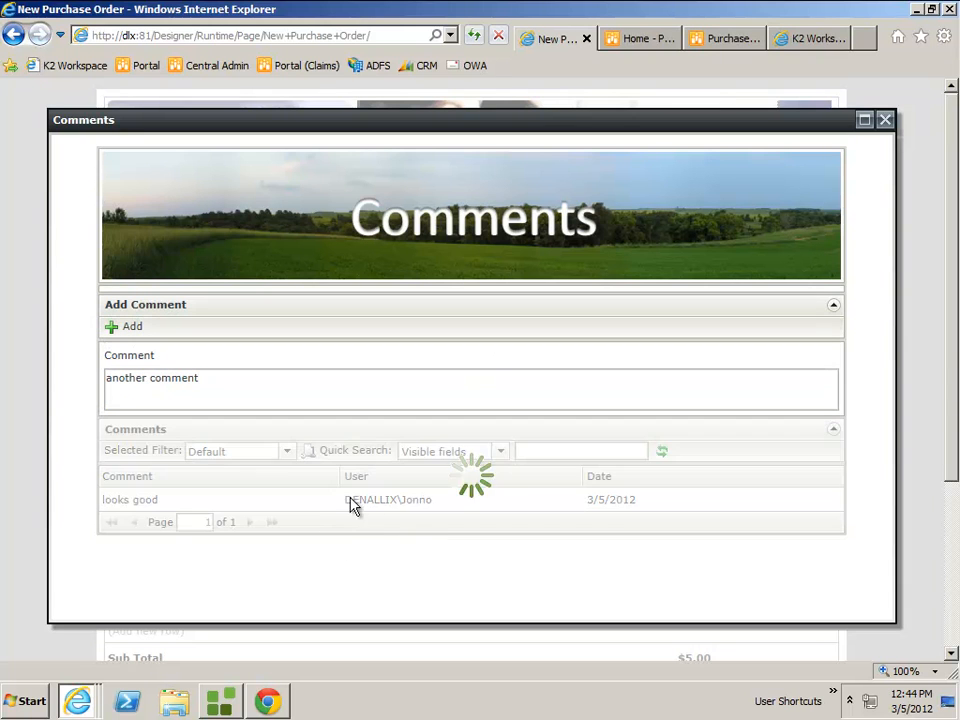
left_click(124, 326)
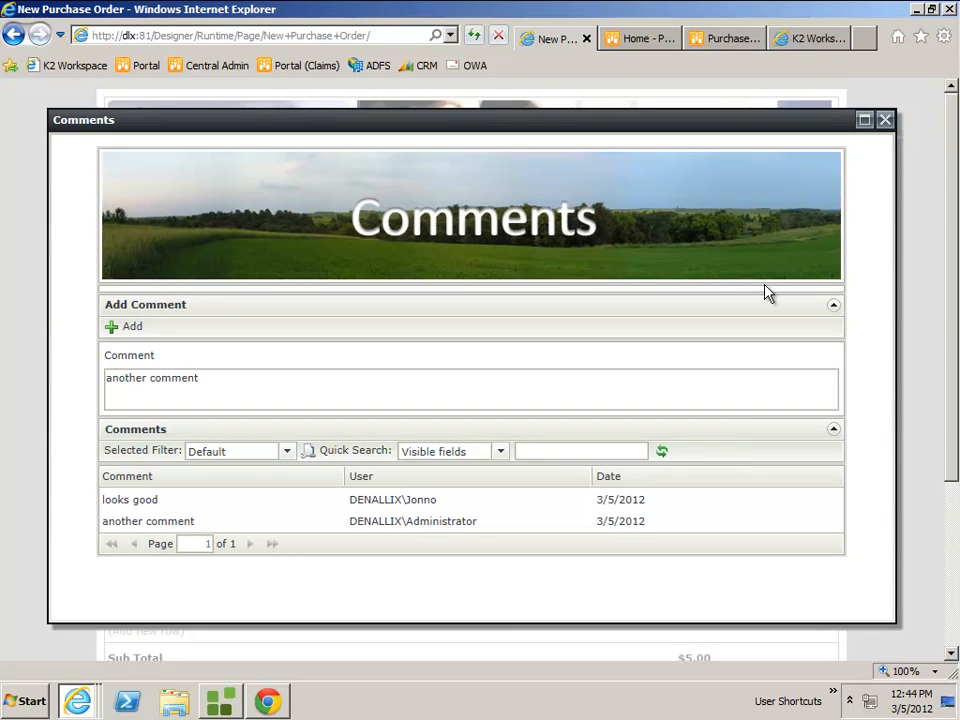
left_click(884, 120)
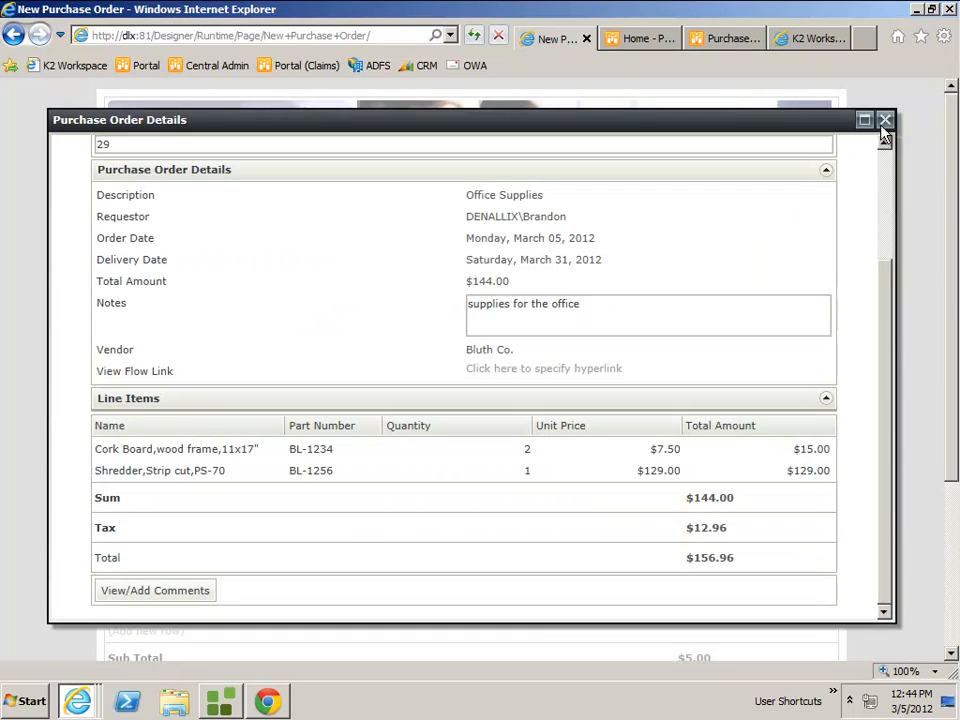
- Add line items Cork Board quantity 2 and Shredder quantity 1, totalling $156.96
left_click(884, 120)
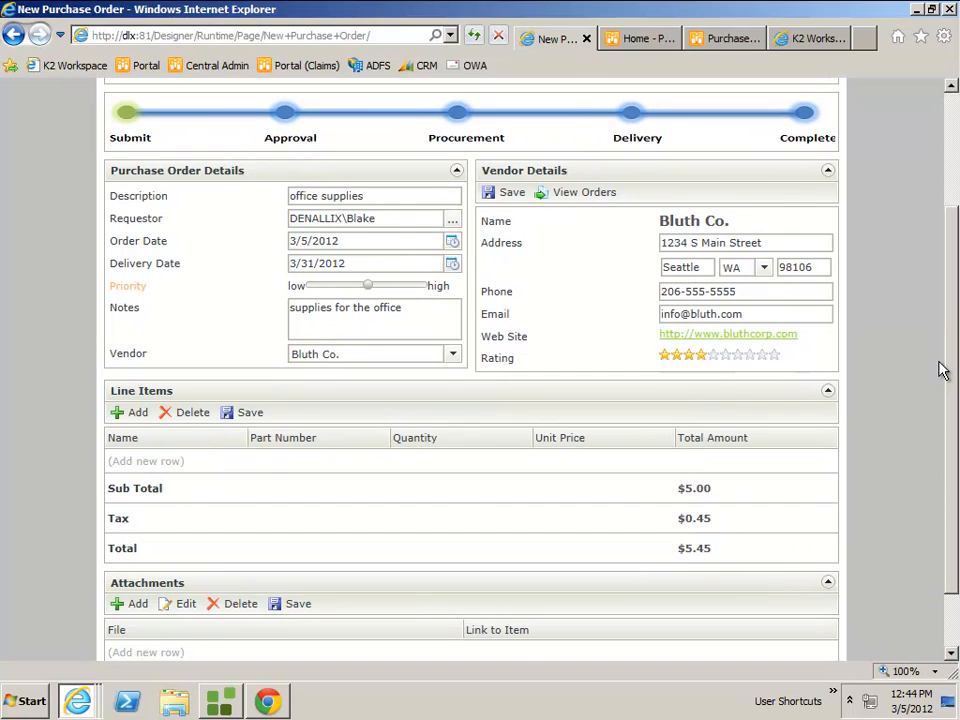
mouse_move(136, 400)
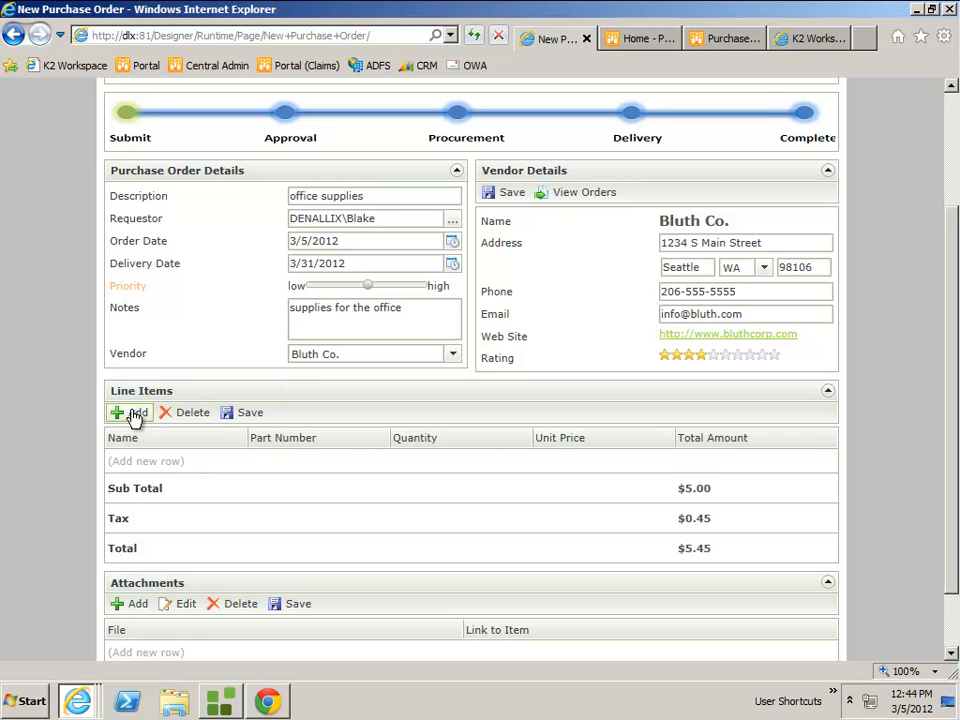
left_click(136, 412)
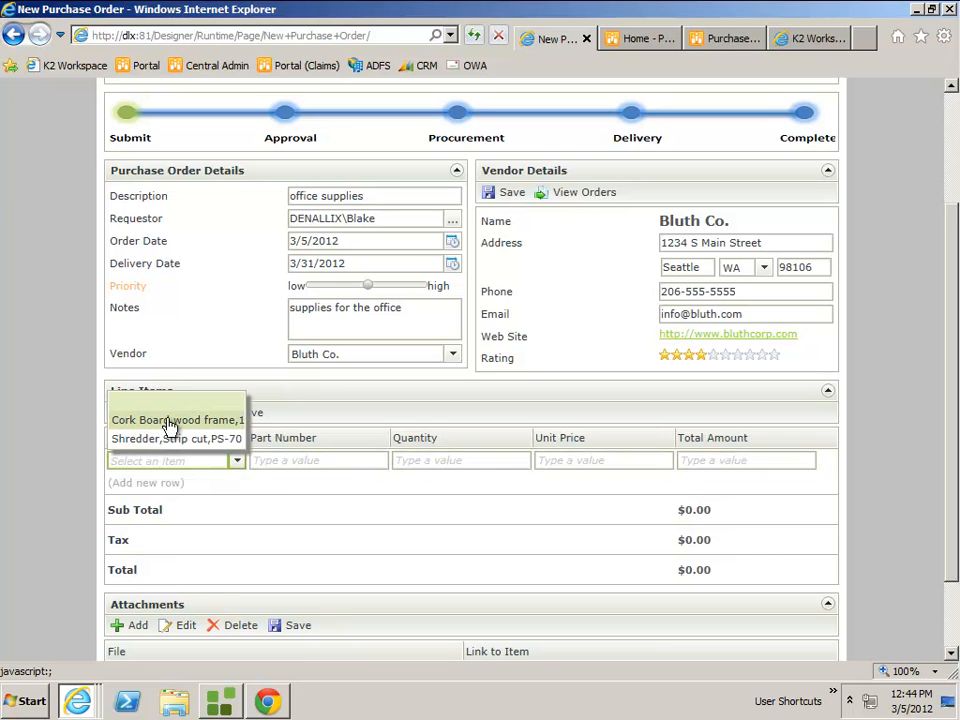
mouse_move(176, 438)
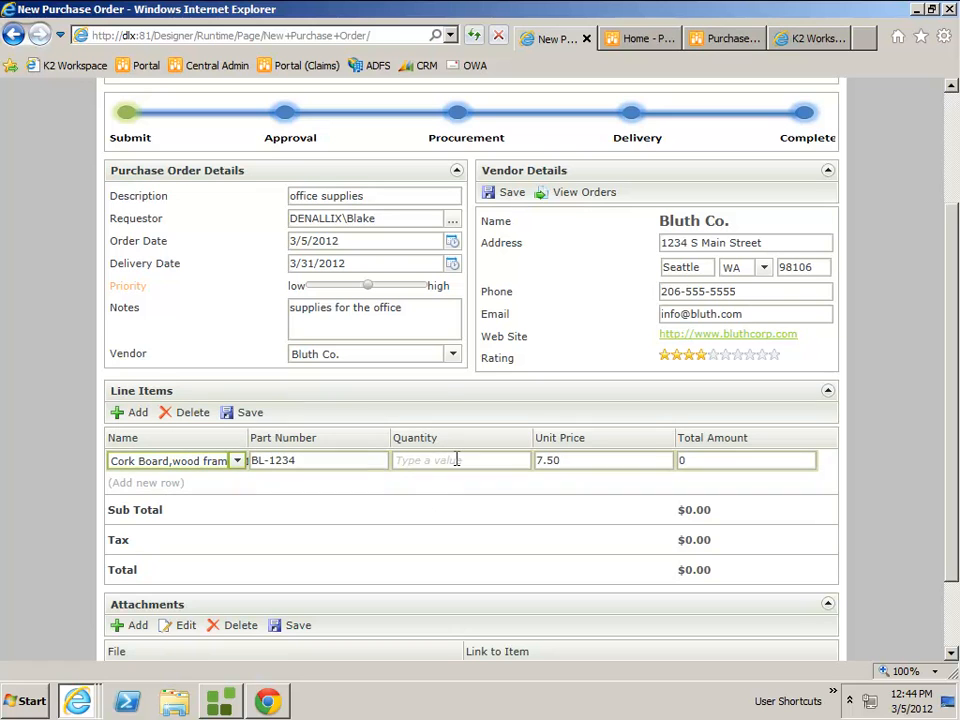
type("2")
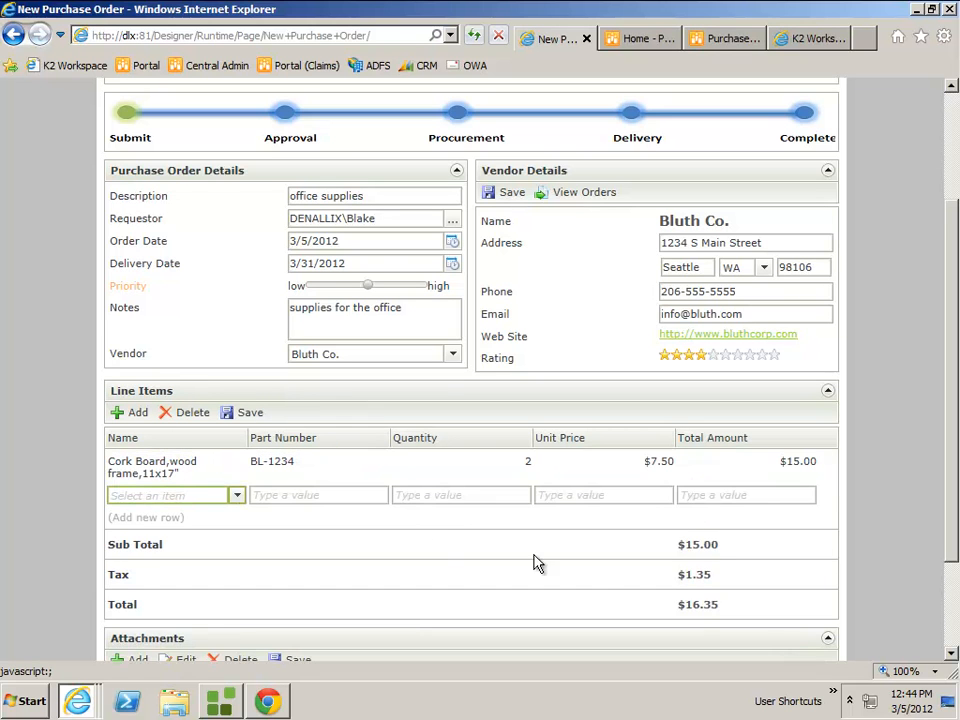
mouse_move(594, 596)
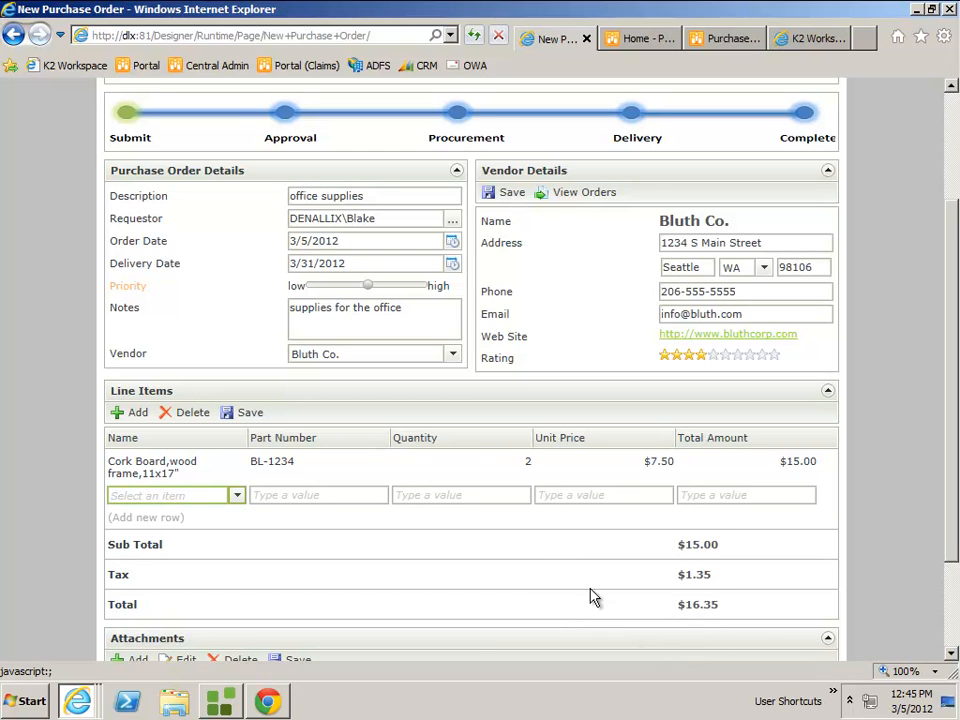
left_click(236, 496)
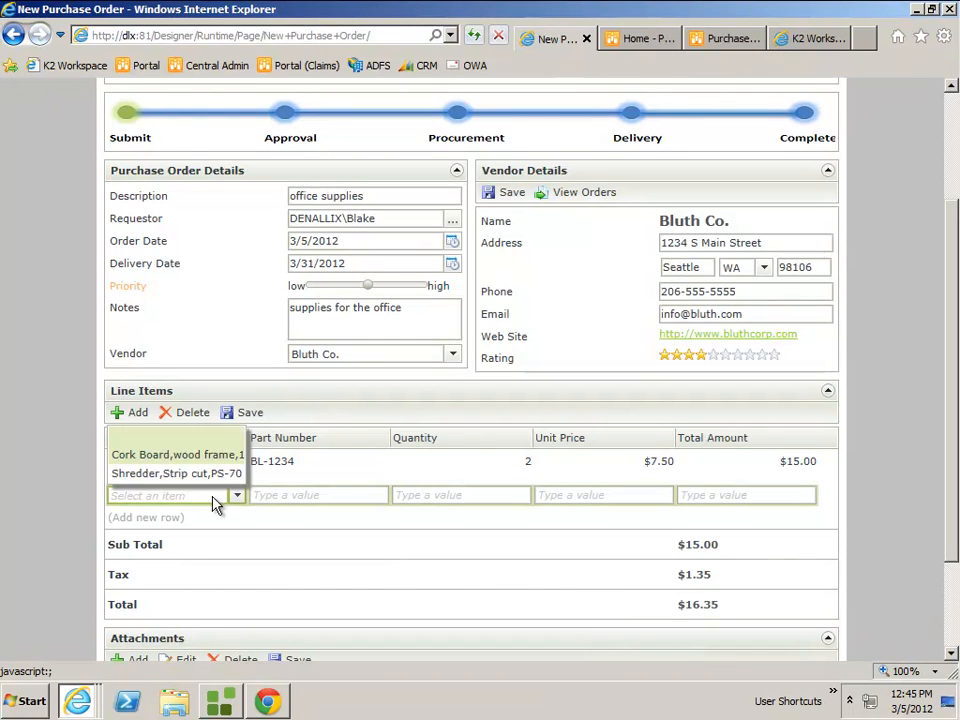
left_click(170, 472)
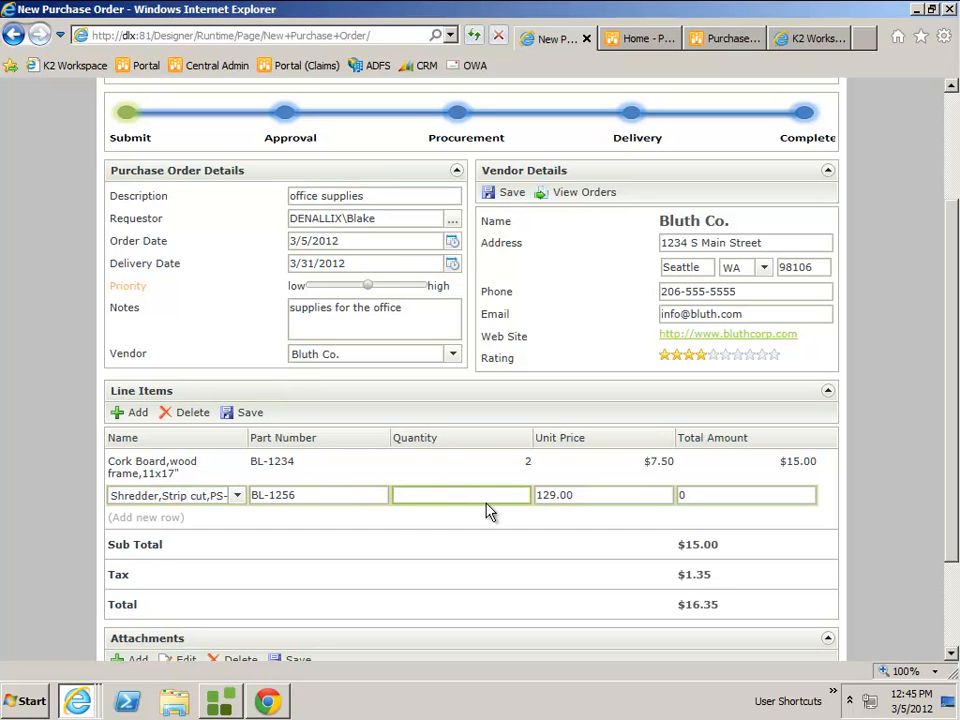
type("1")
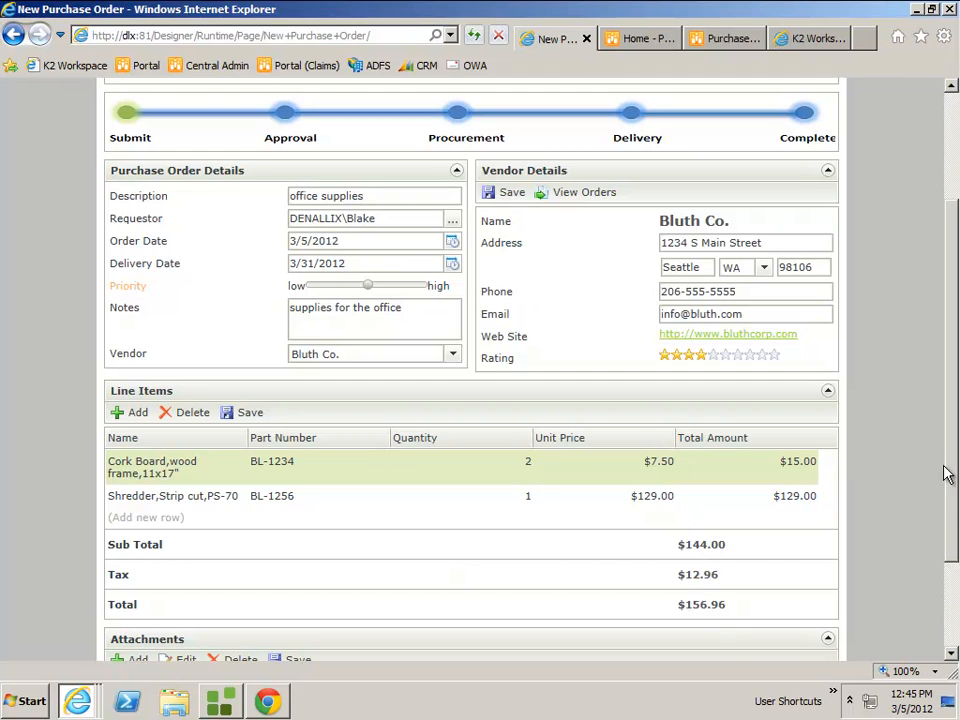
scroll("down", 3)
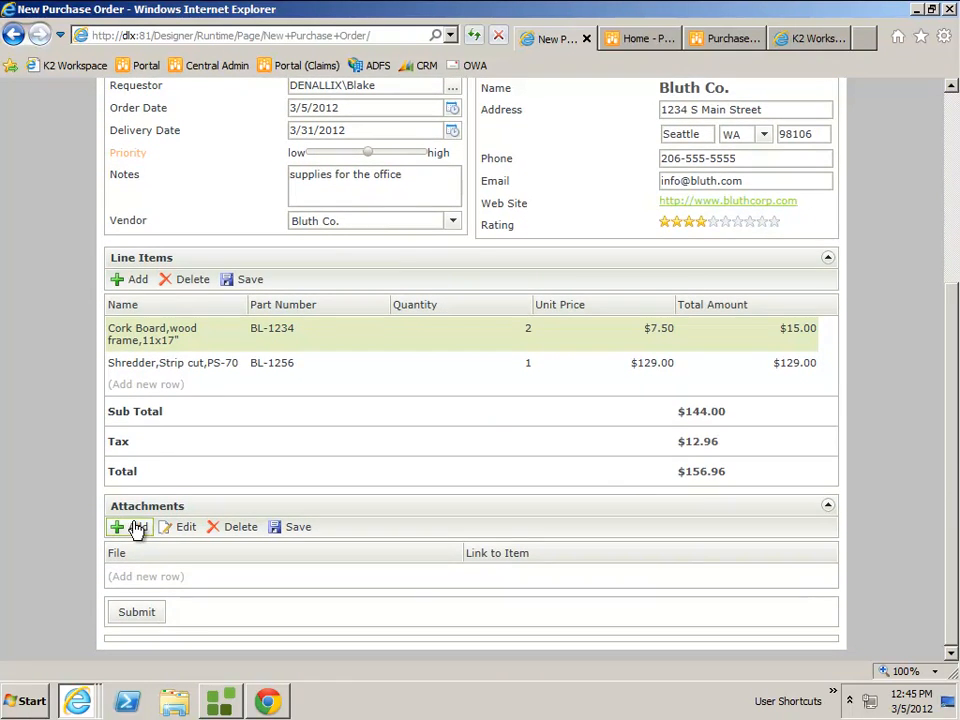
- Attach PO Scan.docx to the purchase order
left_click(130, 528)
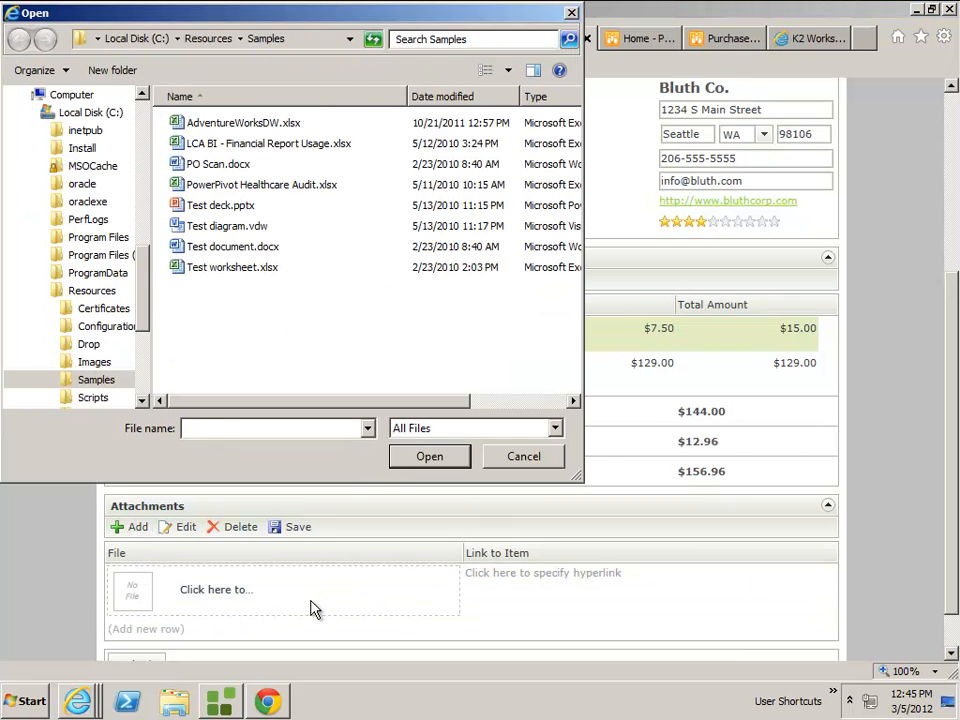
left_click(218, 164)
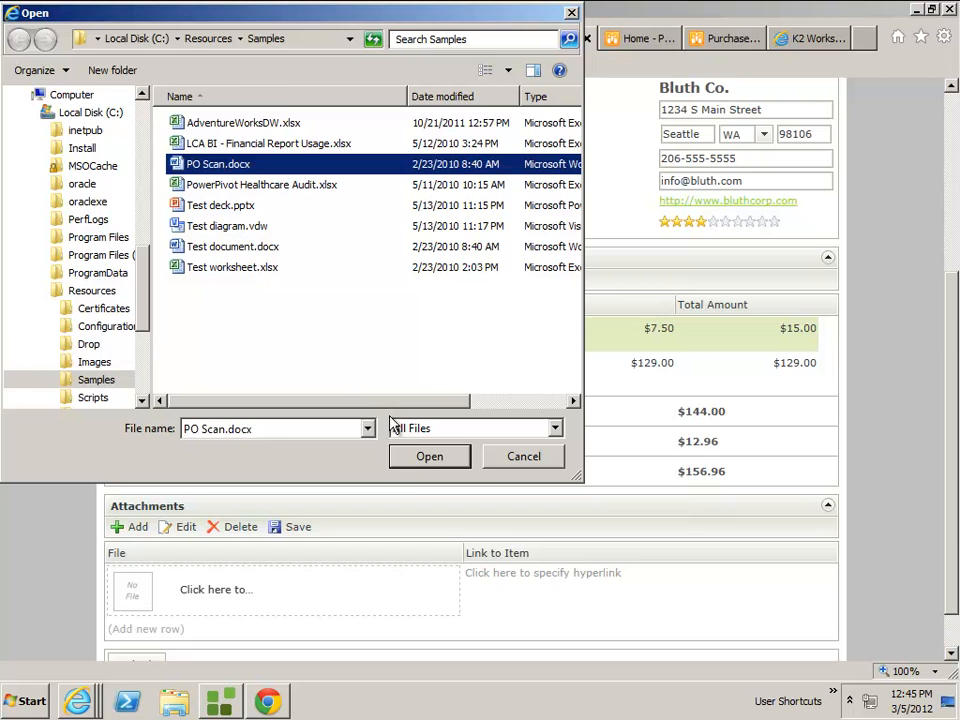
left_click(428, 456)
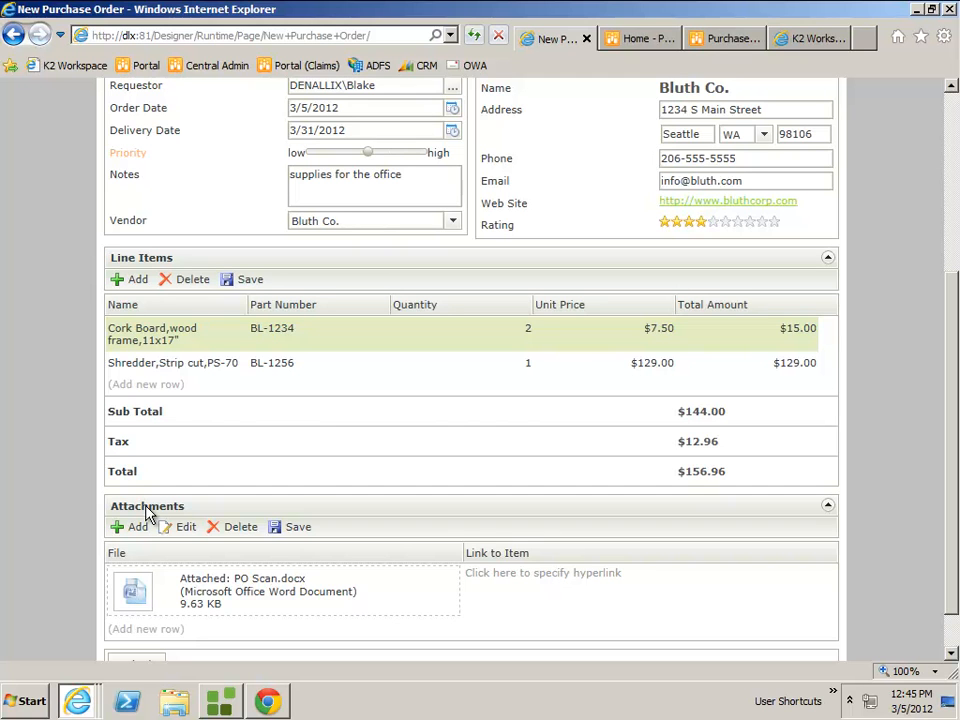
mouse_move(260, 578)
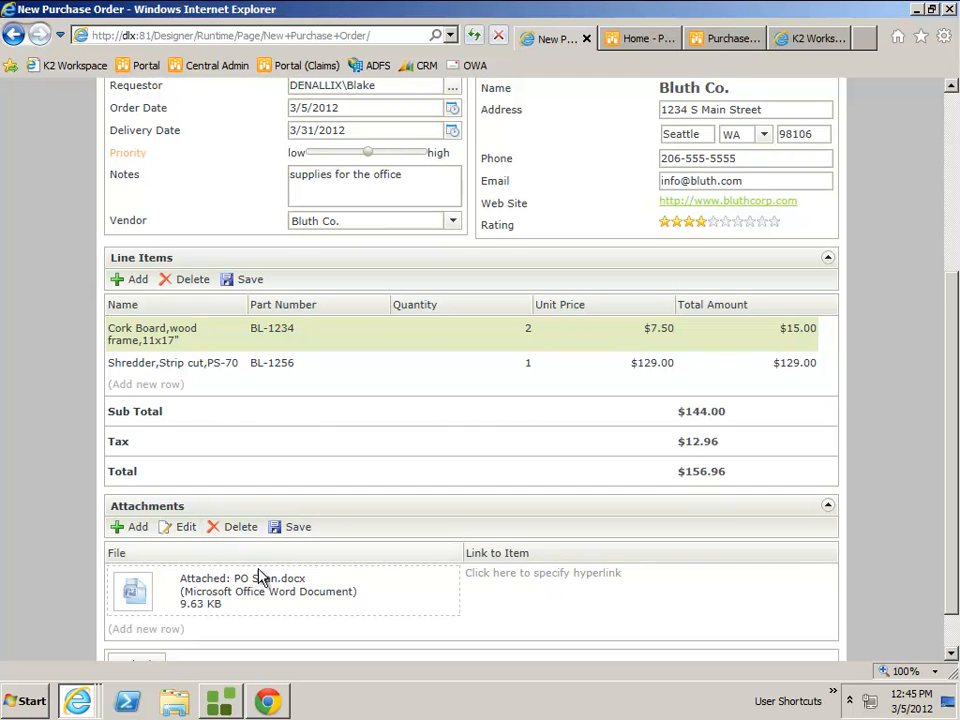
scroll("down", 3)
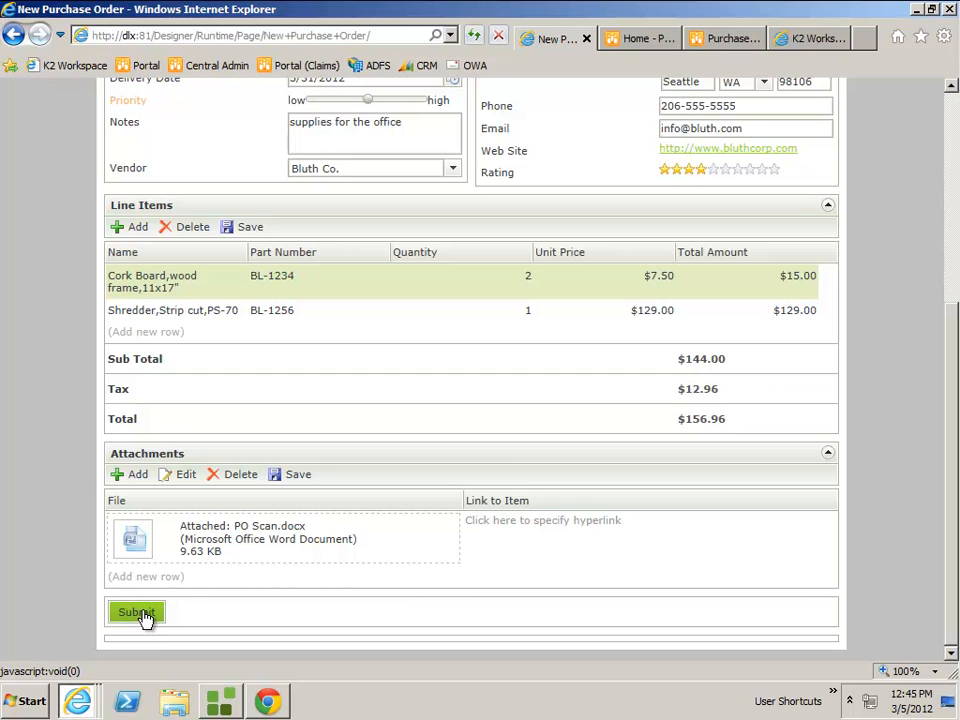
- Submit the purchase order request
left_click(136, 612)
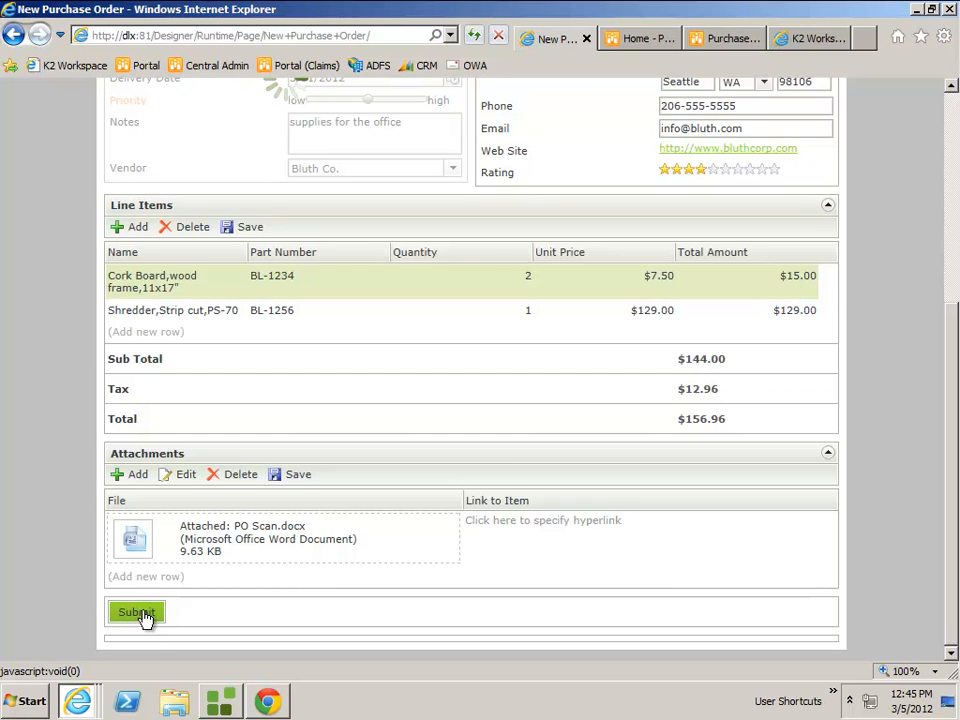
left_click(136, 612)
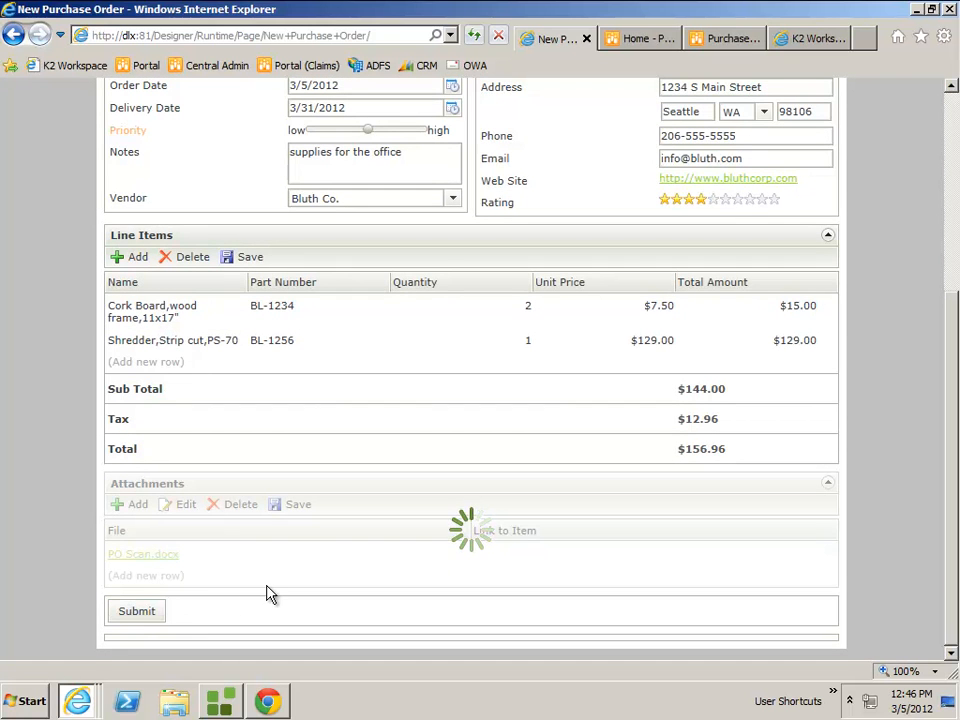
left_click(136, 612)
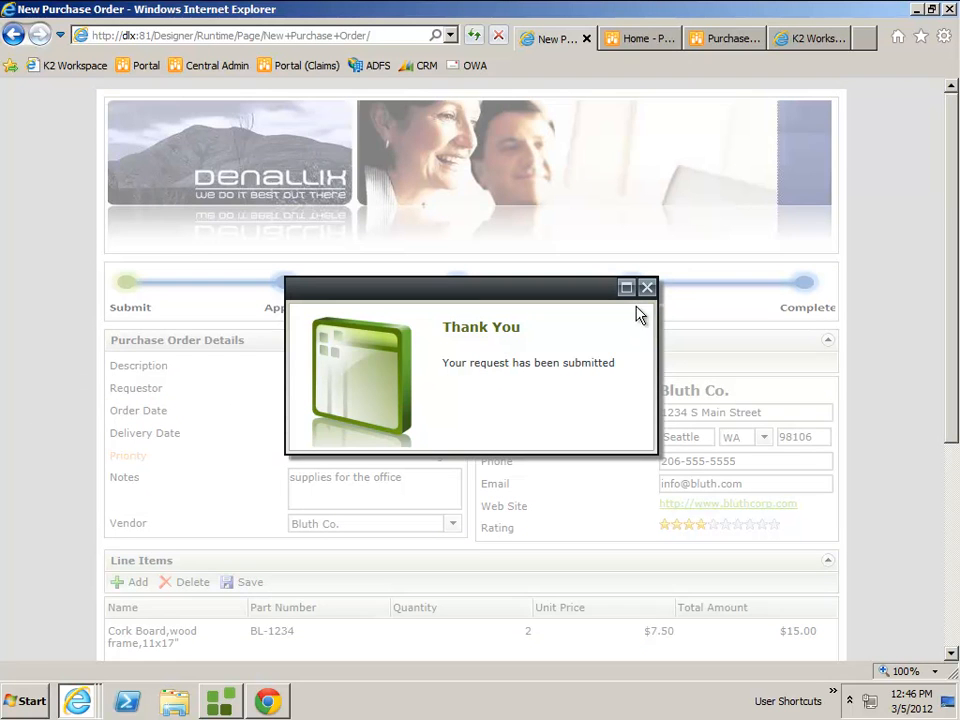
- Dismiss the confirmation and go to the Purchase Orders library
left_click(648, 288)
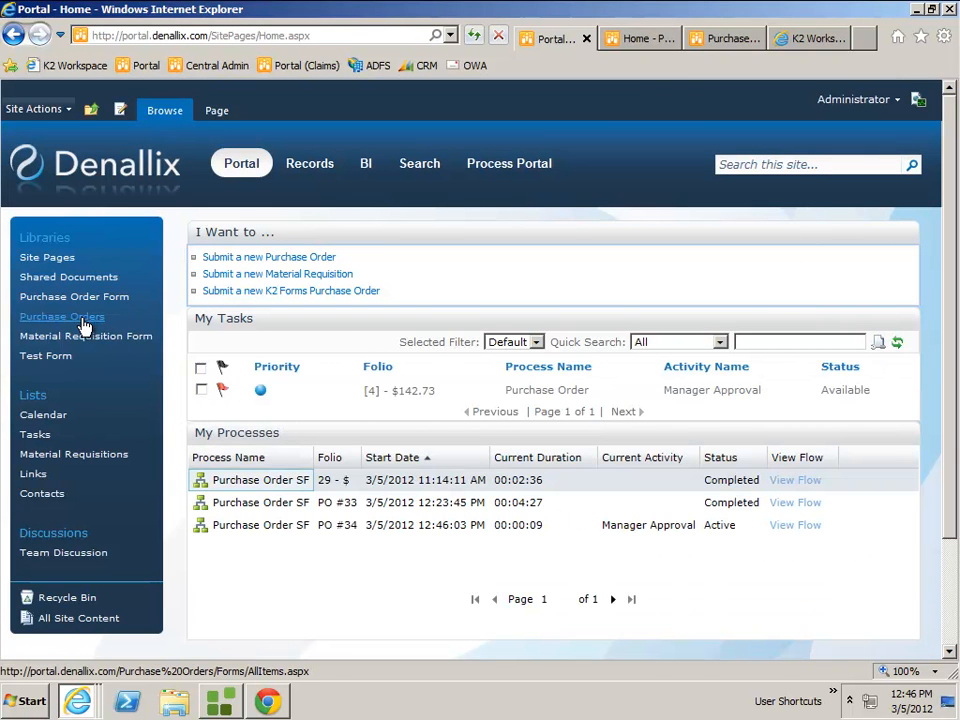
left_click(62, 316)
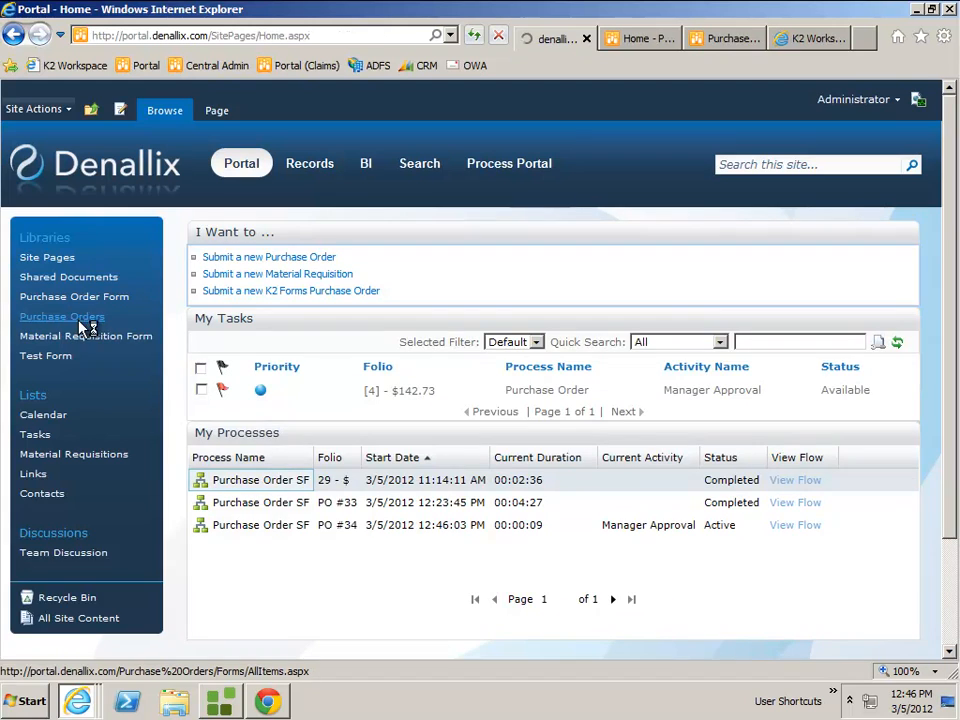
left_click(62, 316)
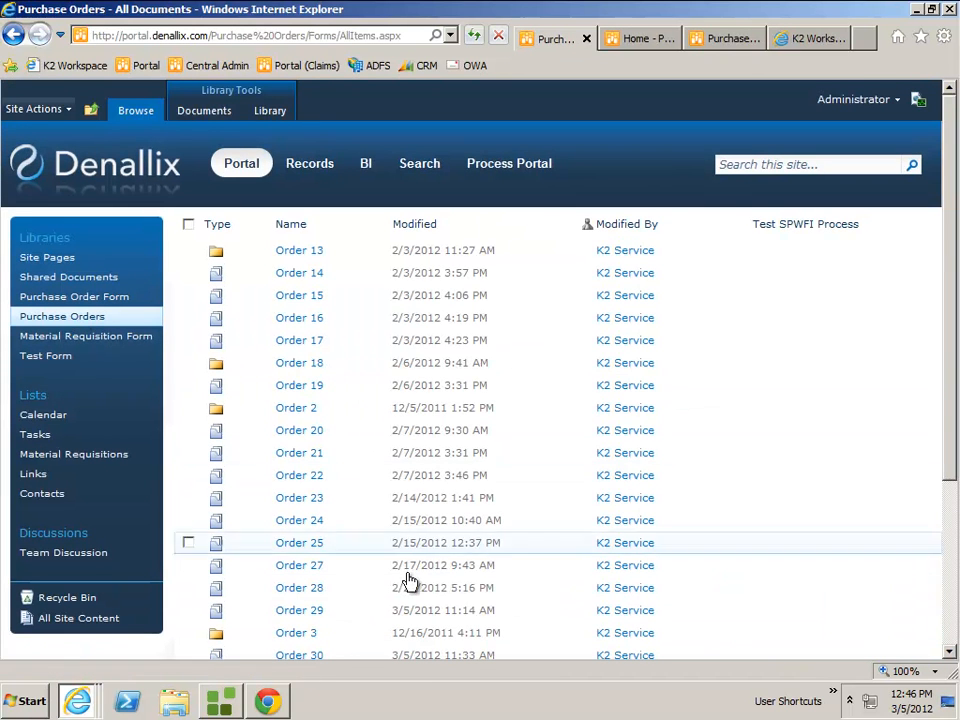
scroll("down", 3)
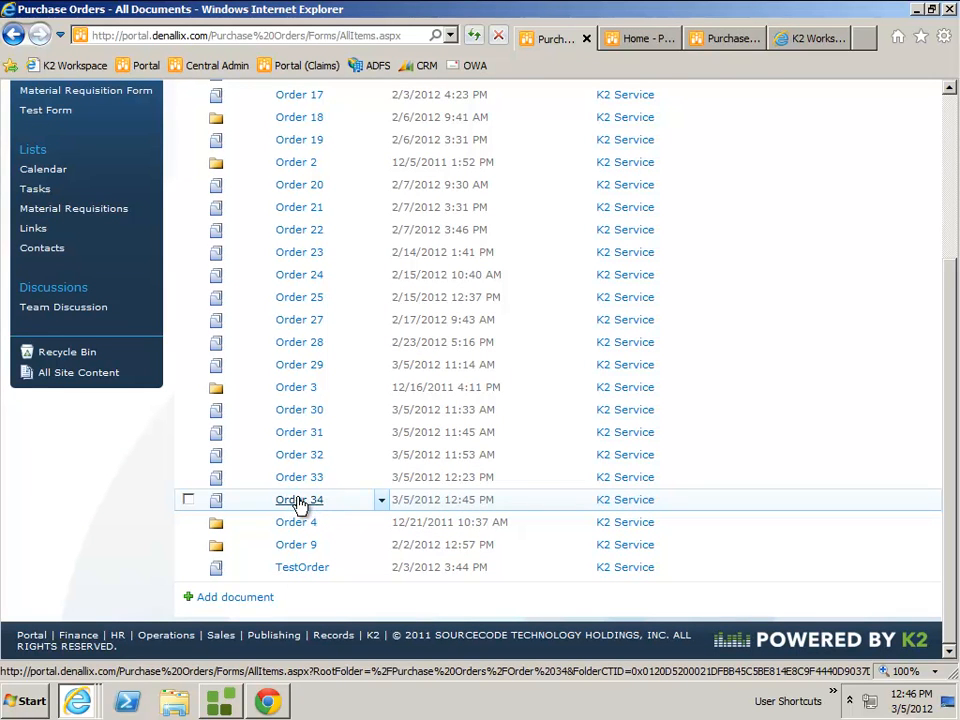
- Open the Order 34 document set showing the PO Scan document
left_click(300, 500)
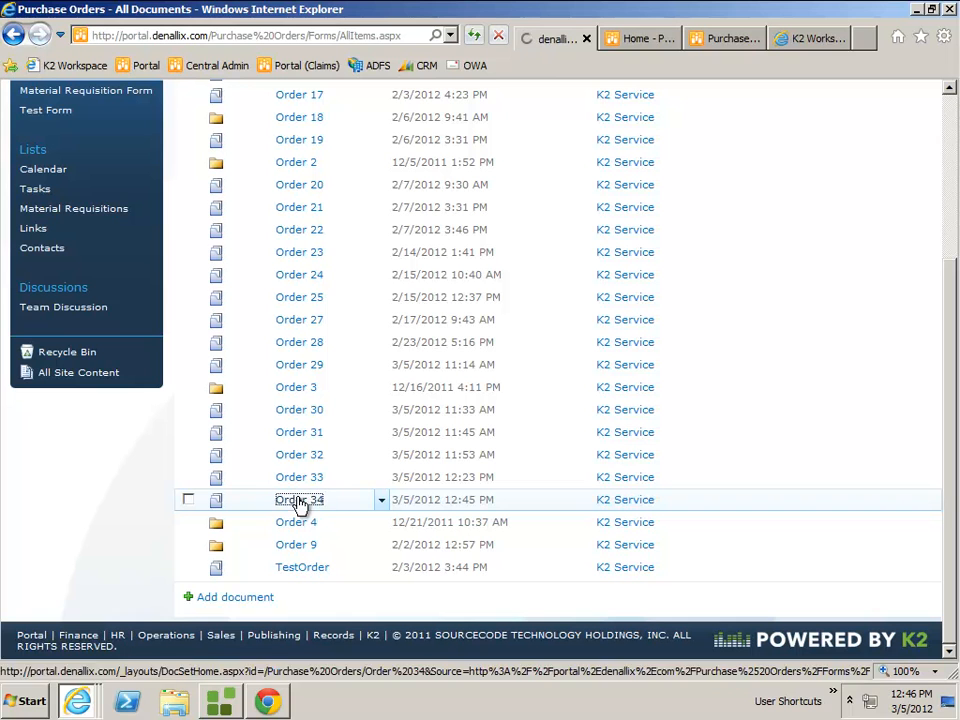
left_click(300, 500)
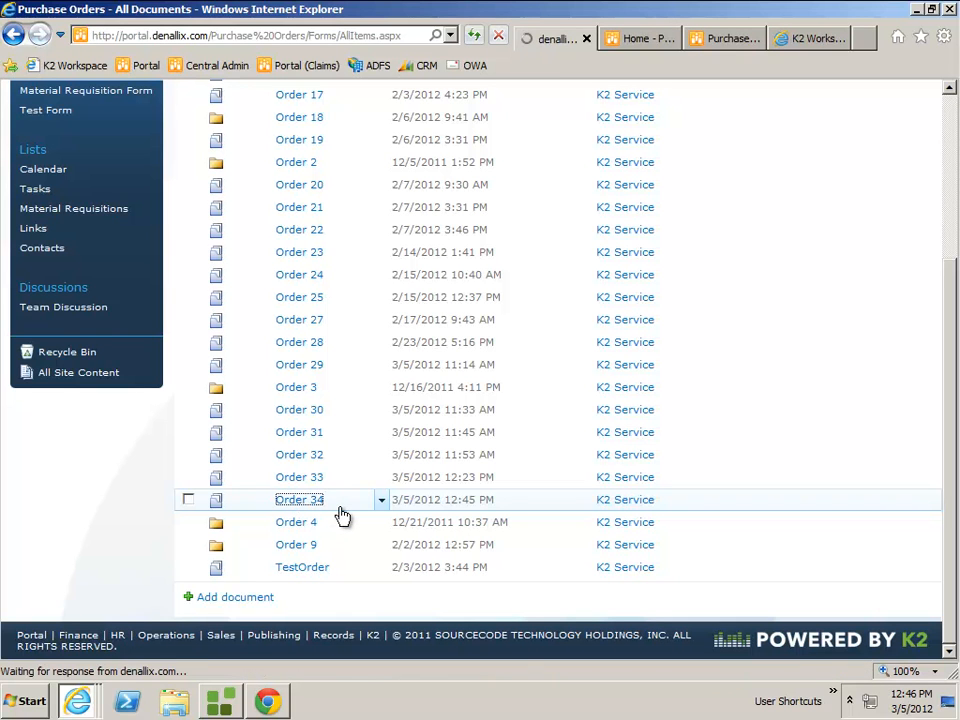
left_click(300, 500)
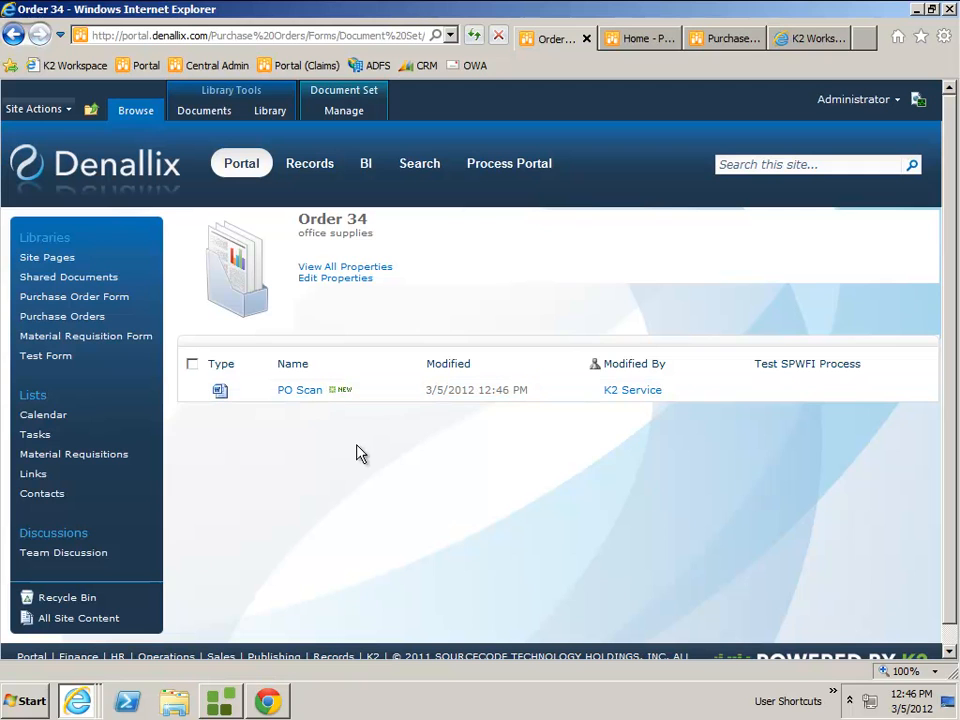
mouse_move(390, 456)
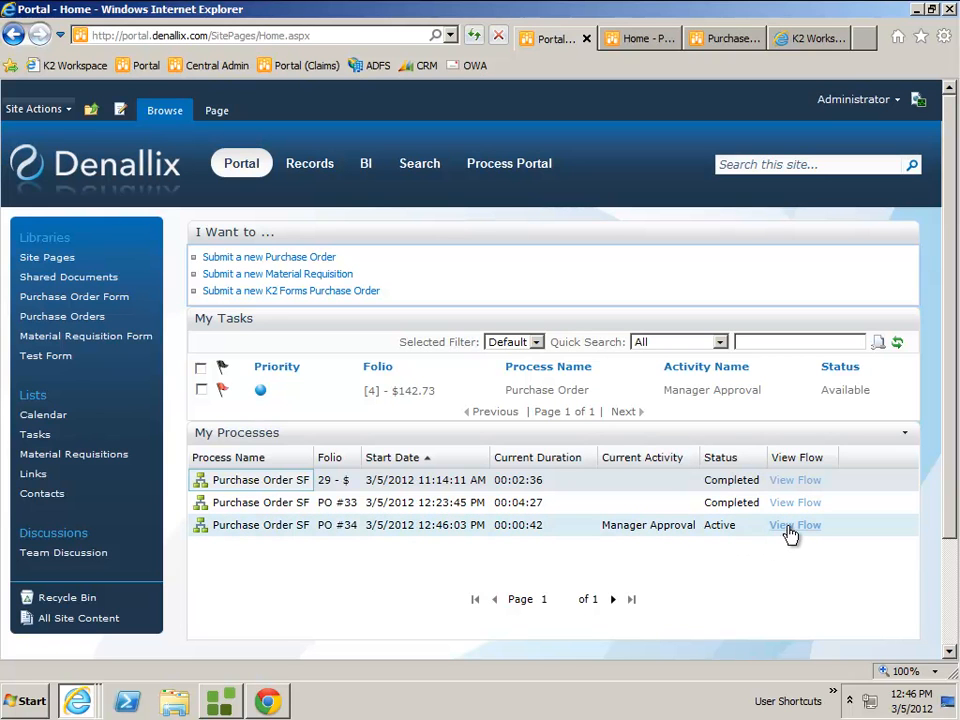
- Show the PO #34 process flow diagram waiting at Manager Approval
left_click(796, 524)
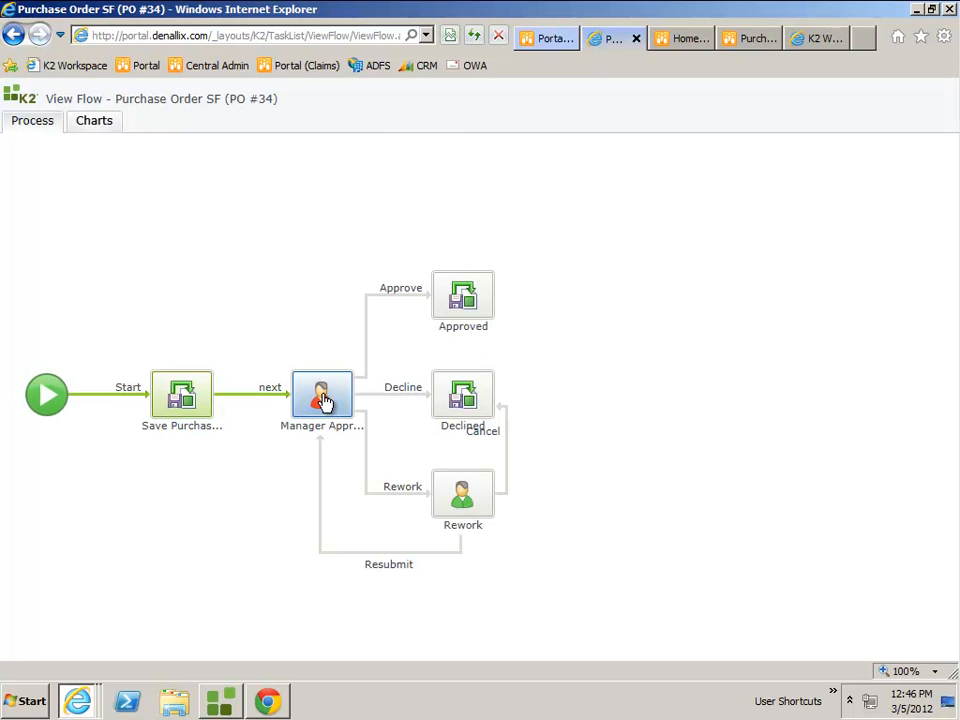
mouse_move(260, 510)
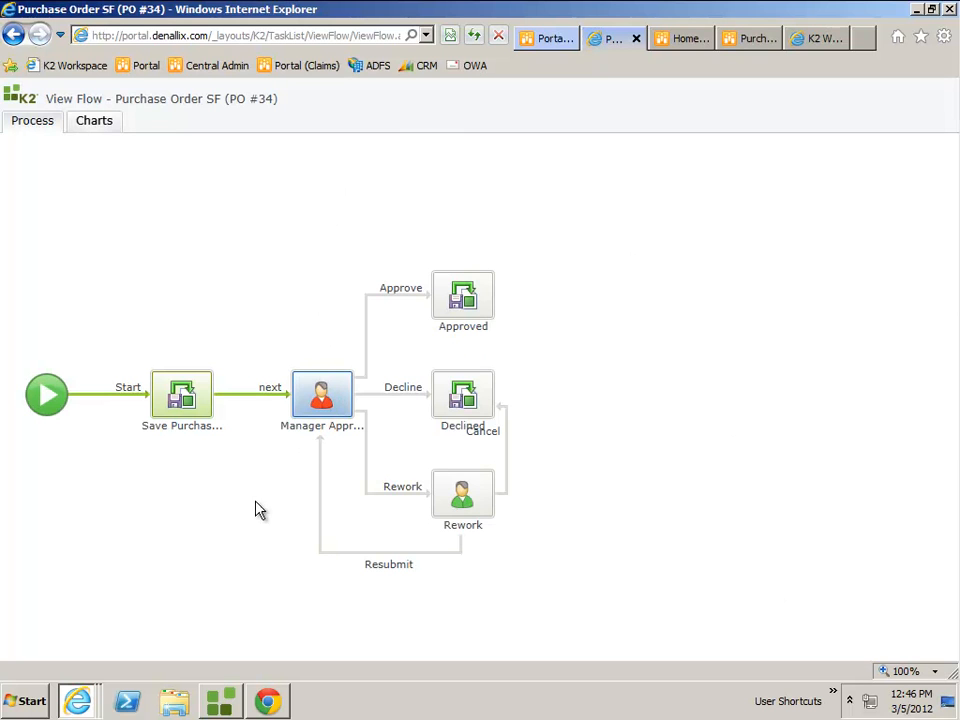
left_click(320, 392)
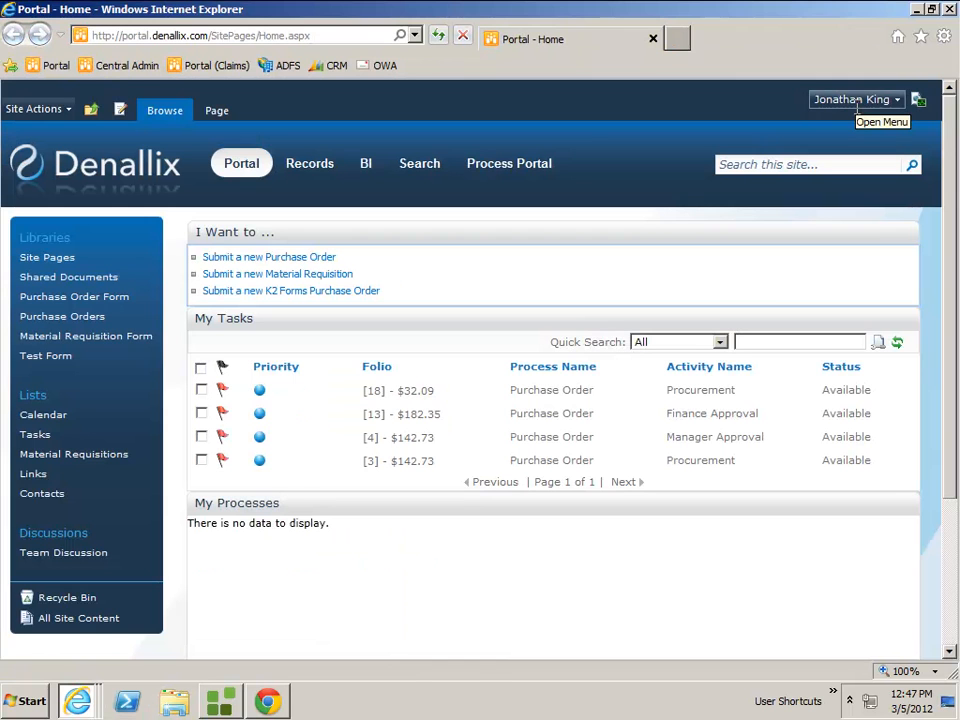
mouse_move(630, 598)
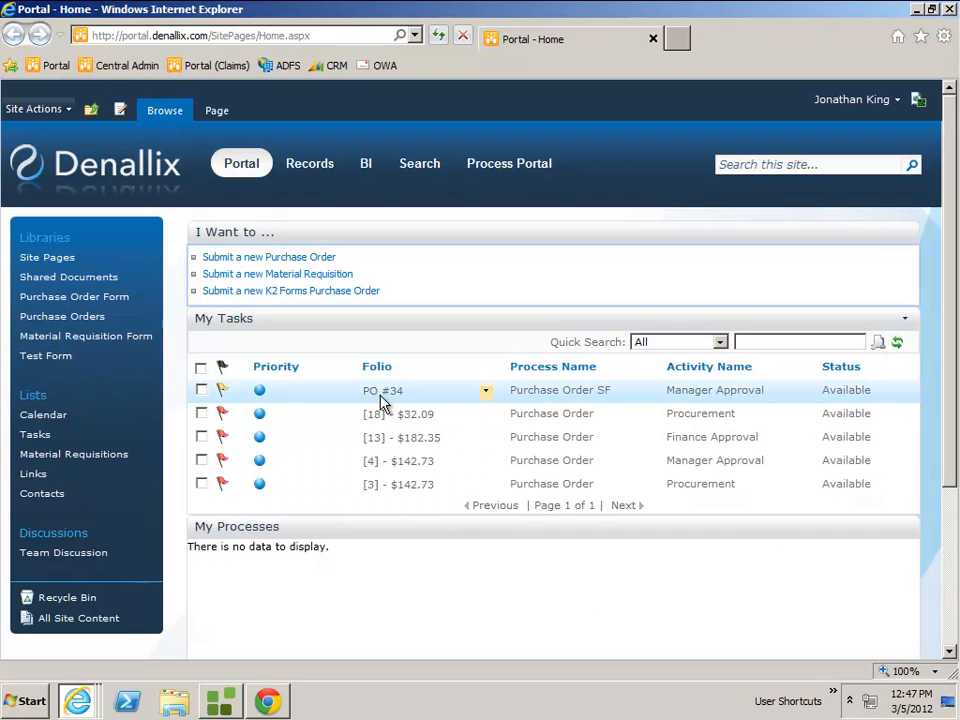
mouse_move(602, 398)
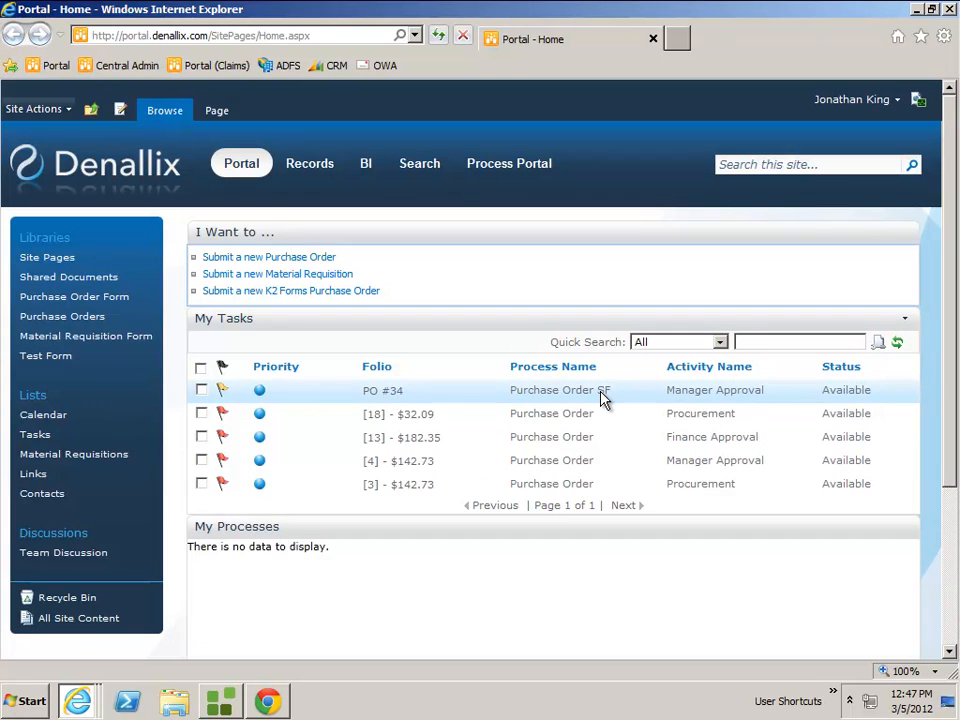
- Review PO #34's task form through its line items and PO scan down to the Manager Approval workflow section
left_click(384, 390)
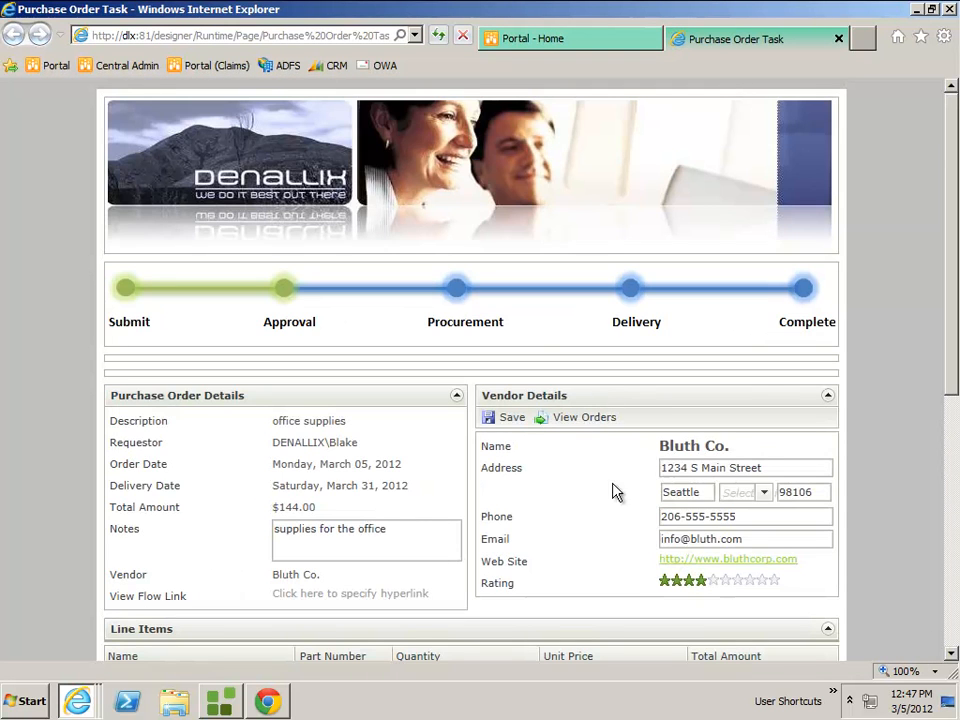
mouse_move(952, 476)
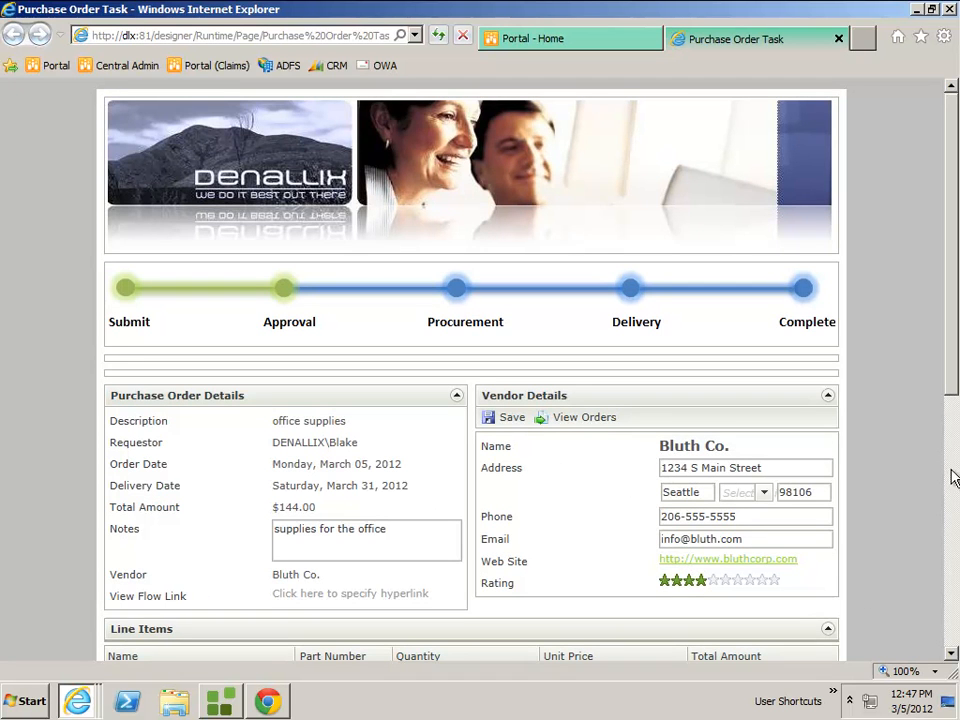
scroll("down", 3)
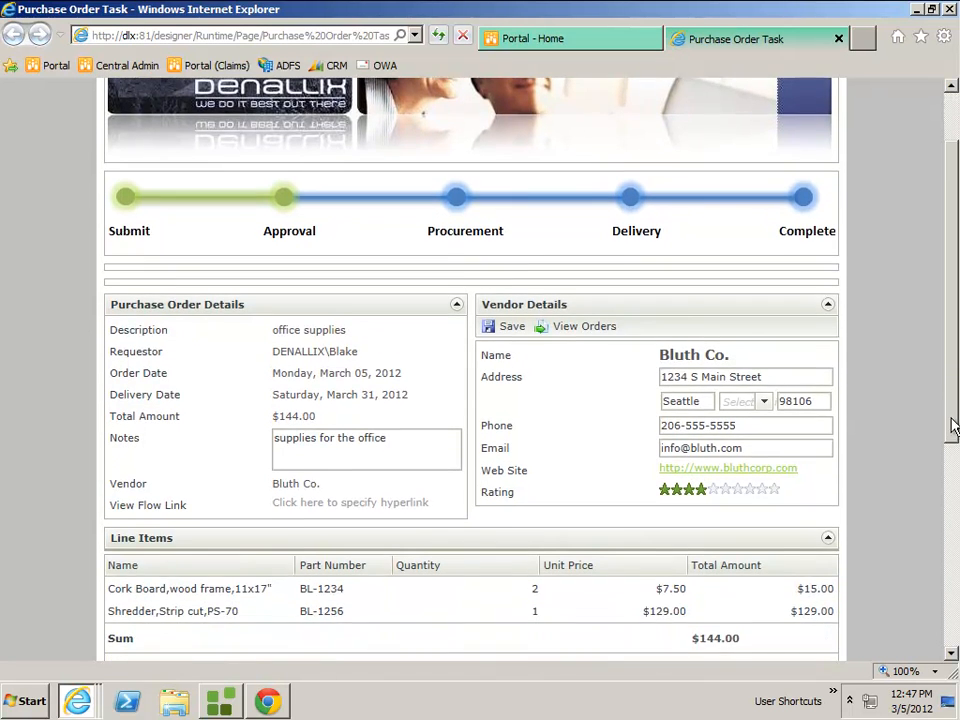
scroll("down", 3)
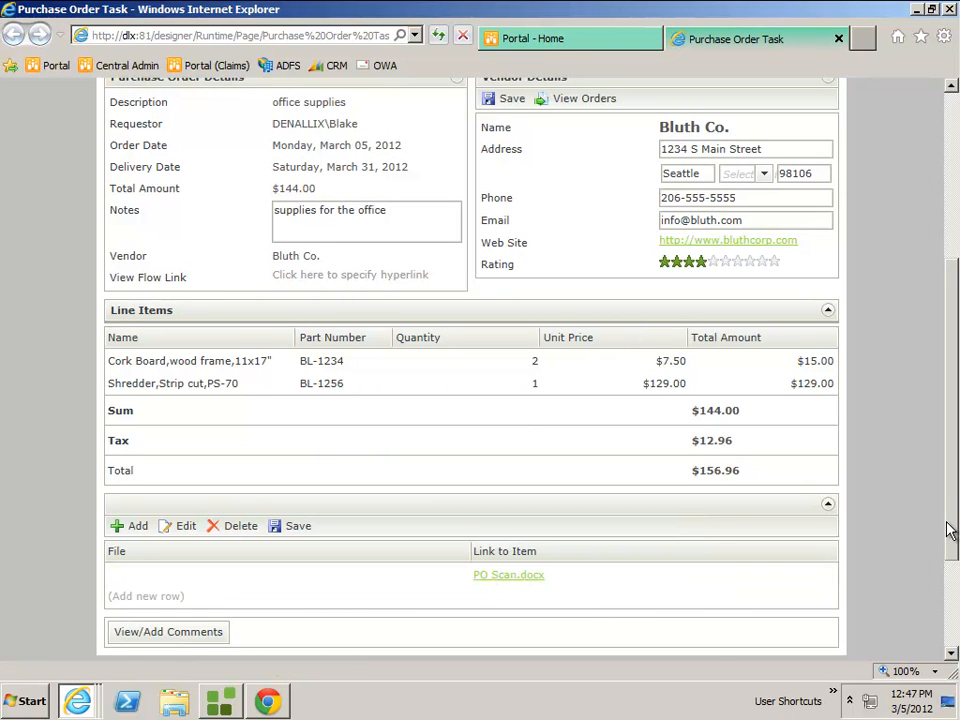
scroll("down", 3)
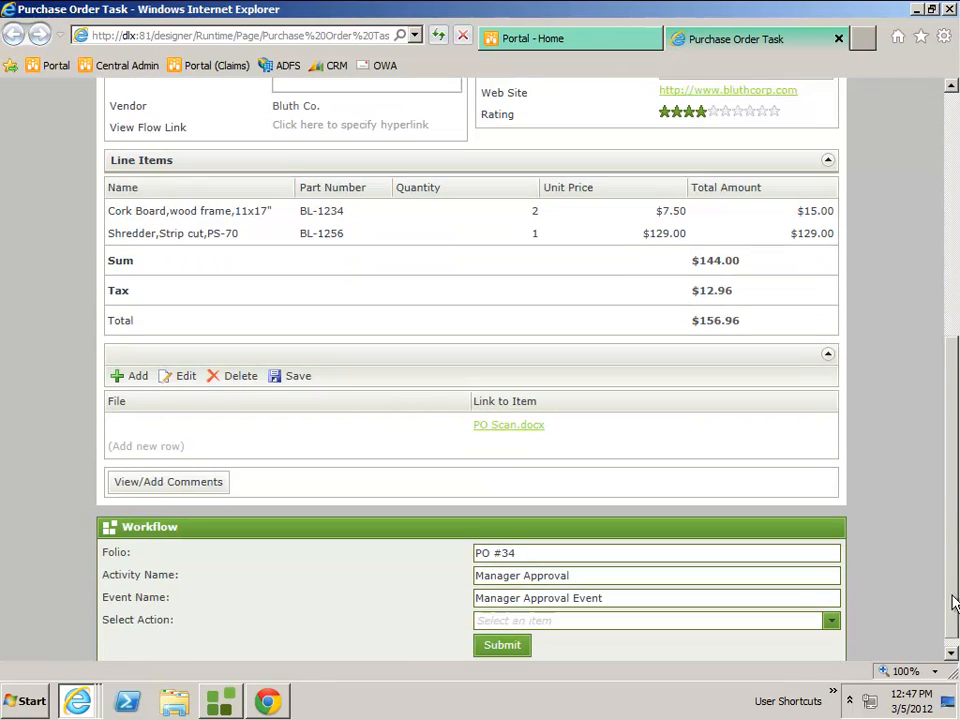
scroll("down", 3)
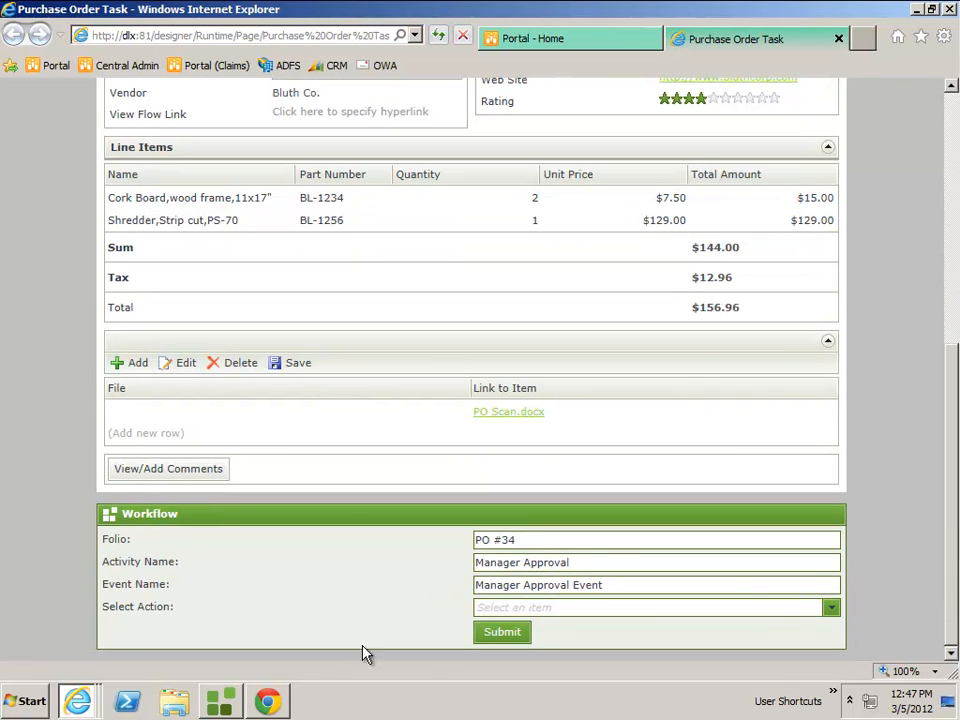
left_click(832, 608)
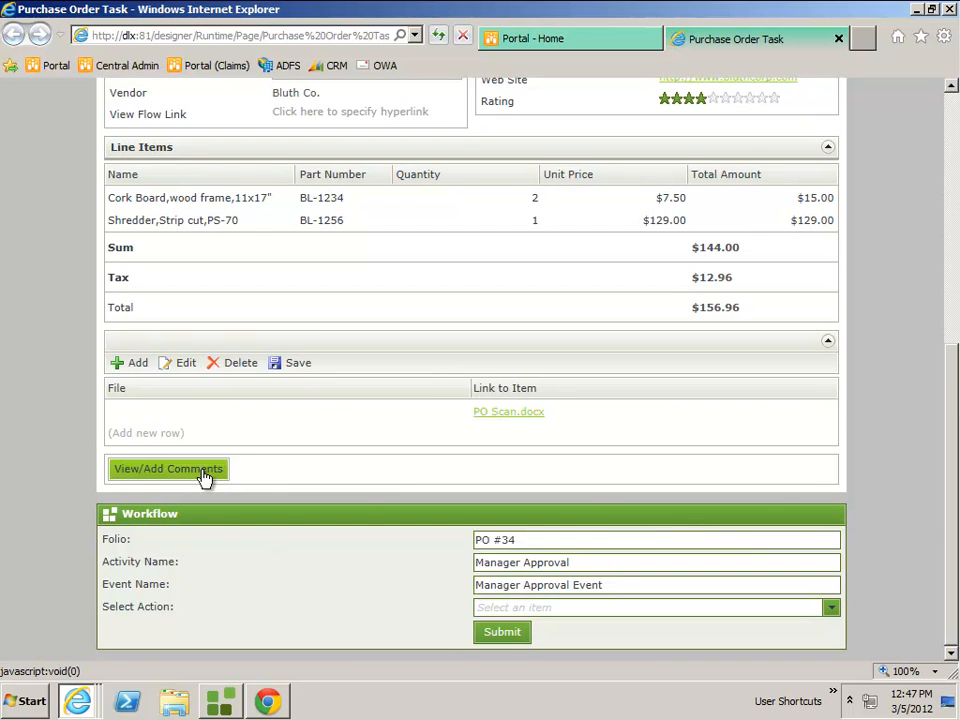
- Add the comment 'everything looks good' in the Comments window and return to the task form
left_click(168, 468)
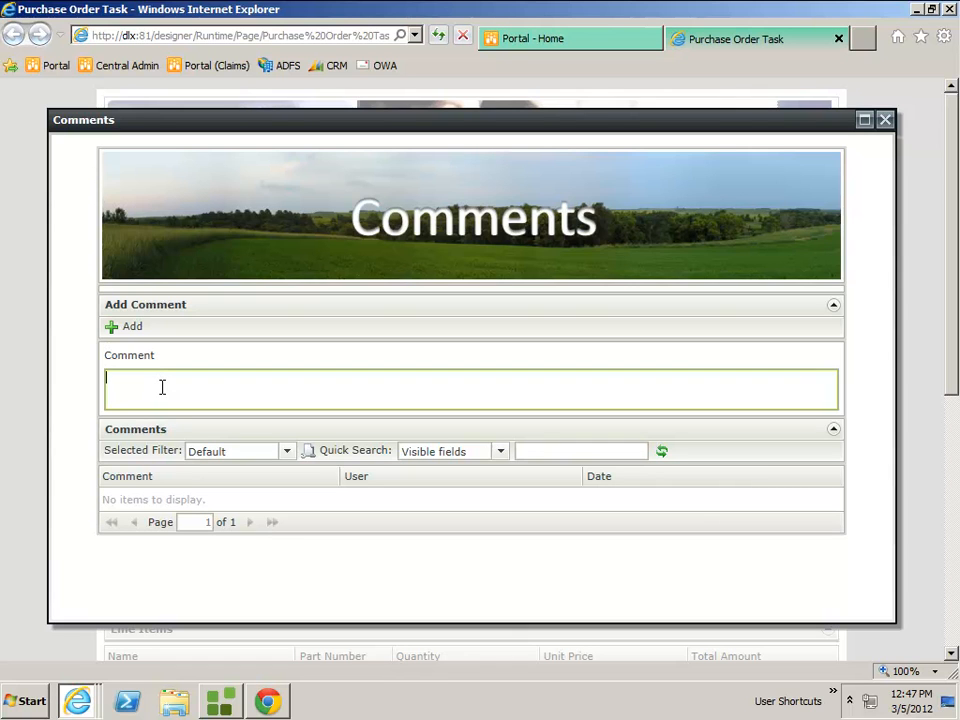
type("everything looks good")
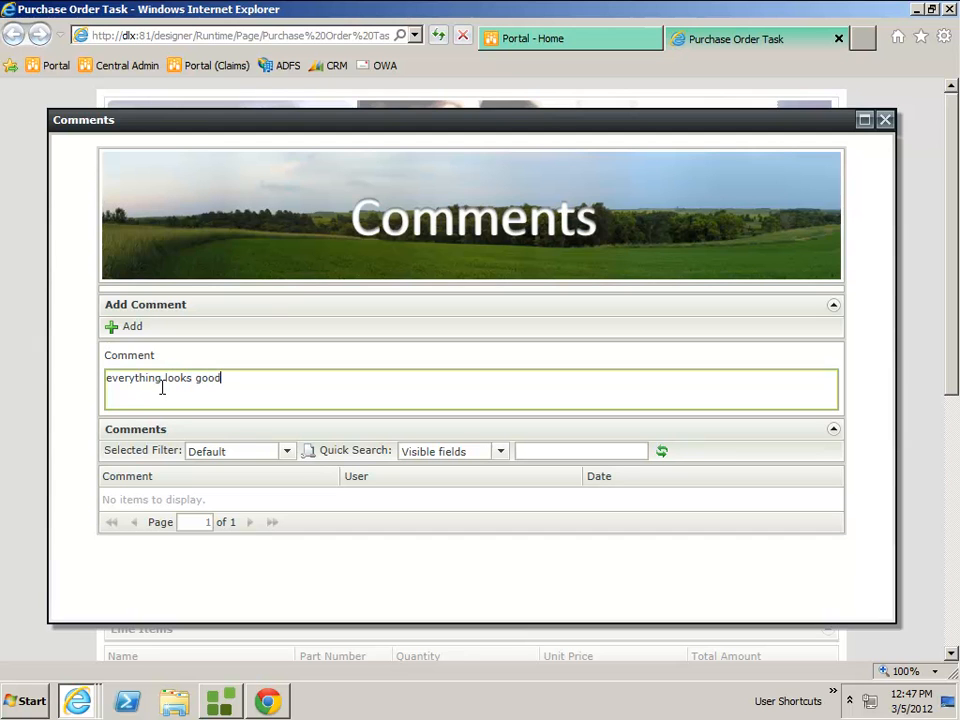
left_click(126, 326)
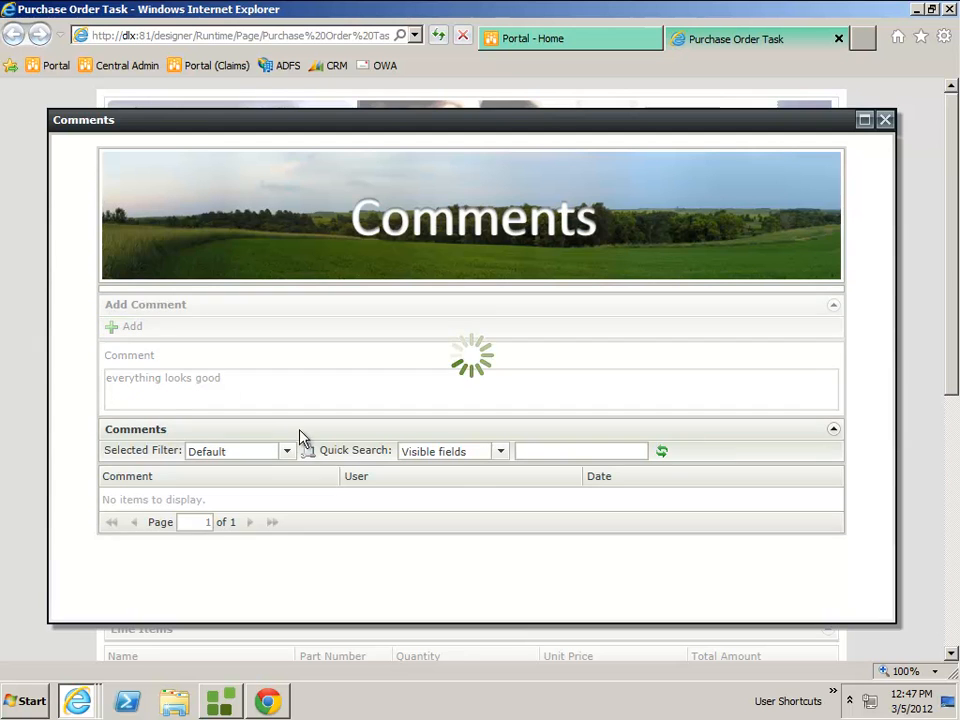
left_click(884, 120)
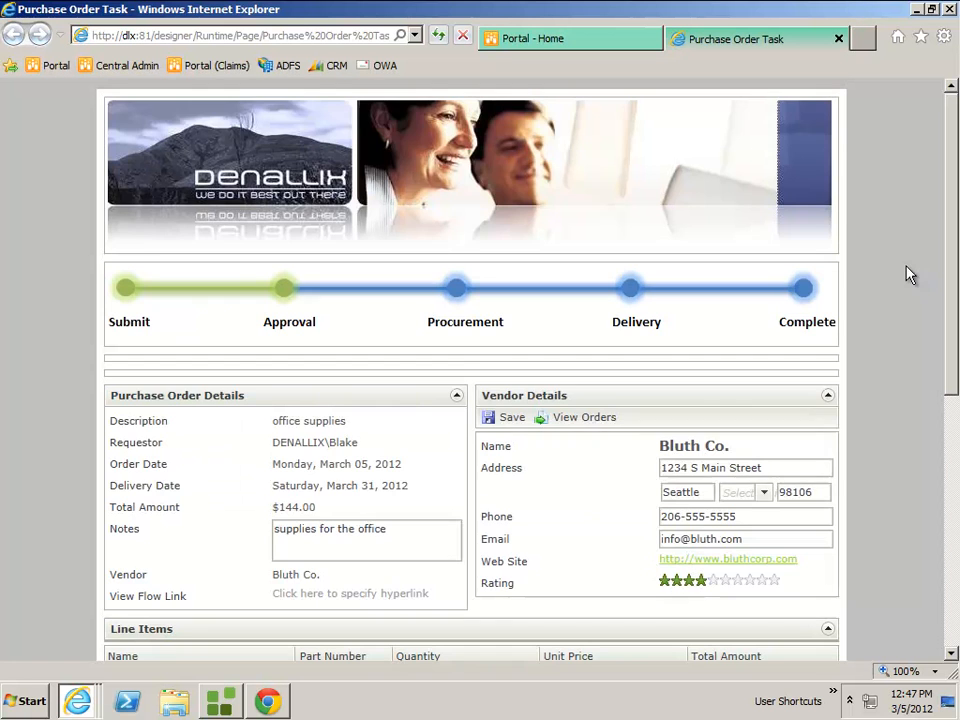
scroll("down", 3)
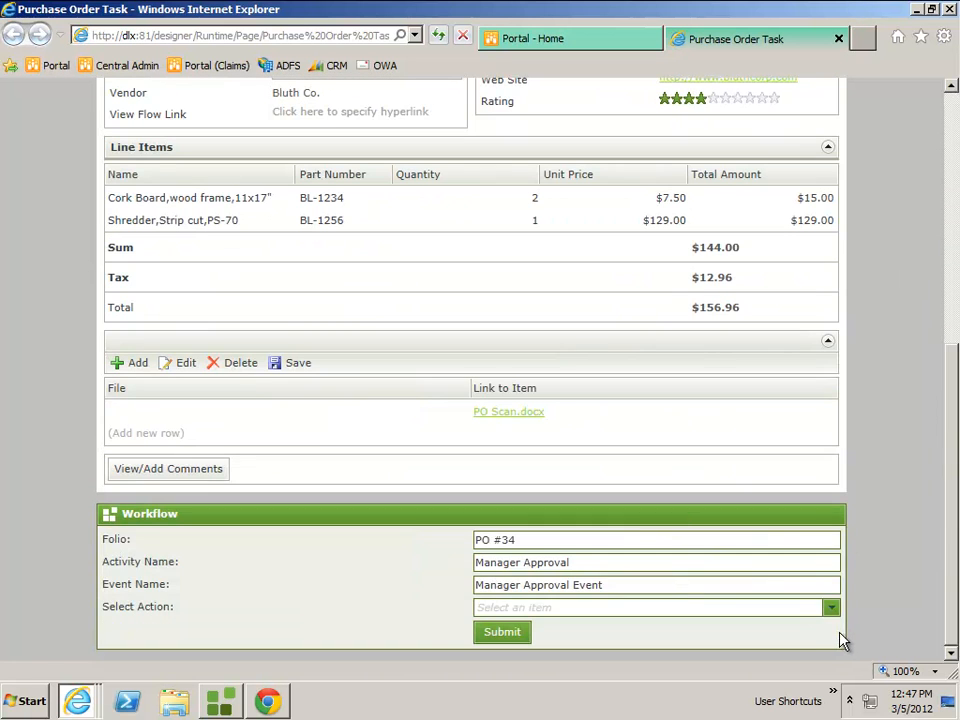
- Choose Approve as the action, submit the decision and acknowledge the notification
left_click(656, 608)
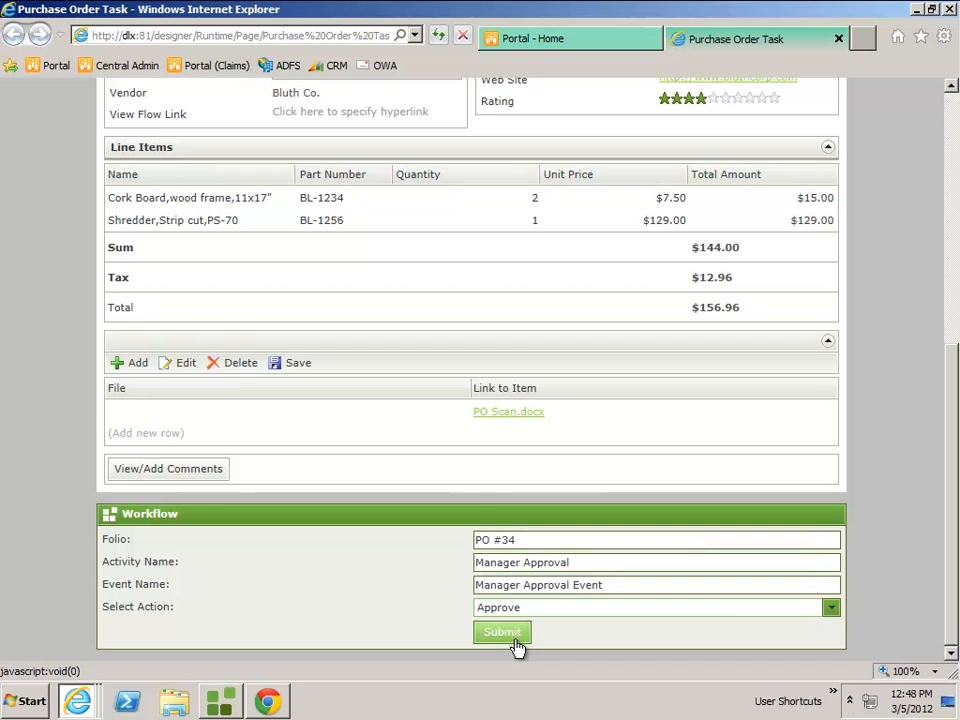
left_click(500, 632)
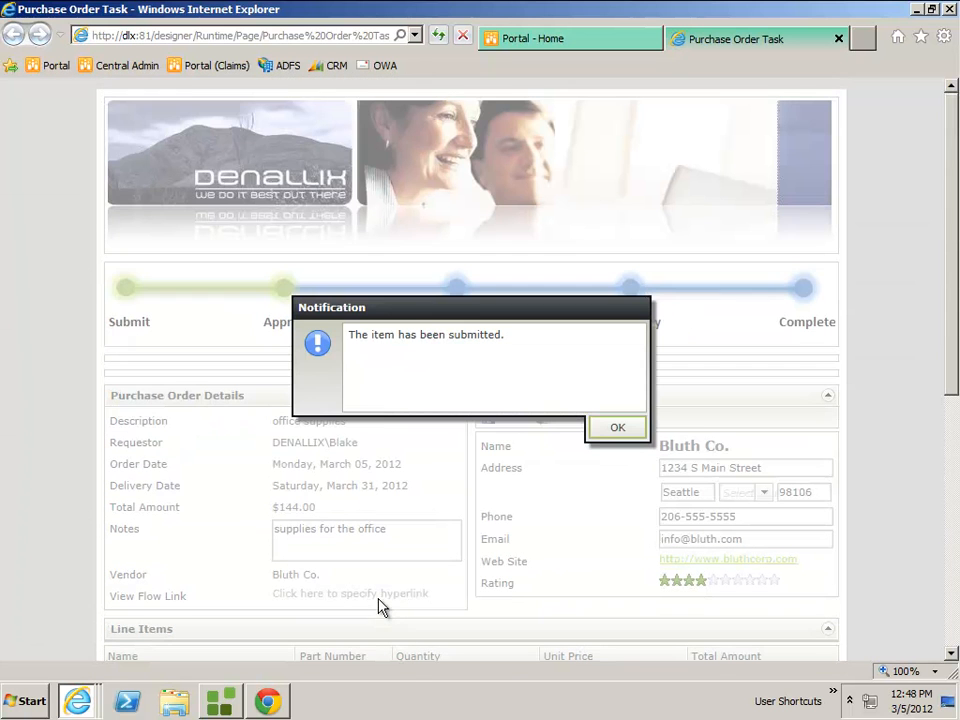
left_click(616, 428)
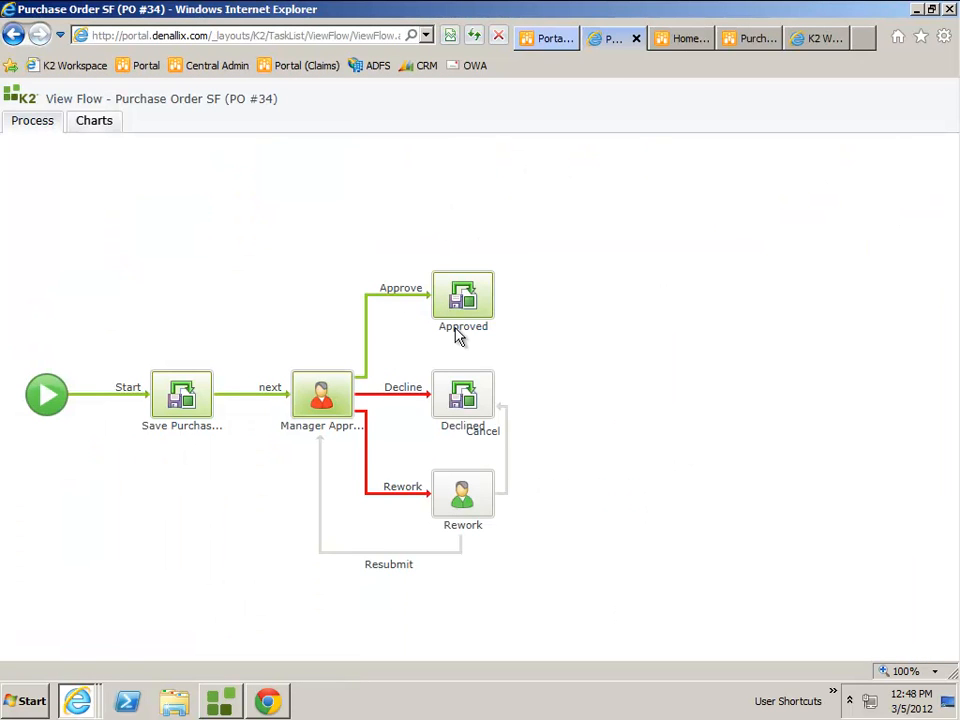
mouse_move(636, 178)
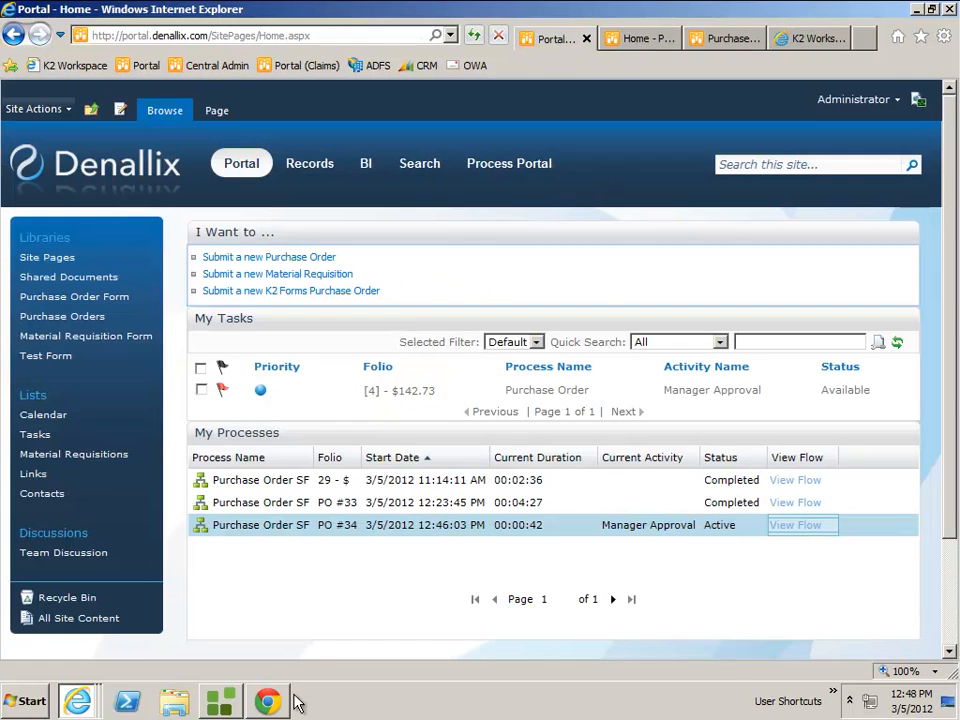
- Switch back to the K2 Designer window after viewing the Approve path
left_click(266, 700)
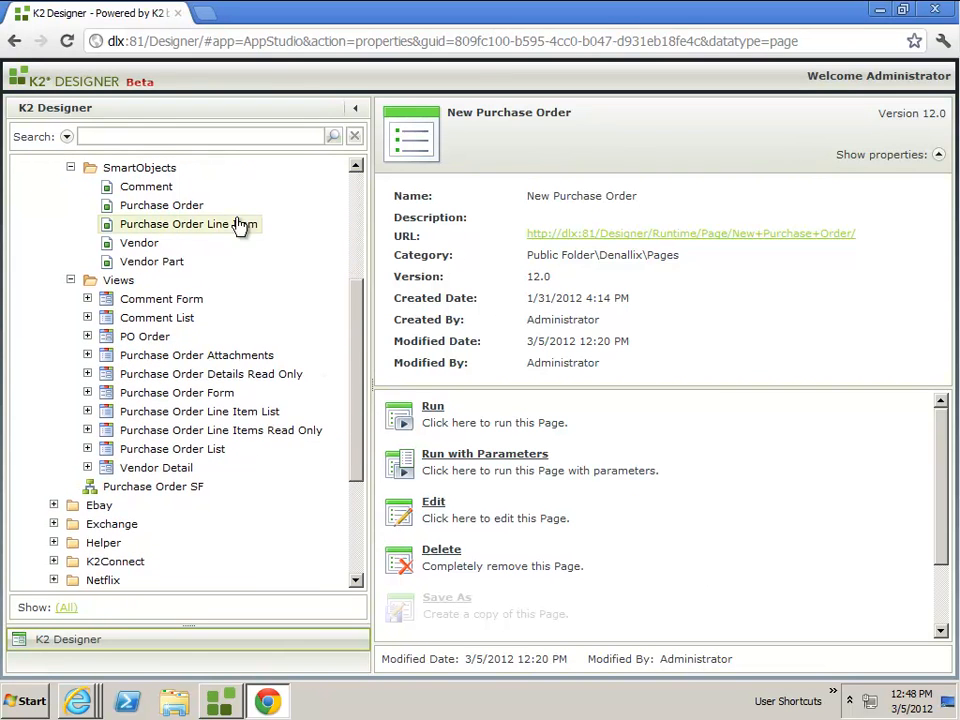
mouse_move(292, 512)
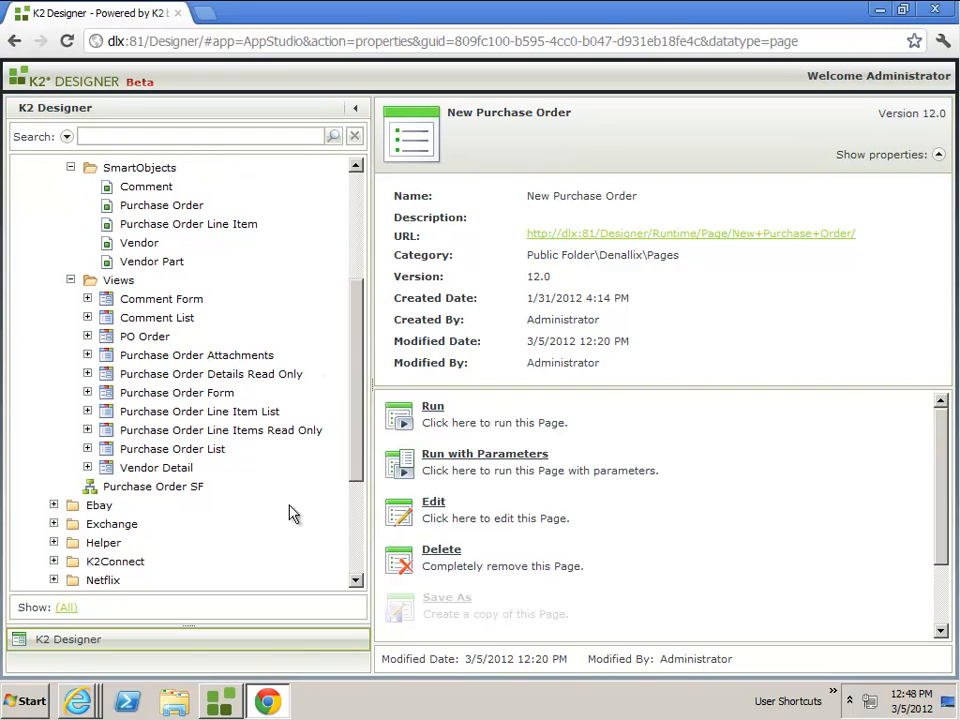